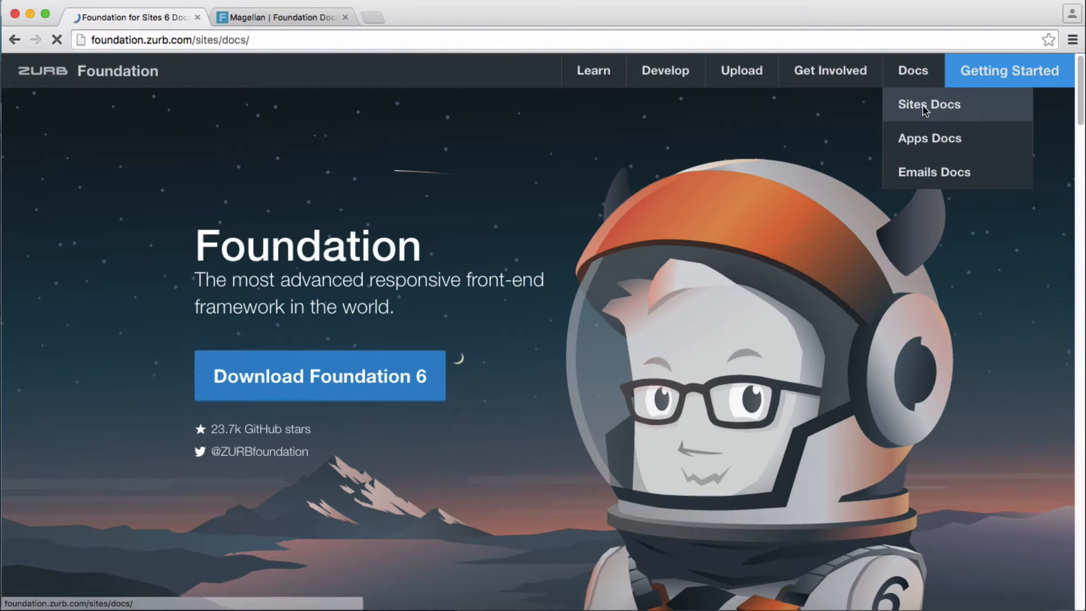
Step: Navigate from the Foundation Sites docs to the Magellan component page
left_click(929, 104)
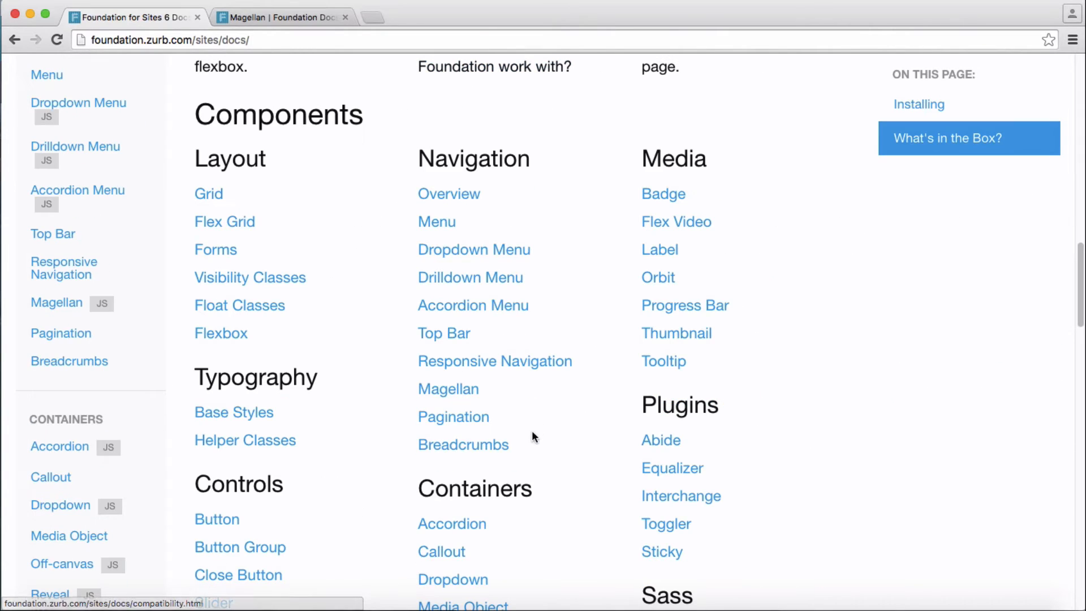
mouse_move(448, 388)
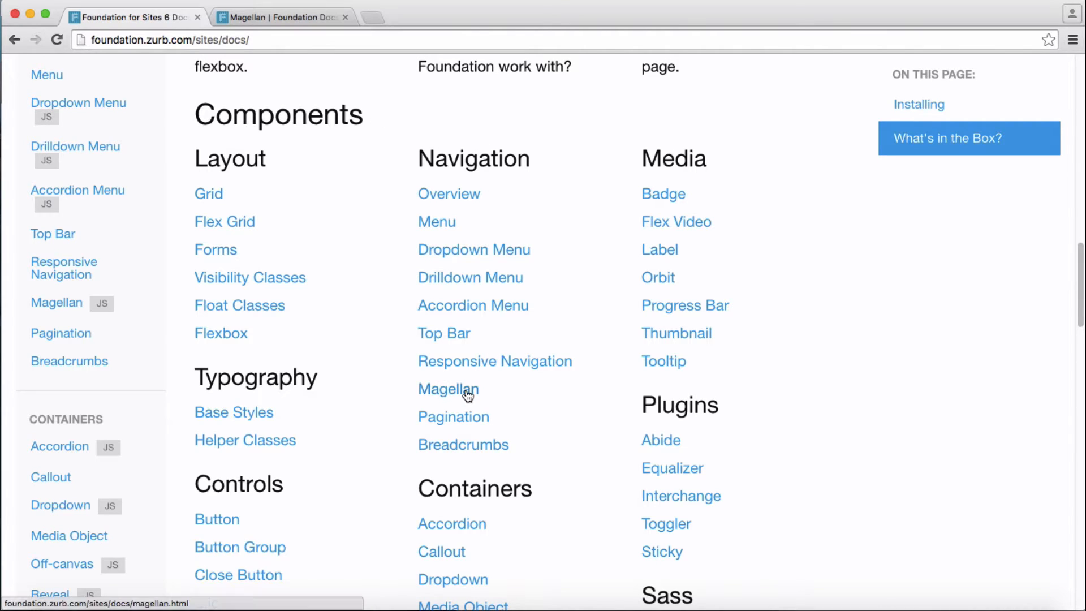
left_click(448, 388)
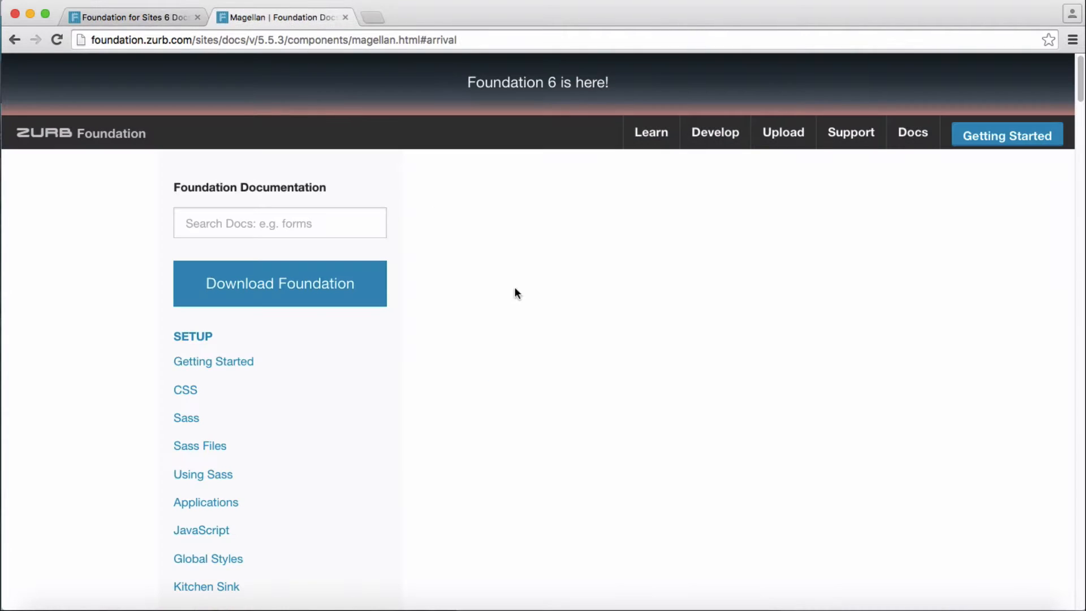
Step: Scroll the Magellan page and jump through Arrival, Destination and Javascript via the sticky sub-nav
scroll("down", 3)
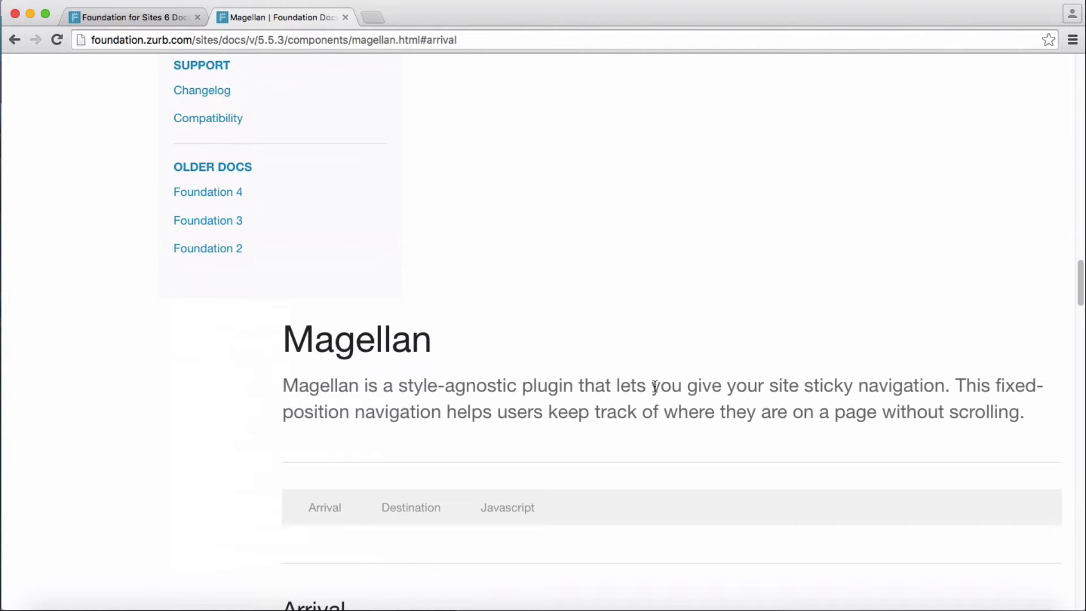
scroll("down", 3)
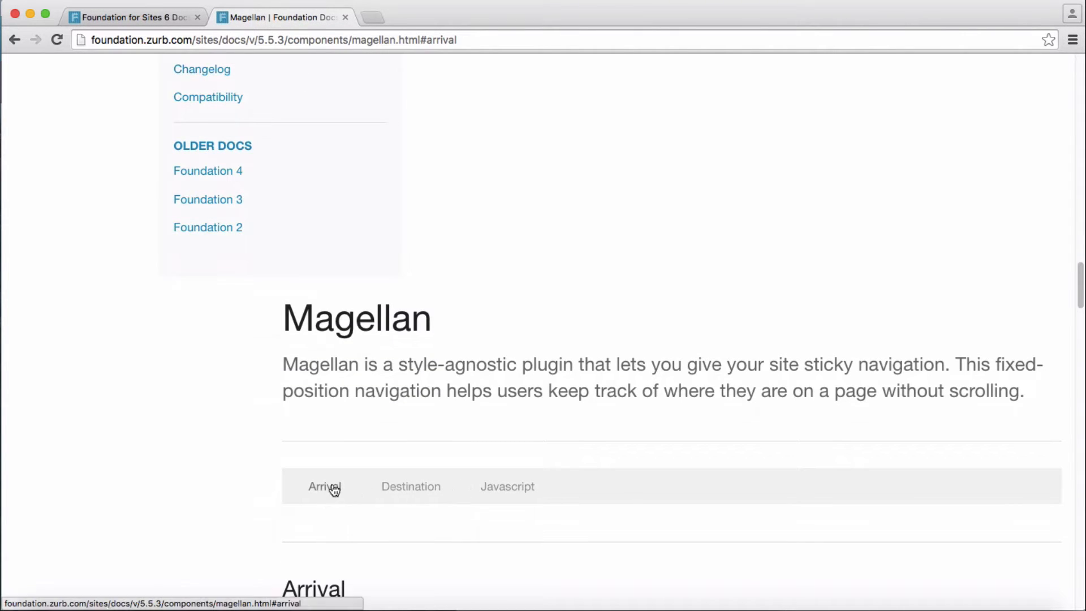
left_click(325, 485)
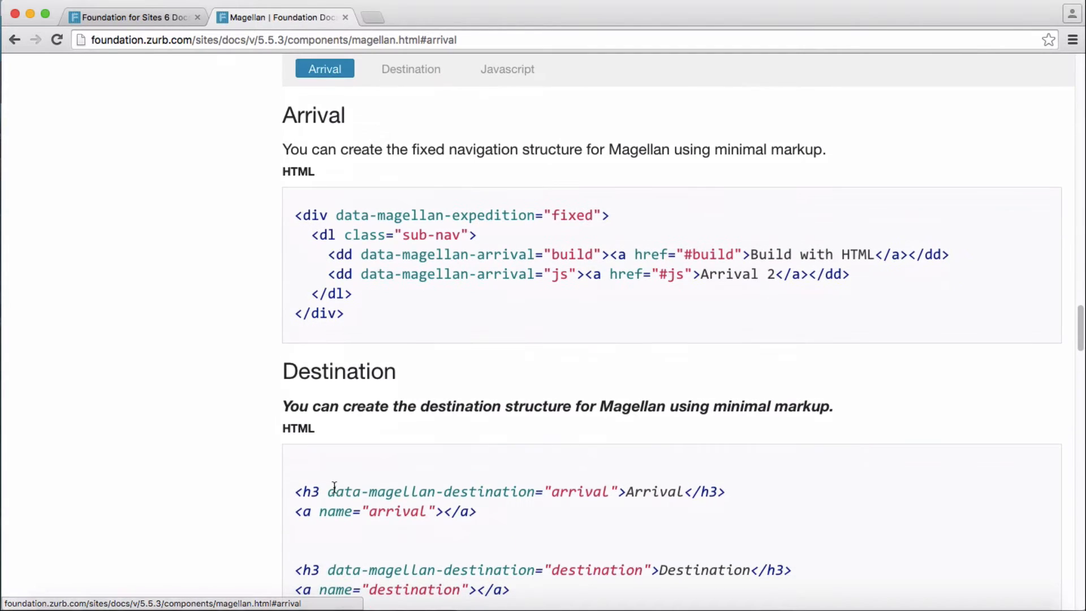
mouse_move(609, 207)
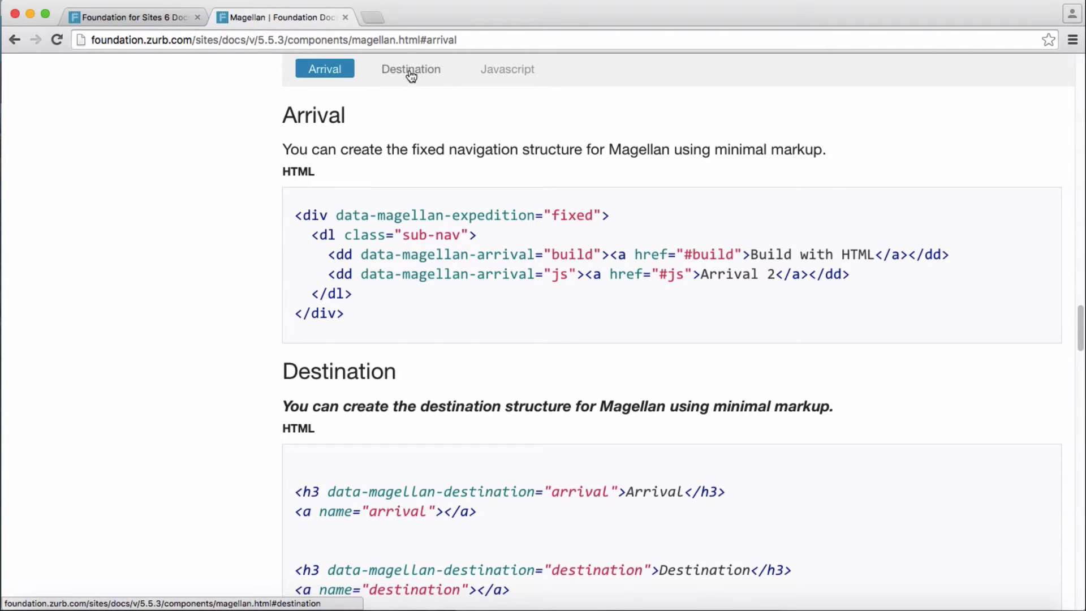
left_click(410, 69)
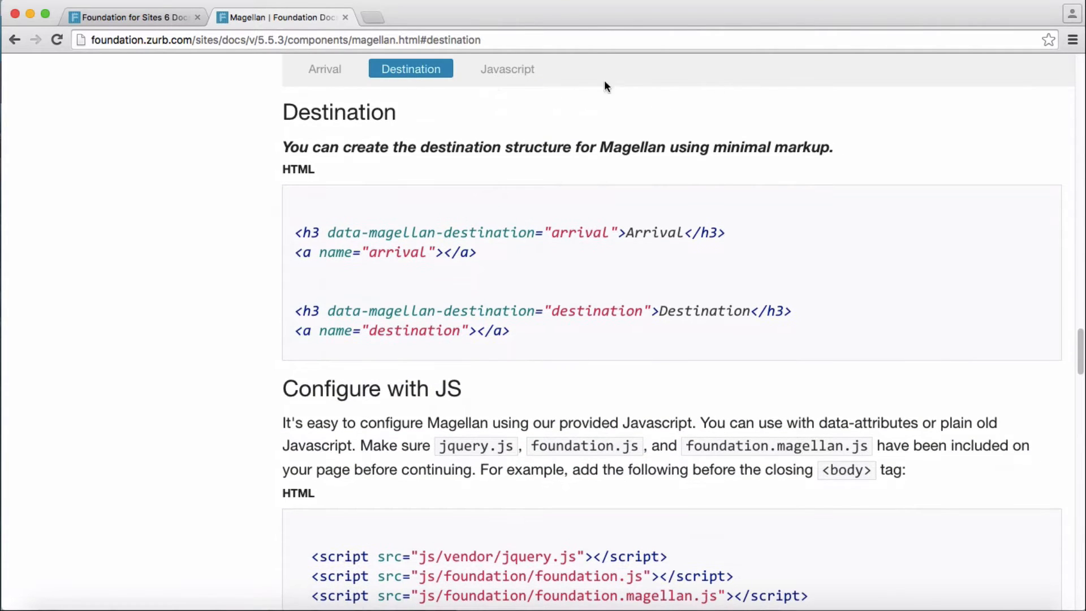
mouse_move(507, 73)
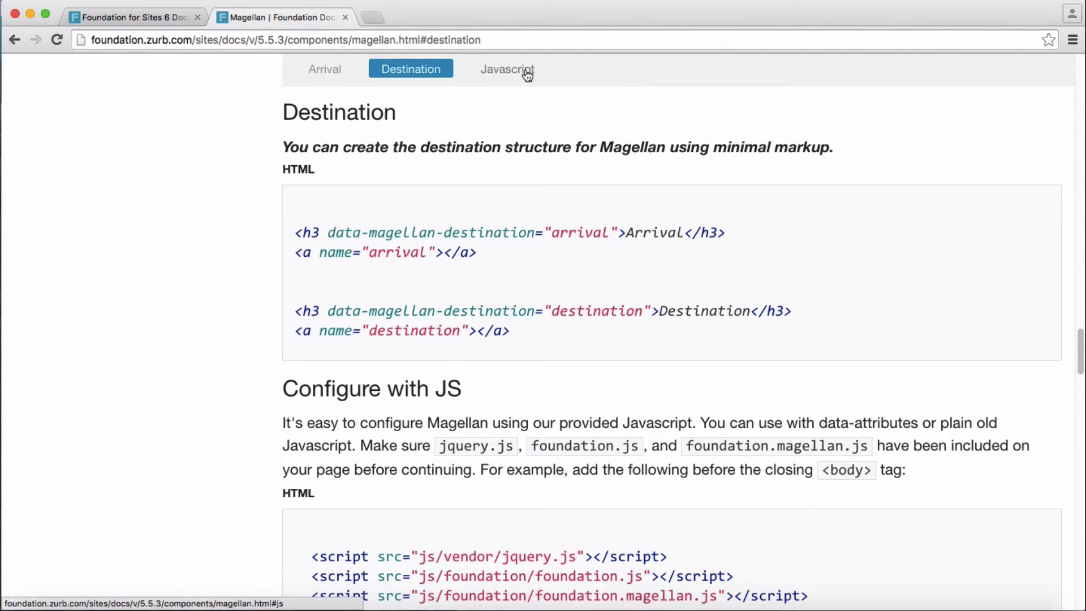
left_click(506, 69)
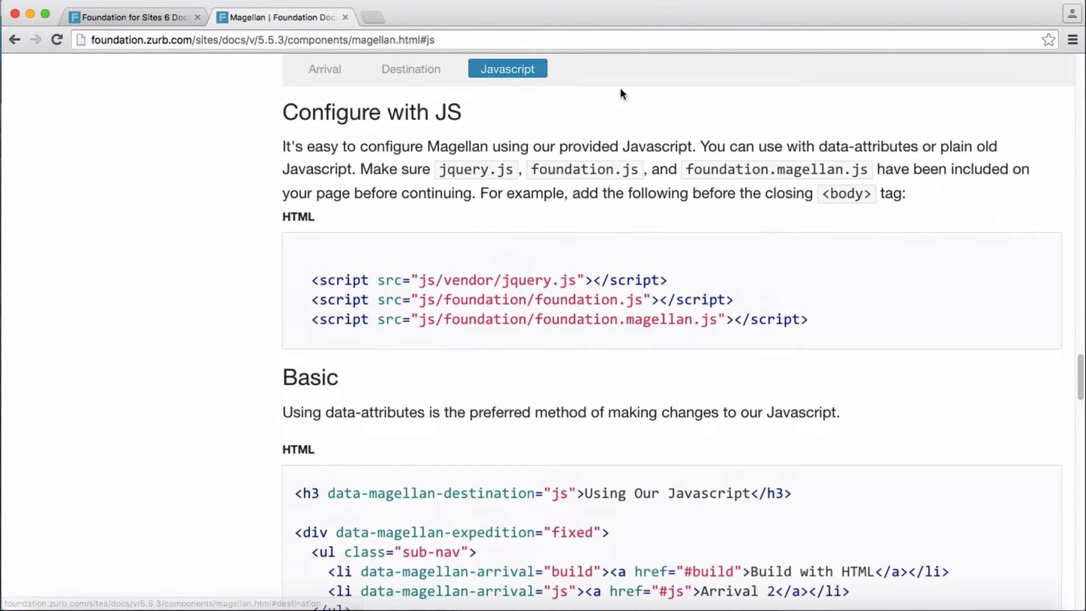
mouse_move(675, 83)
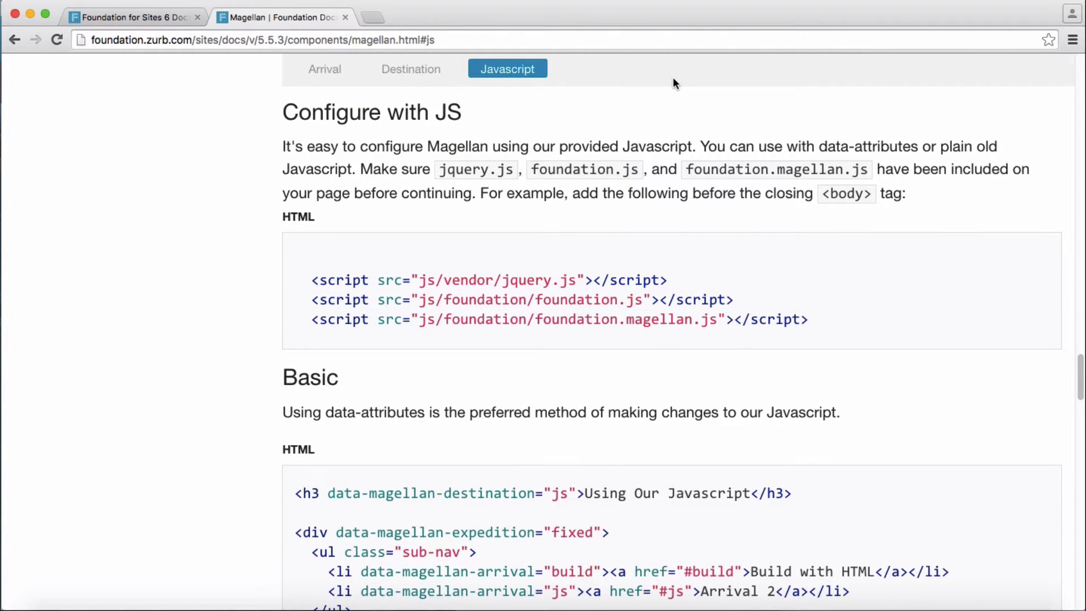
mouse_move(325, 69)
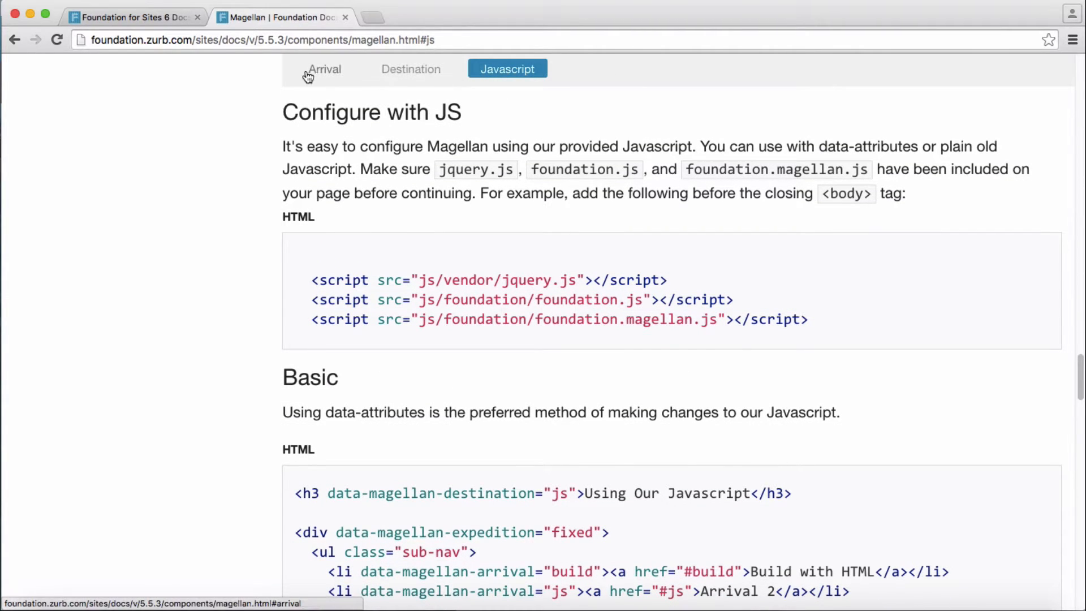
Step: Repeat the Arrival, Destination and Javascript jumps, ending back at Arrival
left_click(324, 69)
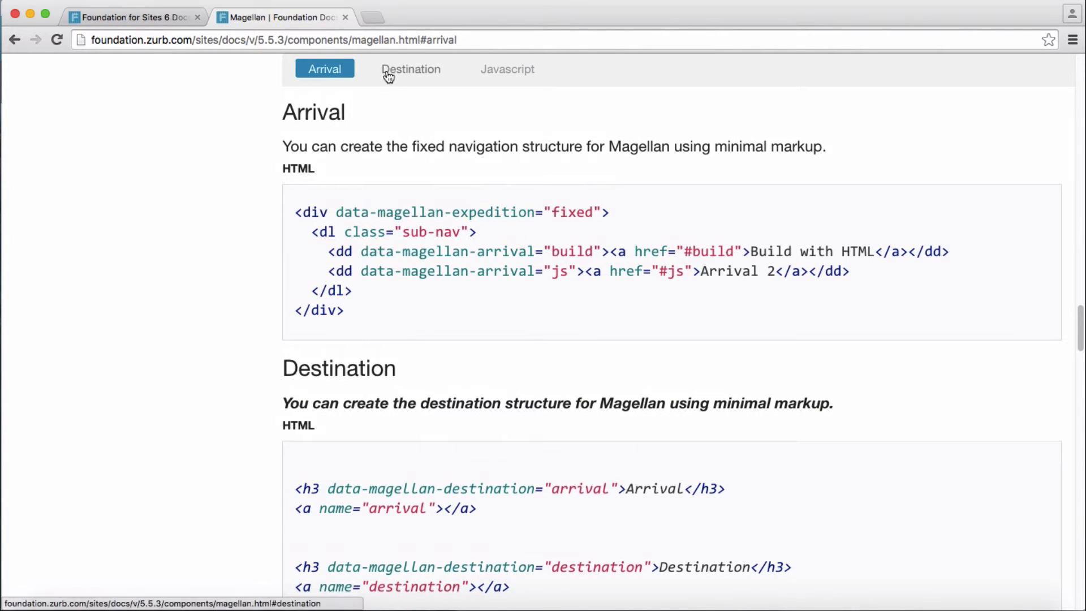
left_click(411, 69)
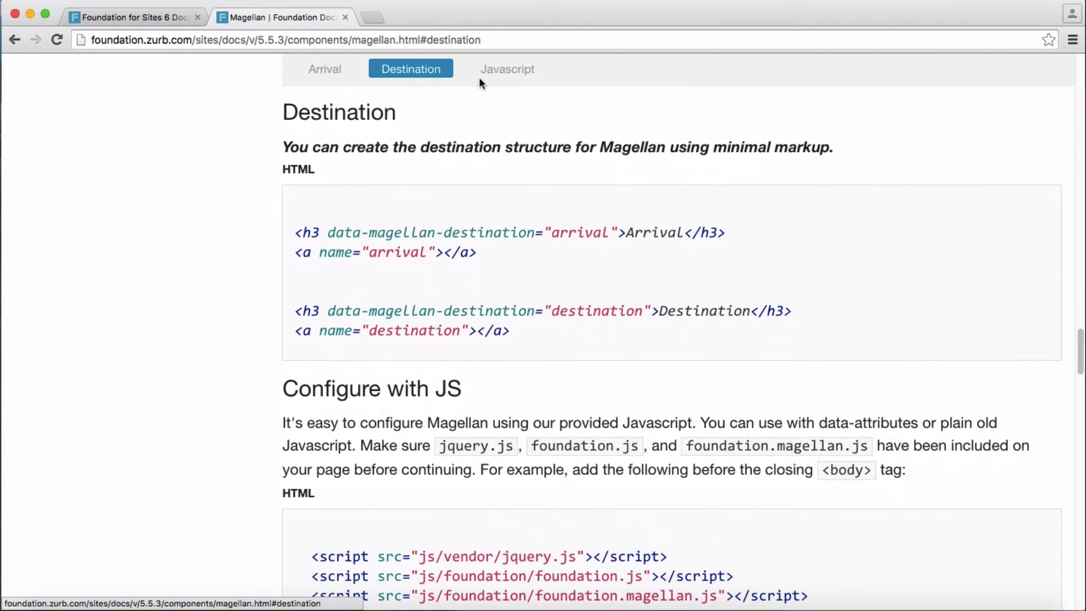
left_click(507, 69)
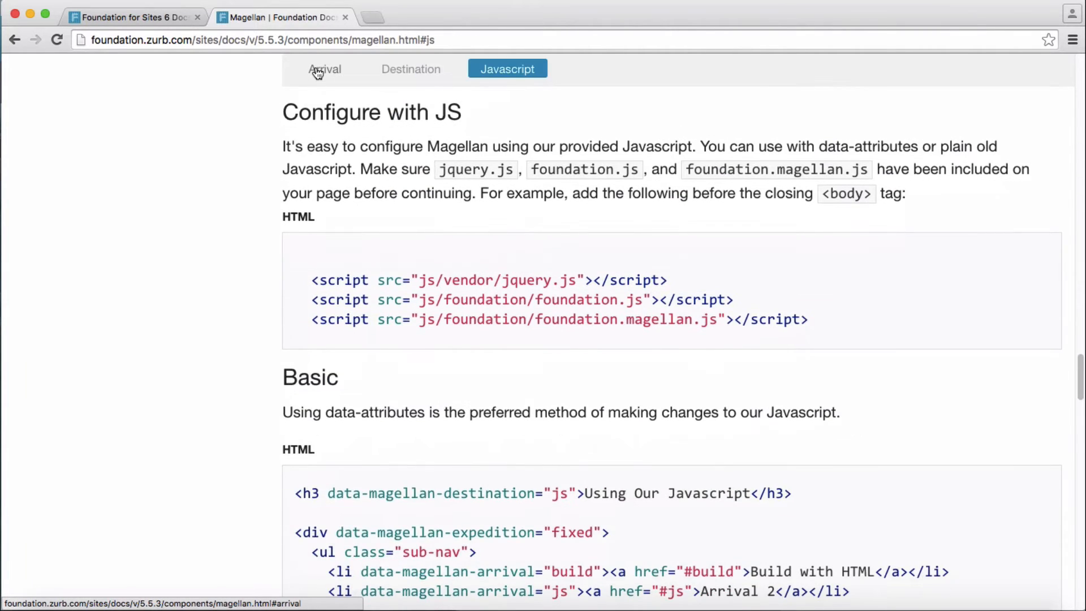
left_click(324, 69)
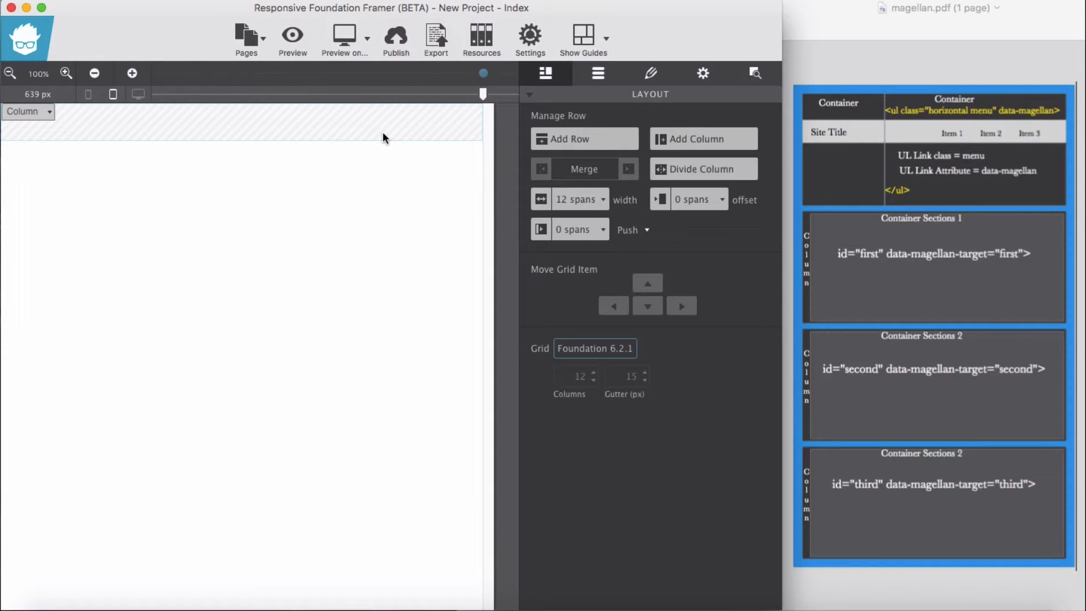
mouse_move(68, 116)
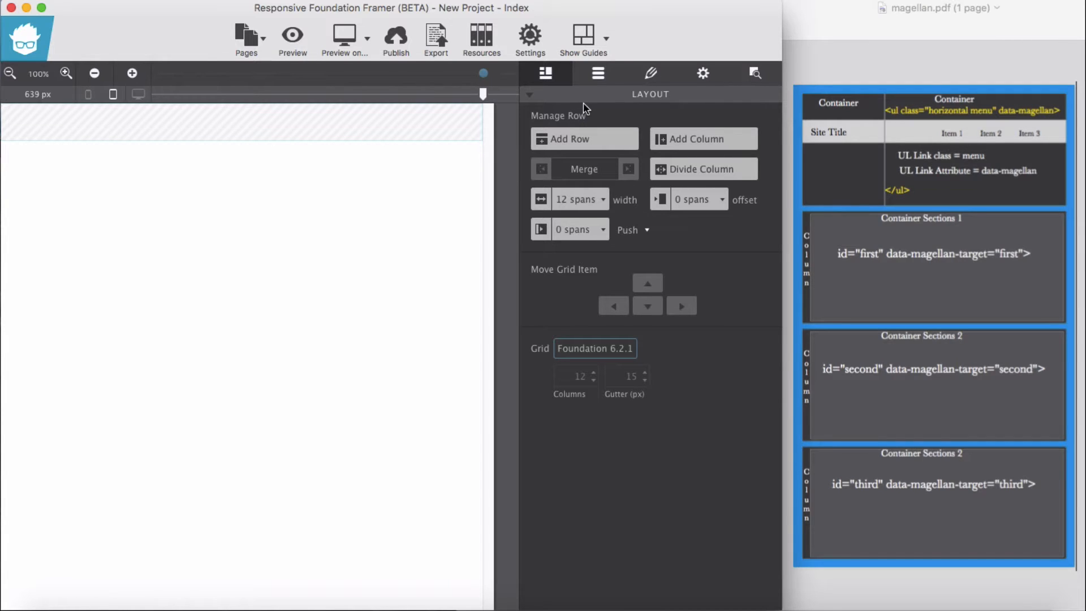
Step: Switch the list element to UL Link and add a container inside the empty column
left_click(597, 73)
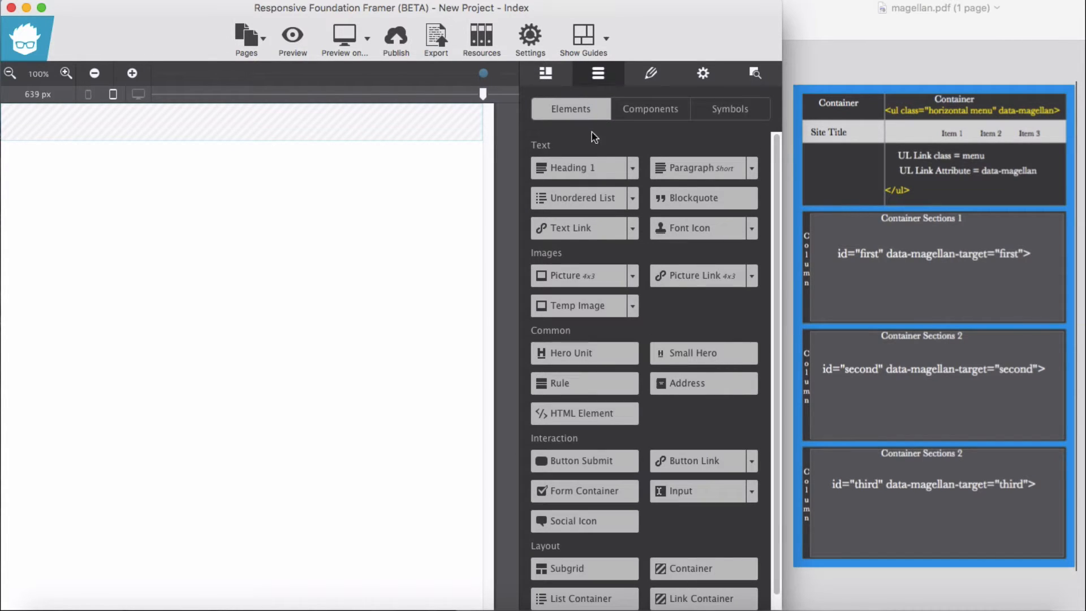
left_click(631, 197)
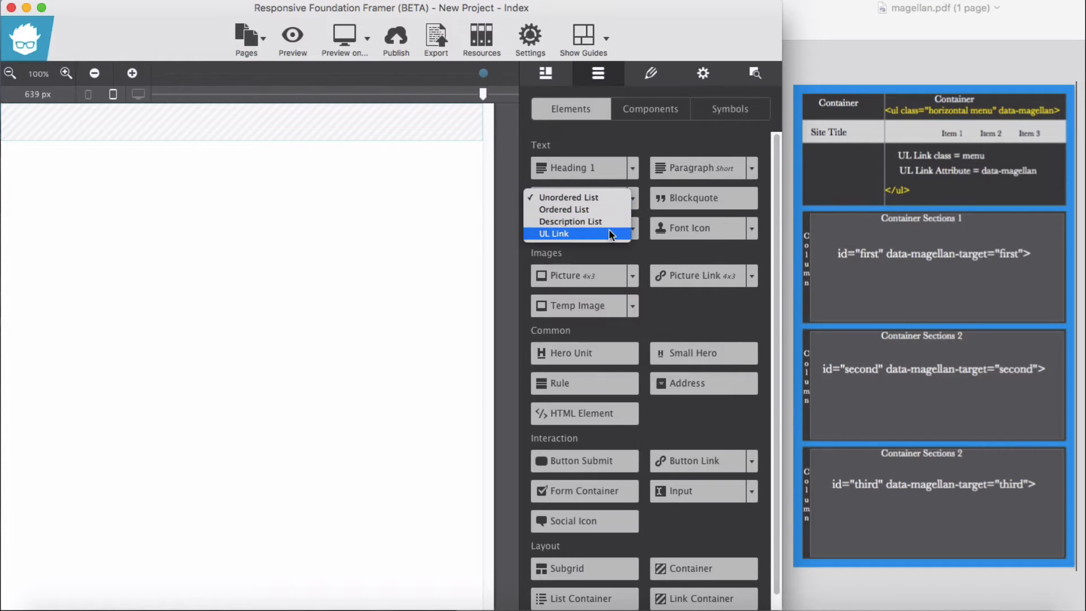
left_click(554, 233)
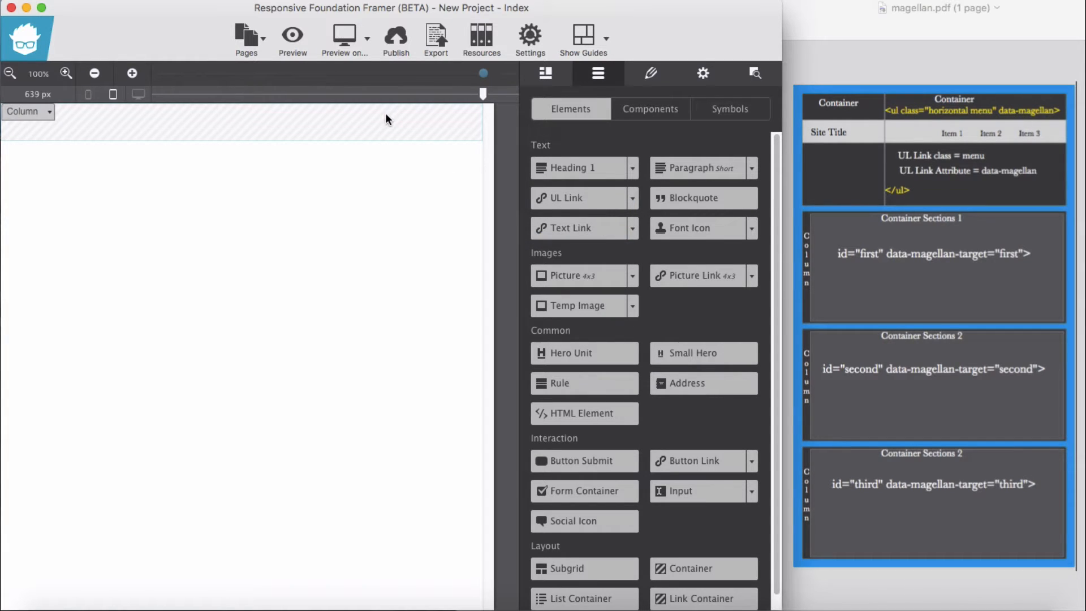
mouse_move(358, 142)
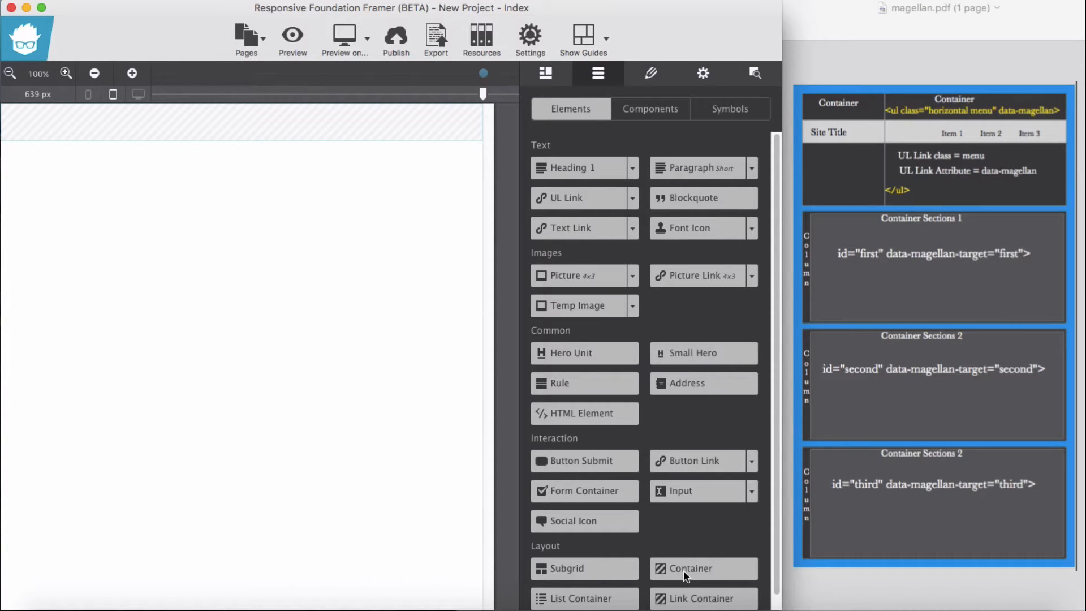
left_click_drag(692, 568, 325, 120)
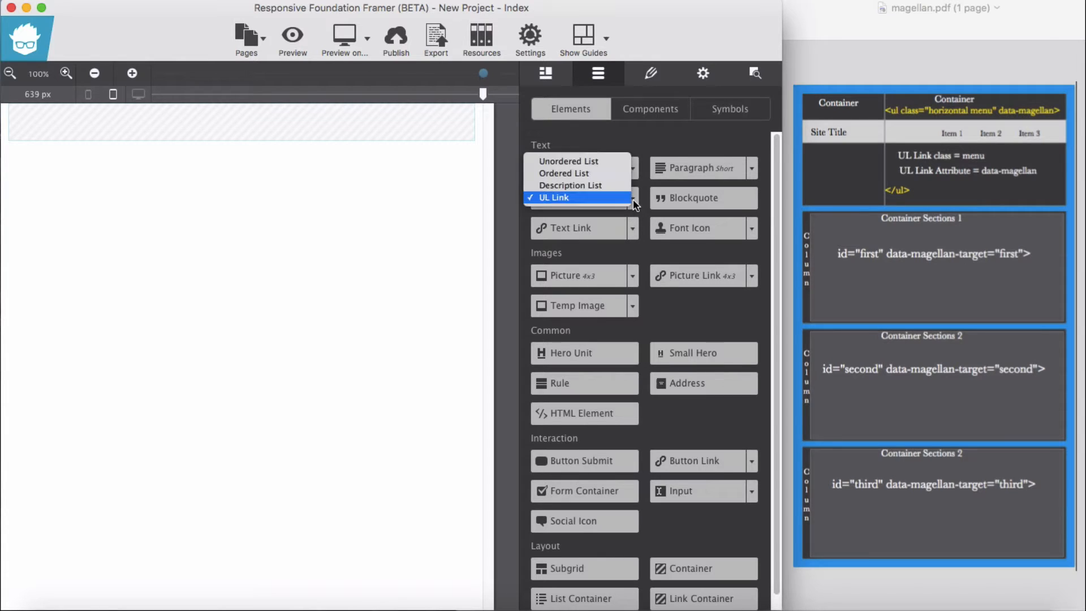
Step: Place a UL Link list with four placeholder links inside the container
left_click(554, 197)
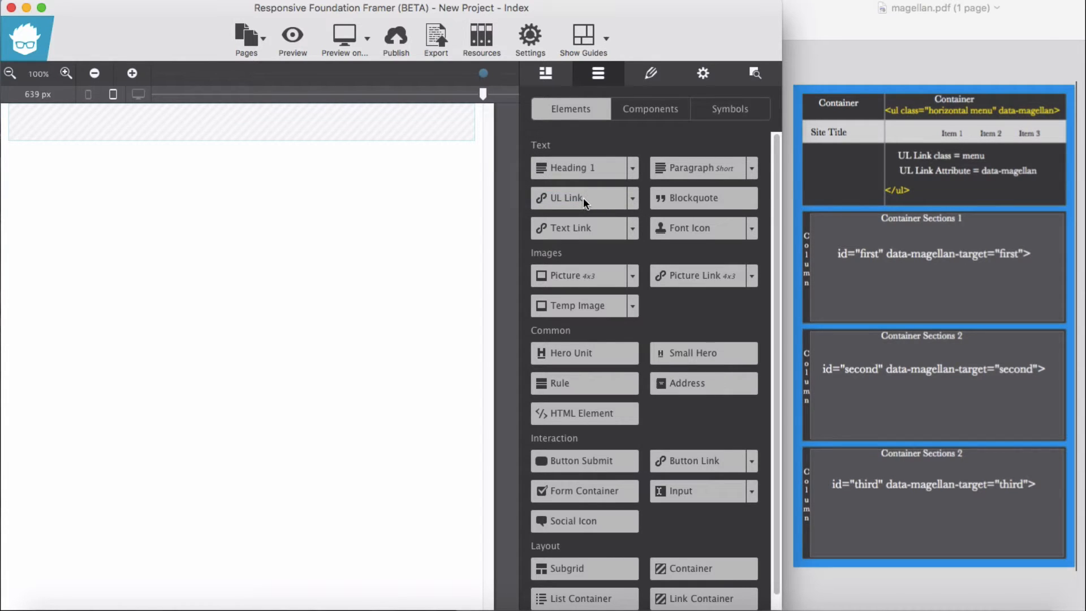
left_click_drag(561, 197, 398, 122)
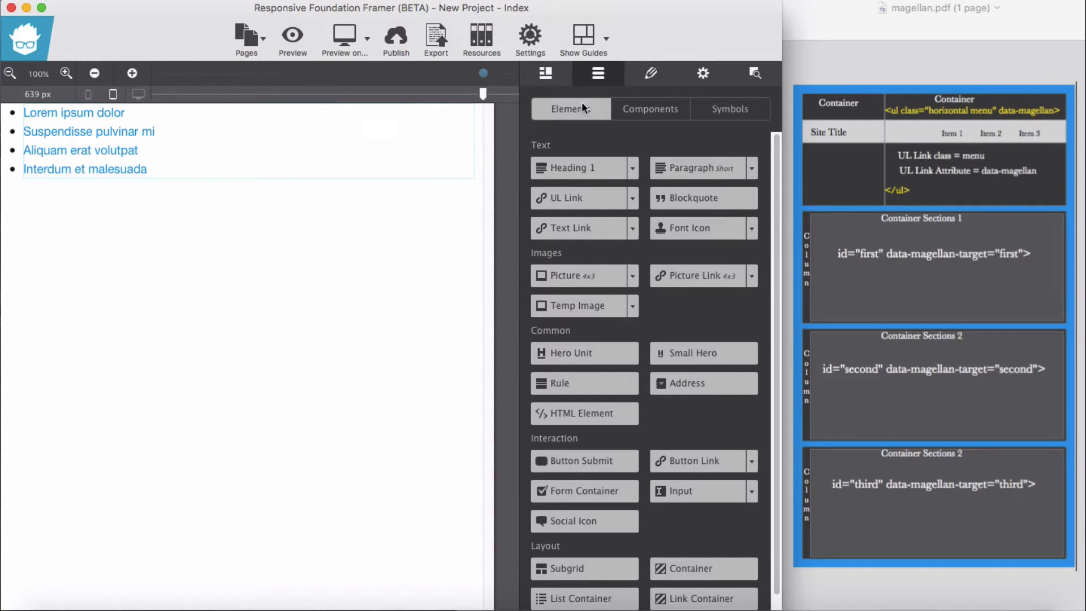
Step: Select the UL Link in the outline and give it the class 'menu'
left_click(650, 73)
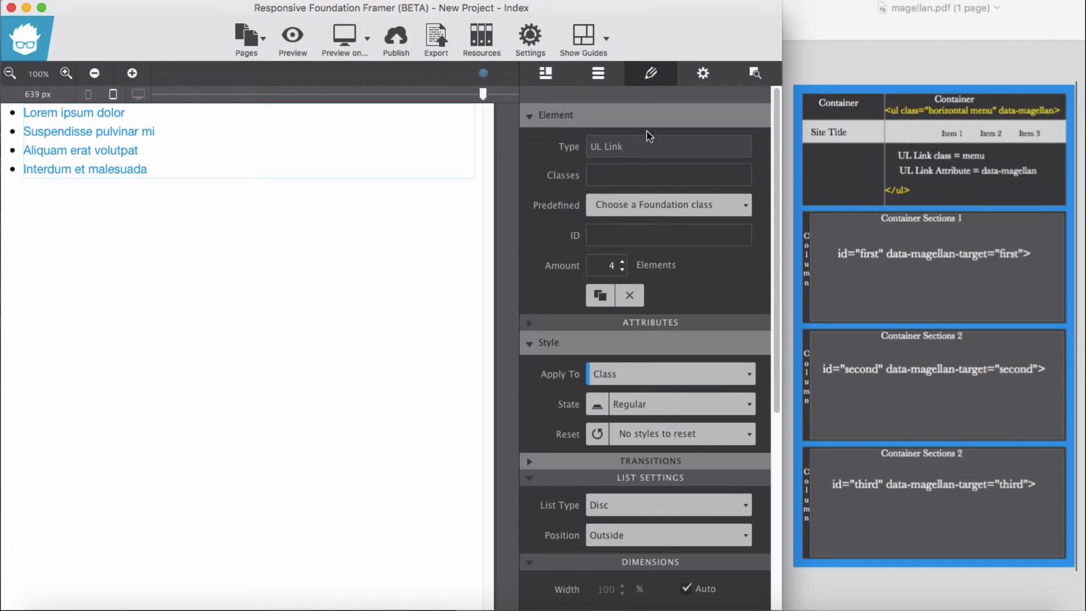
mouse_move(748, 89)
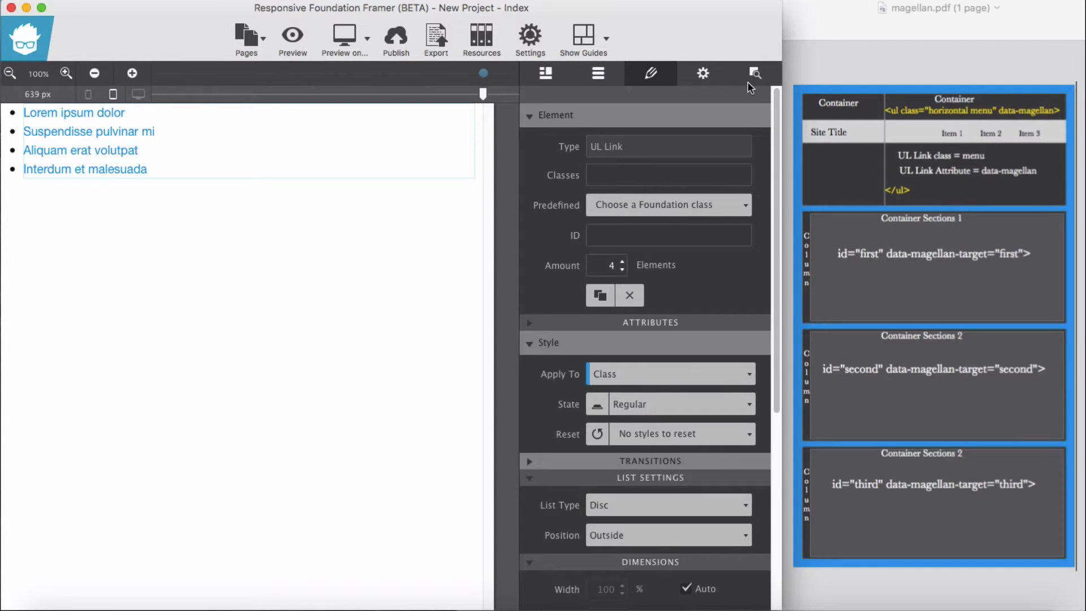
left_click(754, 72)
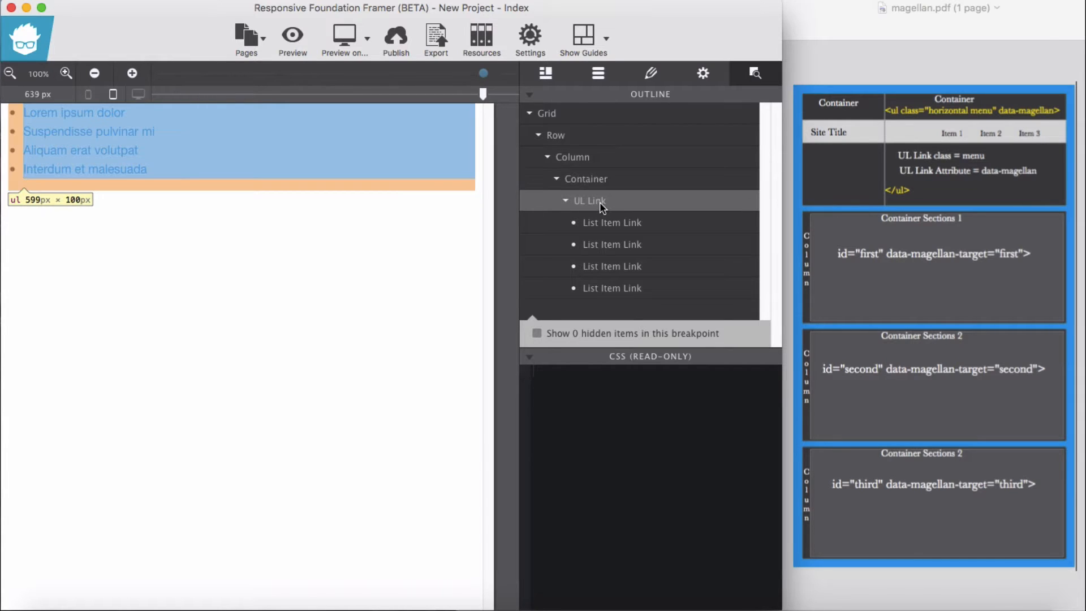
left_click(651, 73)
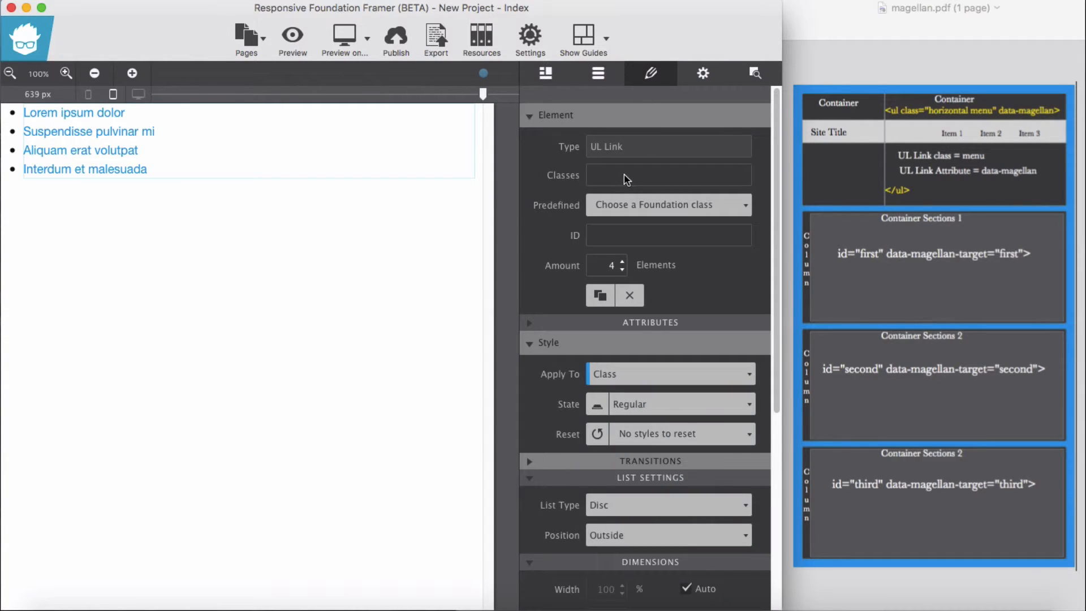
type("menu")
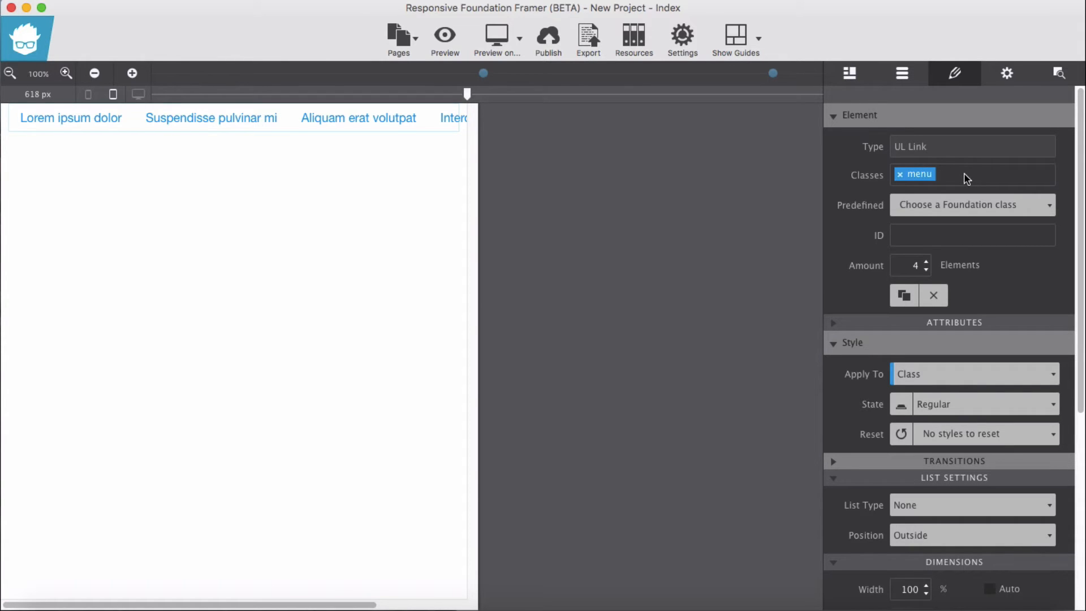
Step: Add the 'vertical' class and check the stacked layout at wide and narrow preview widths
type("vertical")
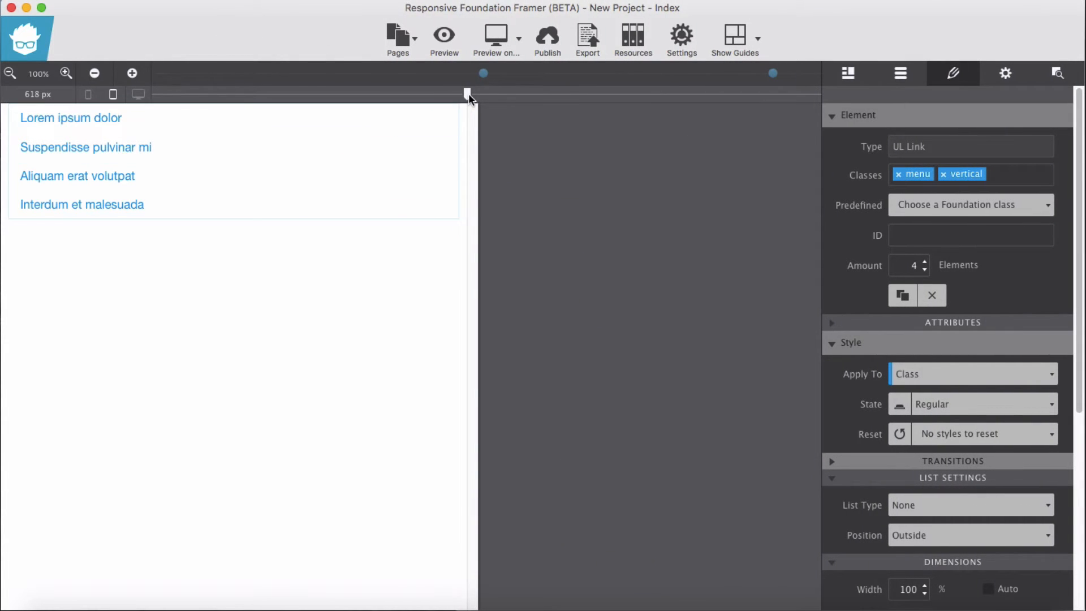
left_click_drag(470, 94, 794, 94)
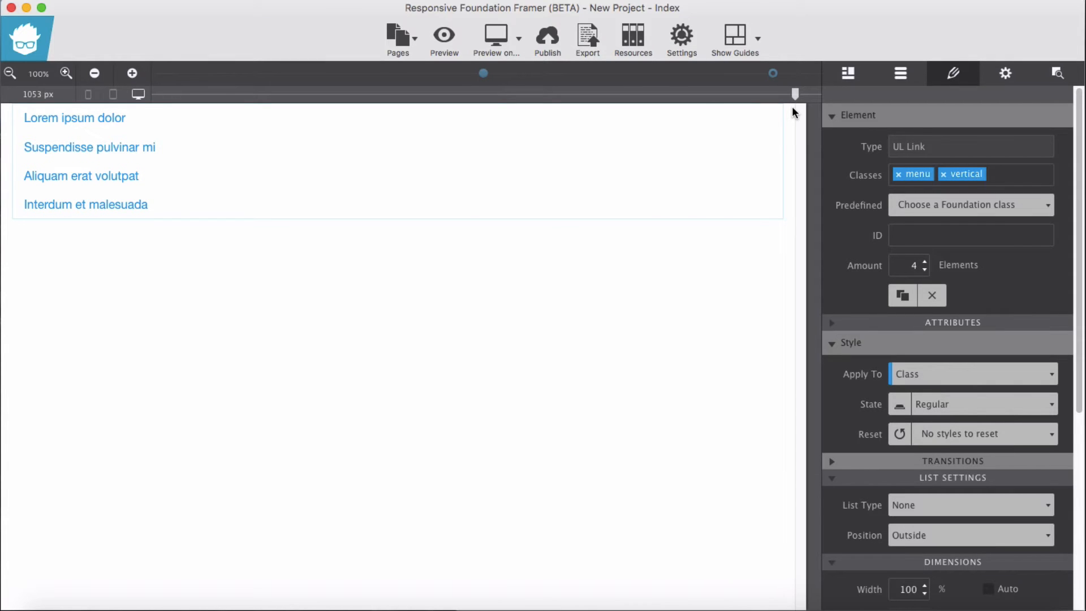
left_click_drag(796, 94, 476, 94)
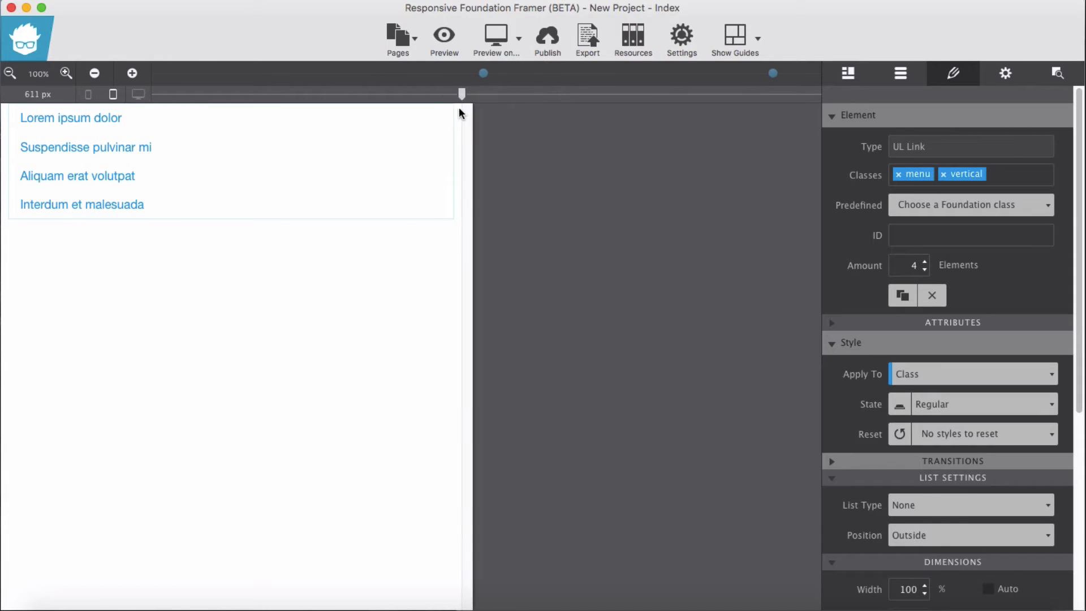
left_click_drag(461, 94, 467, 94)
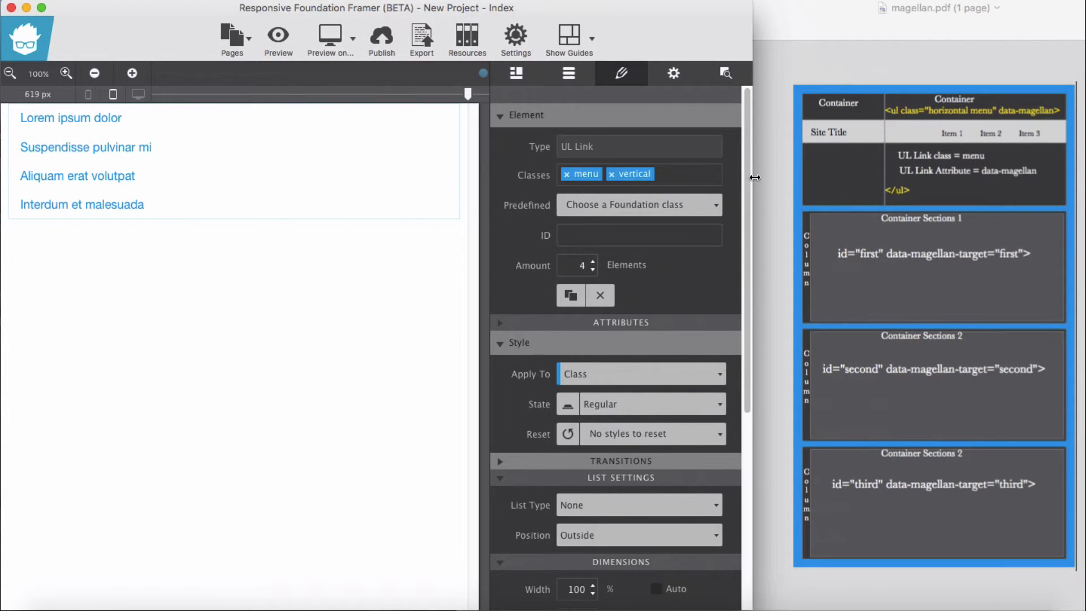
Step: Search the predefined classes for 'hor' and add .large-horizontal to the menu list
left_click(636, 205)
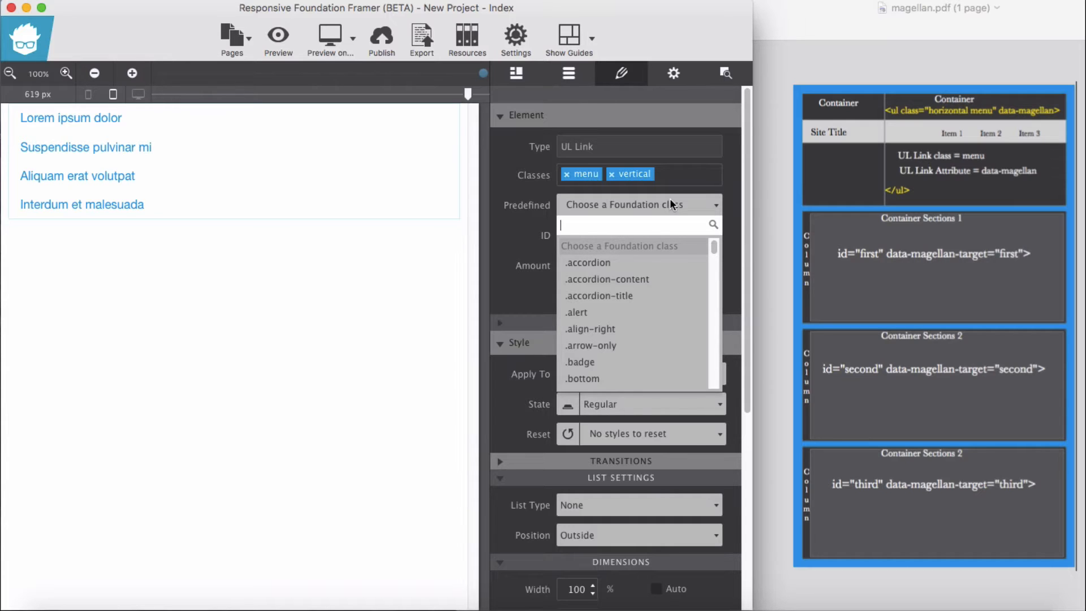
type("h")
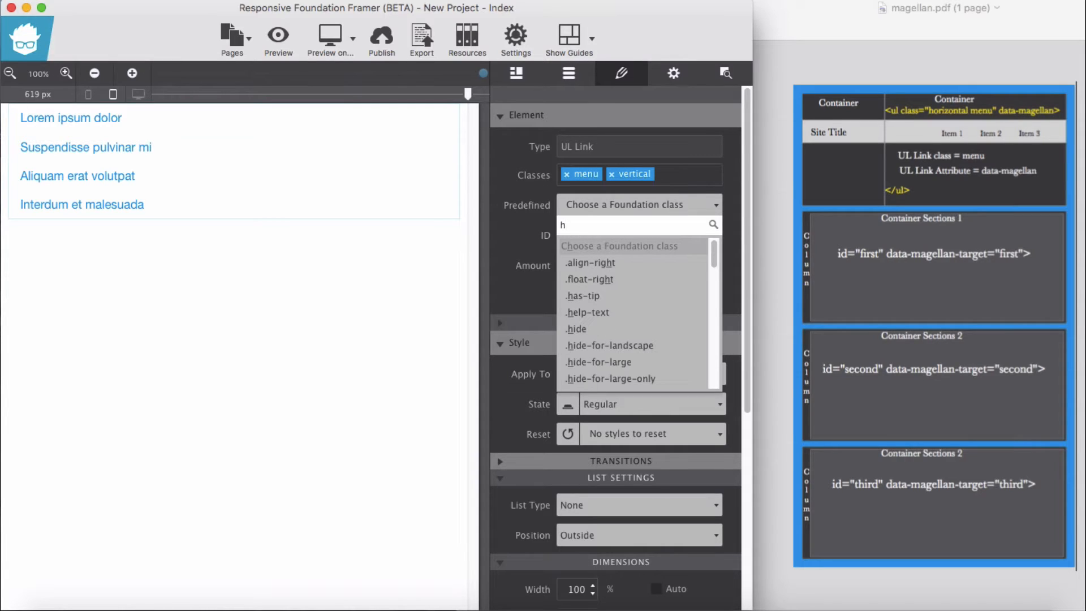
type("or")
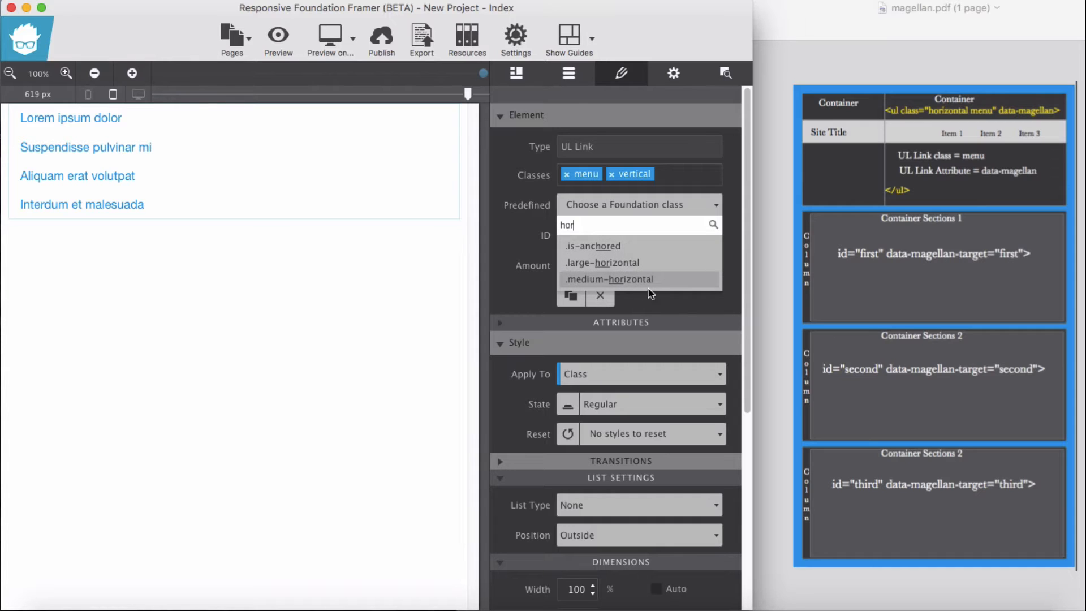
mouse_move(621, 270)
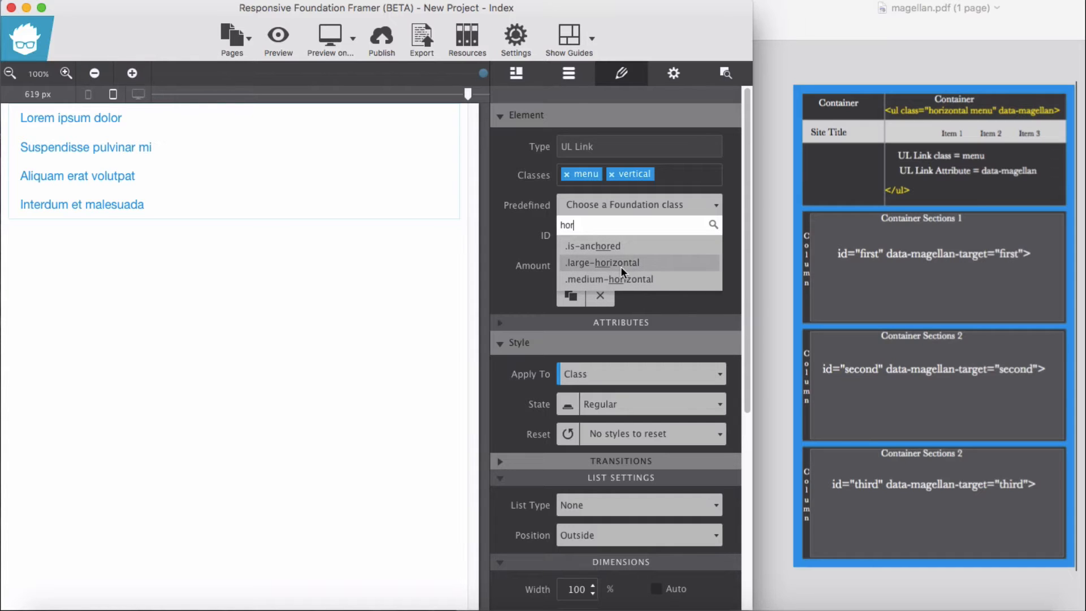
left_click(603, 261)
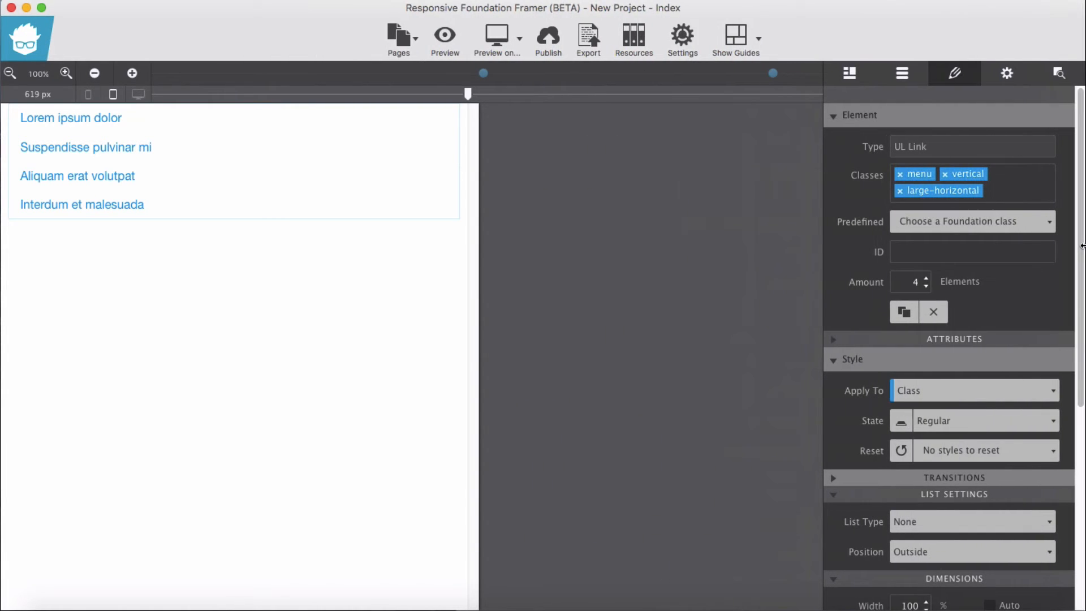
left_click_drag(467, 94, 481, 94)
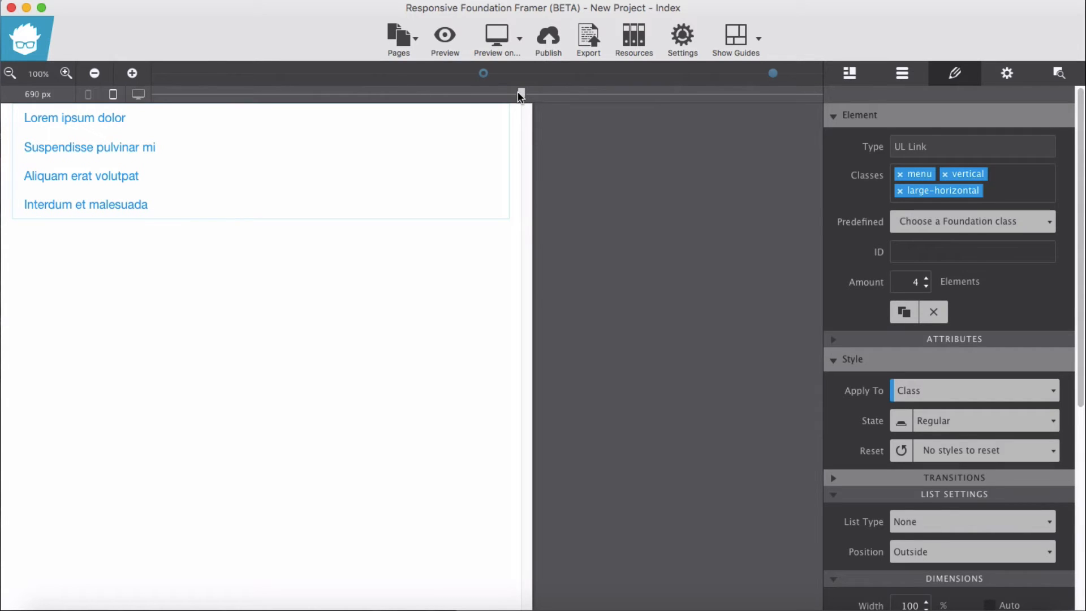
left_click_drag(519, 93, 789, 94)
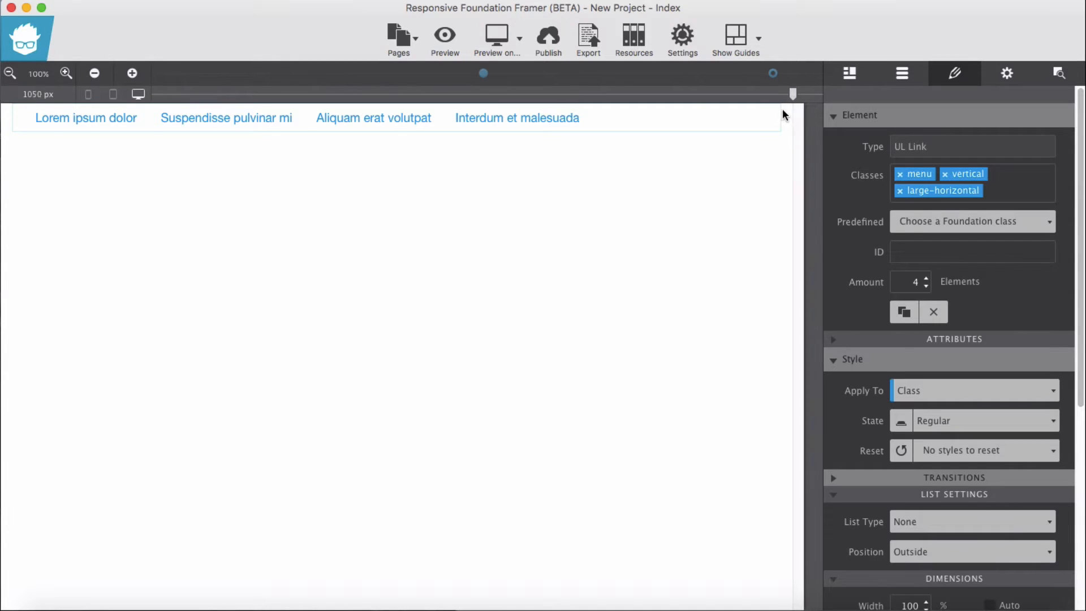
left_click_drag(793, 93, 467, 94)
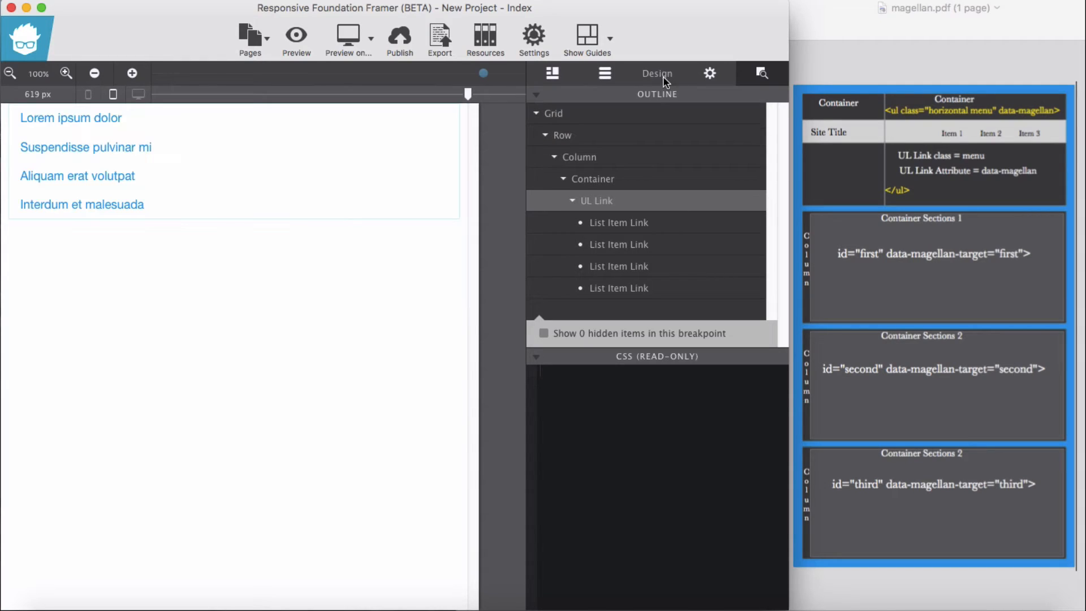
Step: Reduce the link list to three items and show the grid layout settings
left_click(656, 73)
type("3")
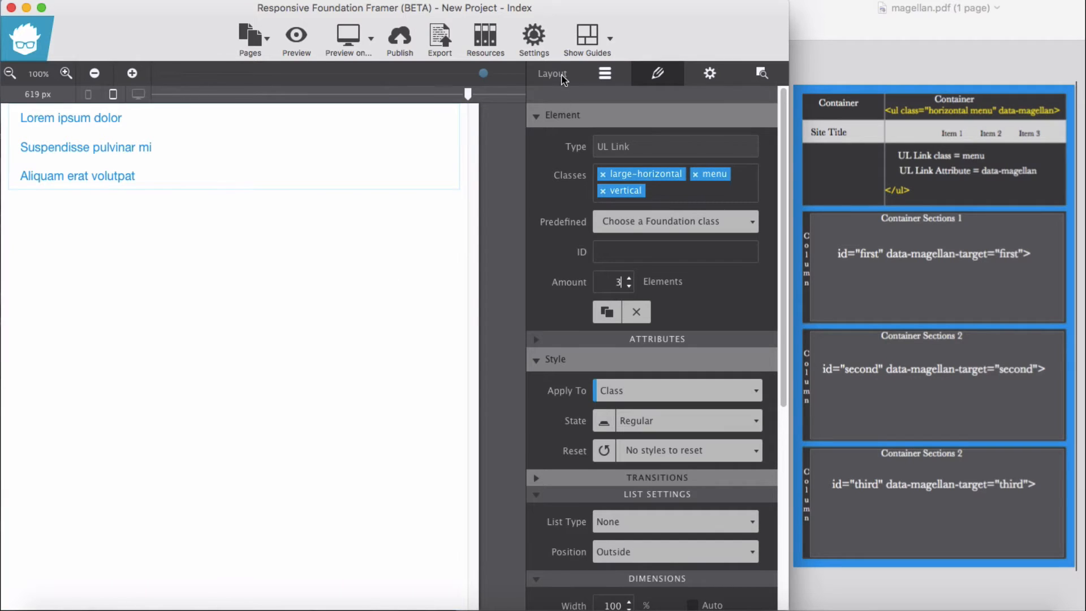
left_click(552, 74)
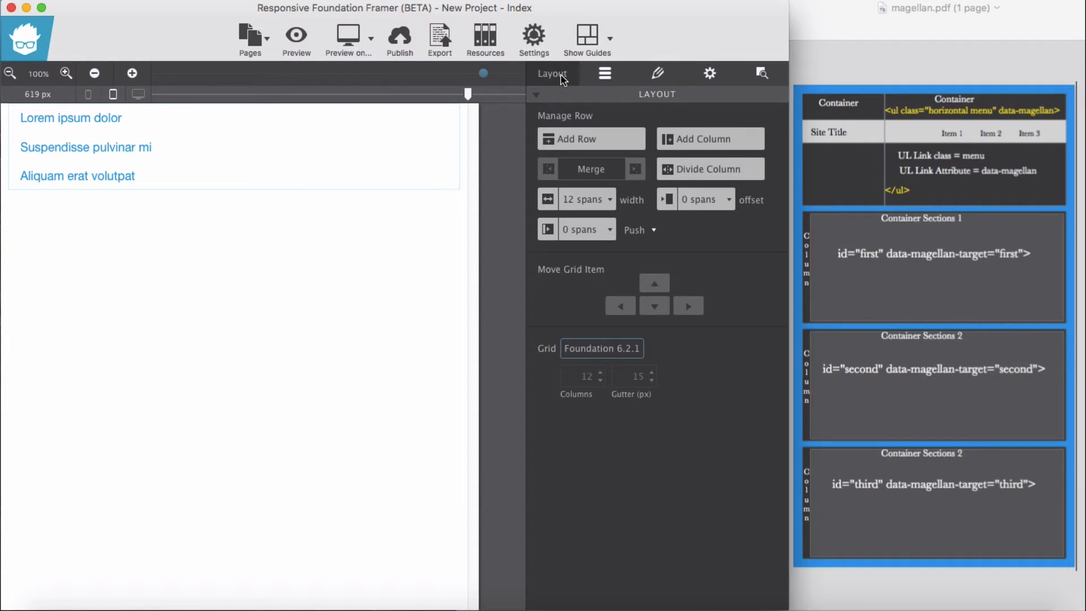
Step: Add three empty rows below the menu and select the first new column
left_click(591, 138)
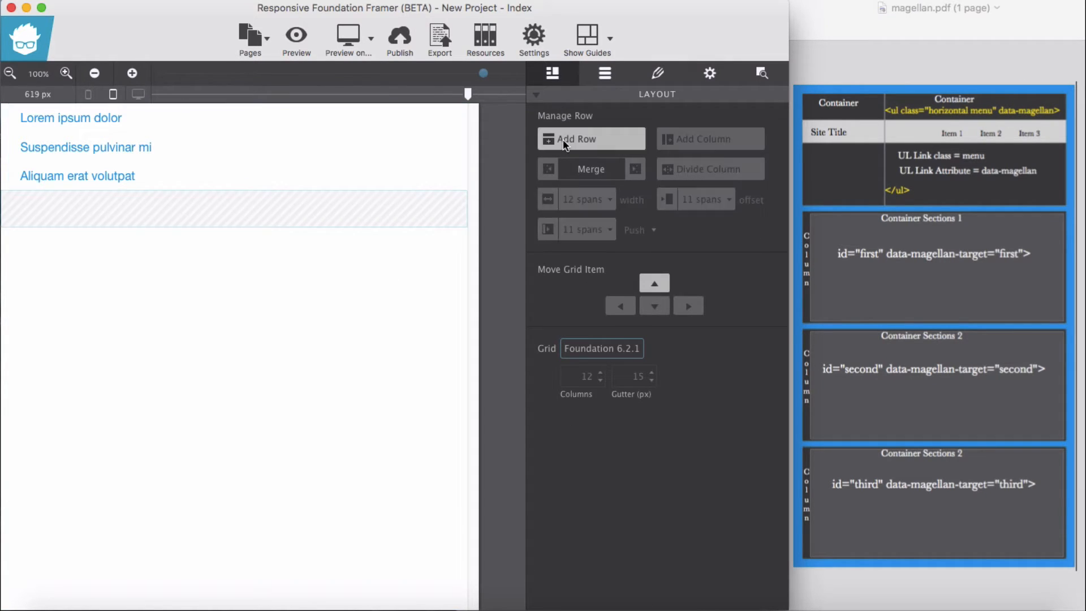
left_click(301, 209)
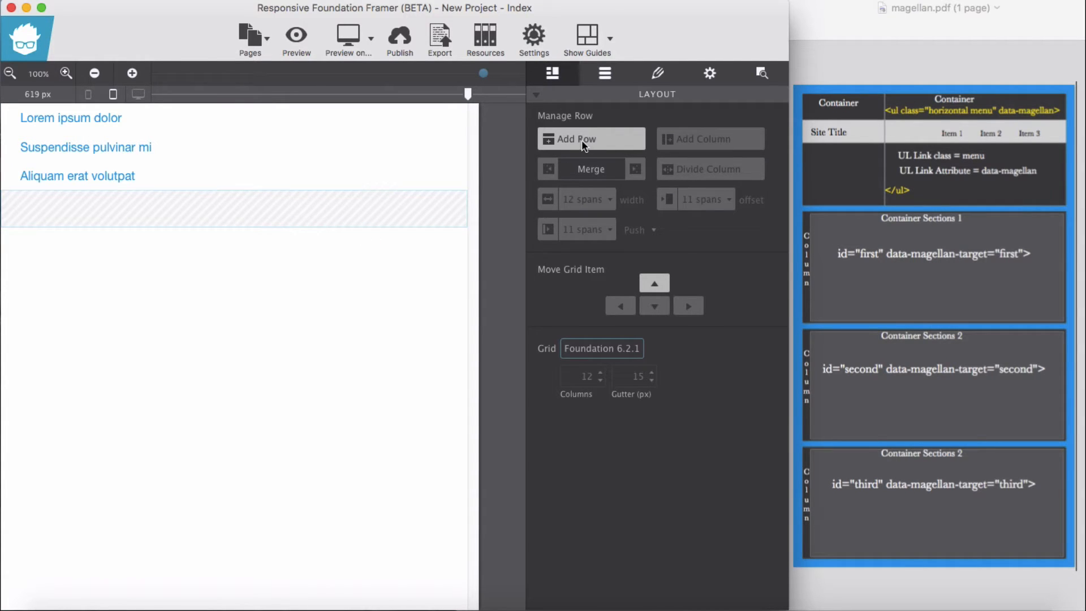
left_click(590, 138)
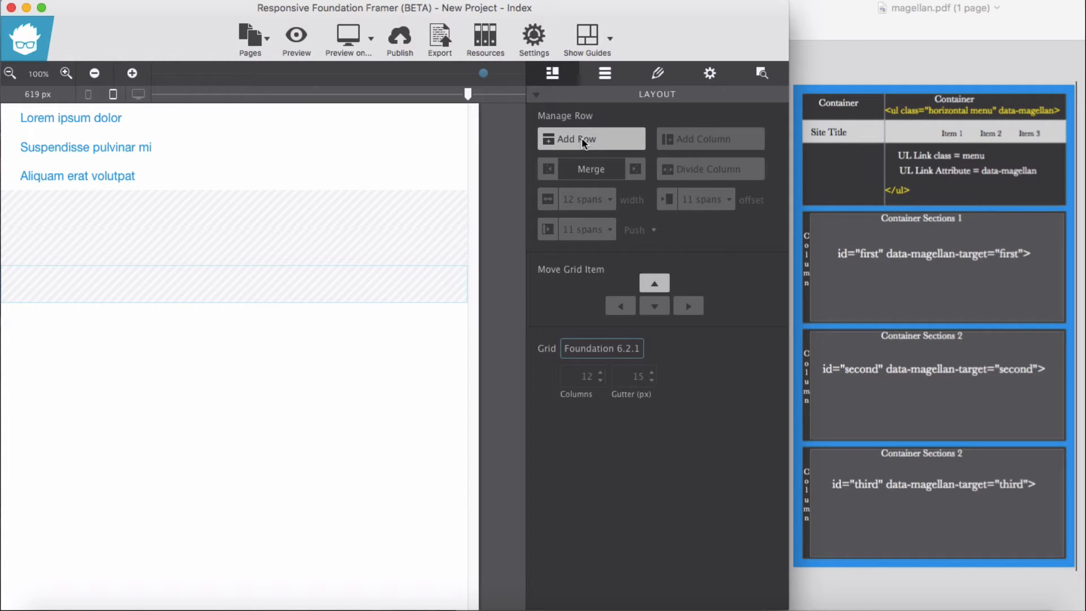
left_click(346, 284)
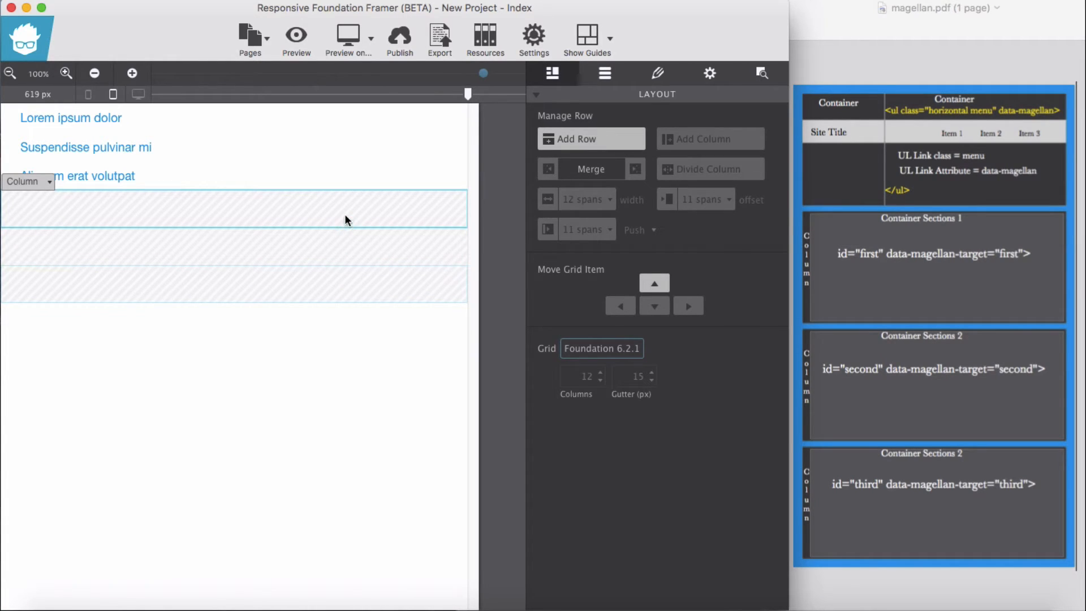
left_click(656, 72)
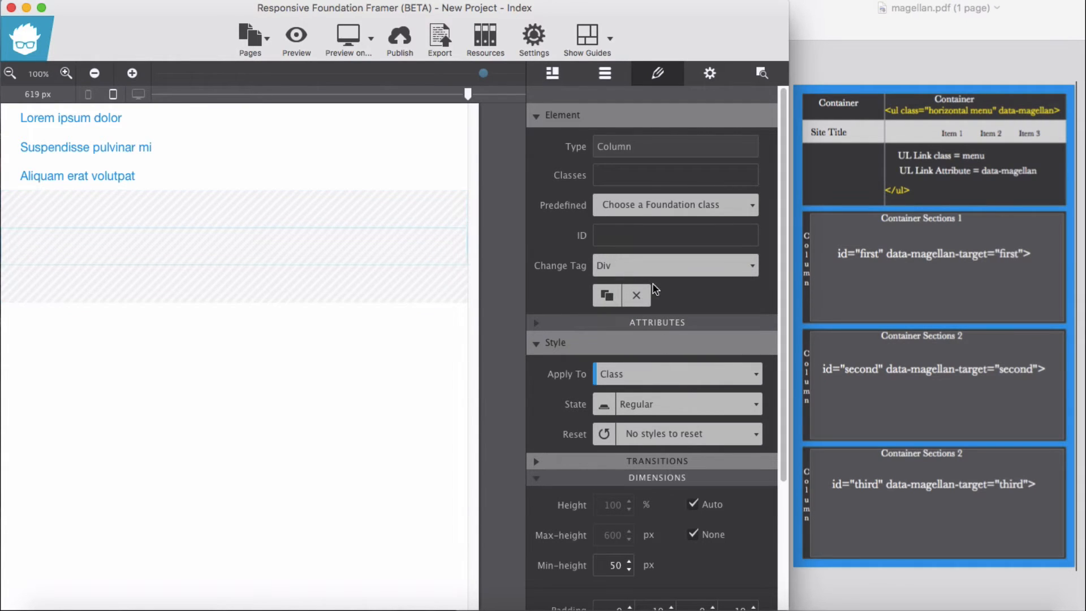
Step: Change the first new column's tag from Div to Section
left_click(673, 265)
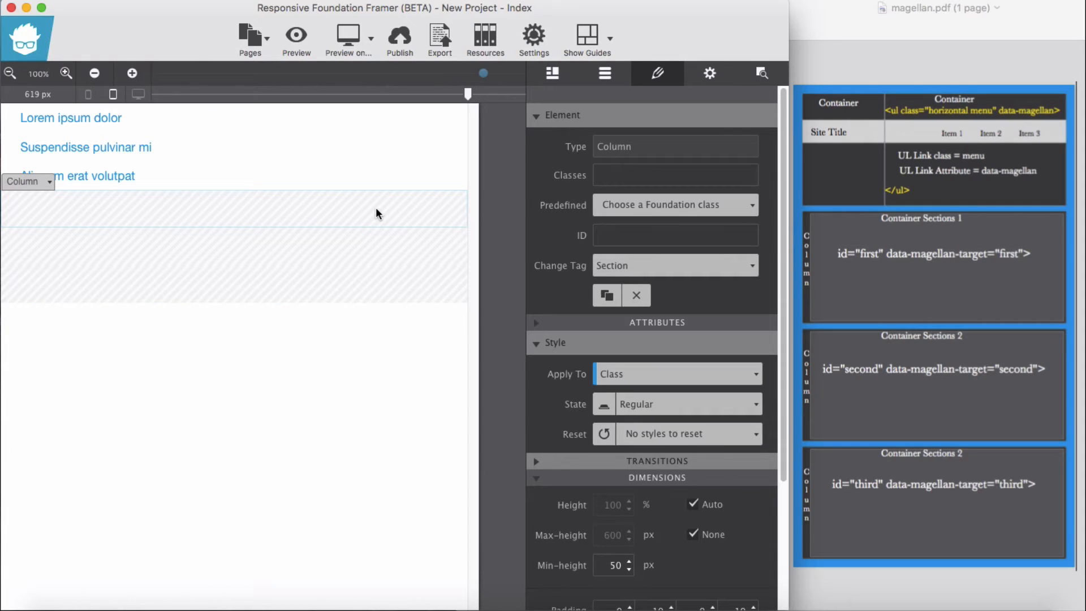
mouse_move(360, 218)
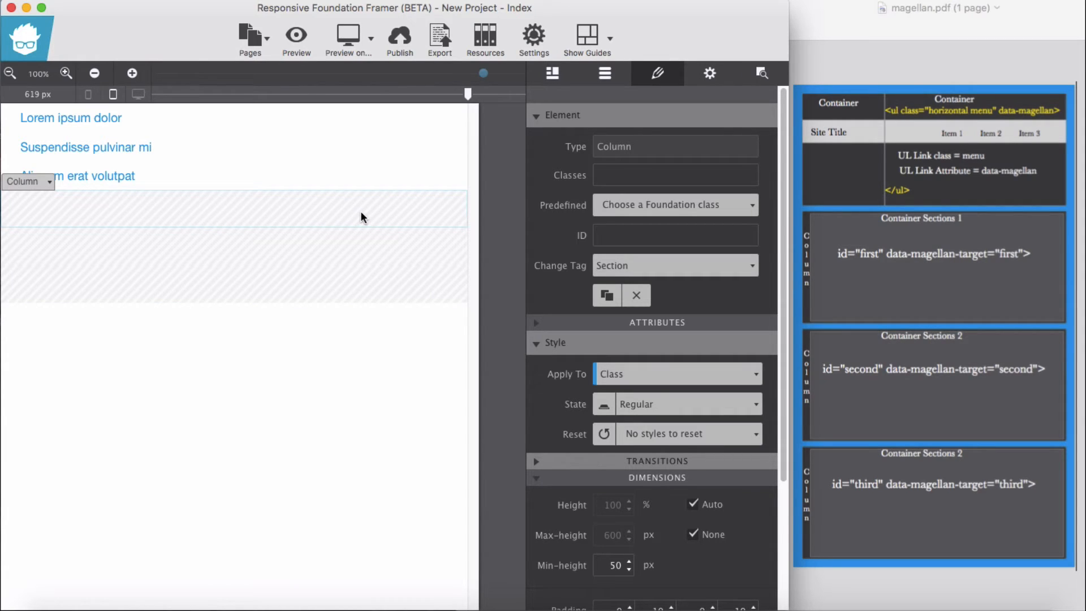
mouse_move(253, 214)
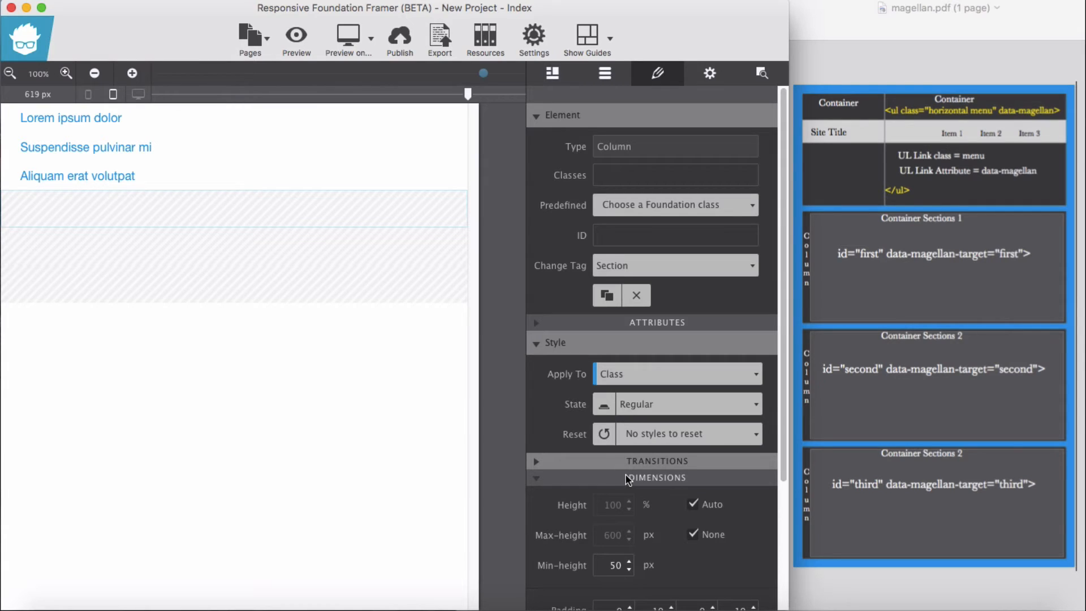
Step: Set a yellow background on the first section column
left_click(656, 477)
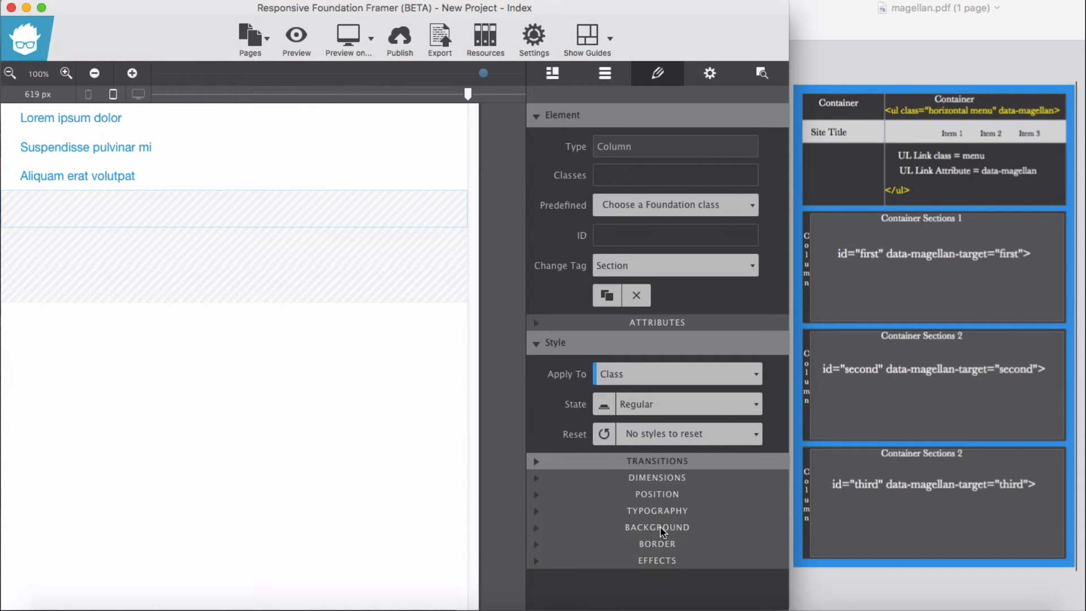
left_click(656, 527)
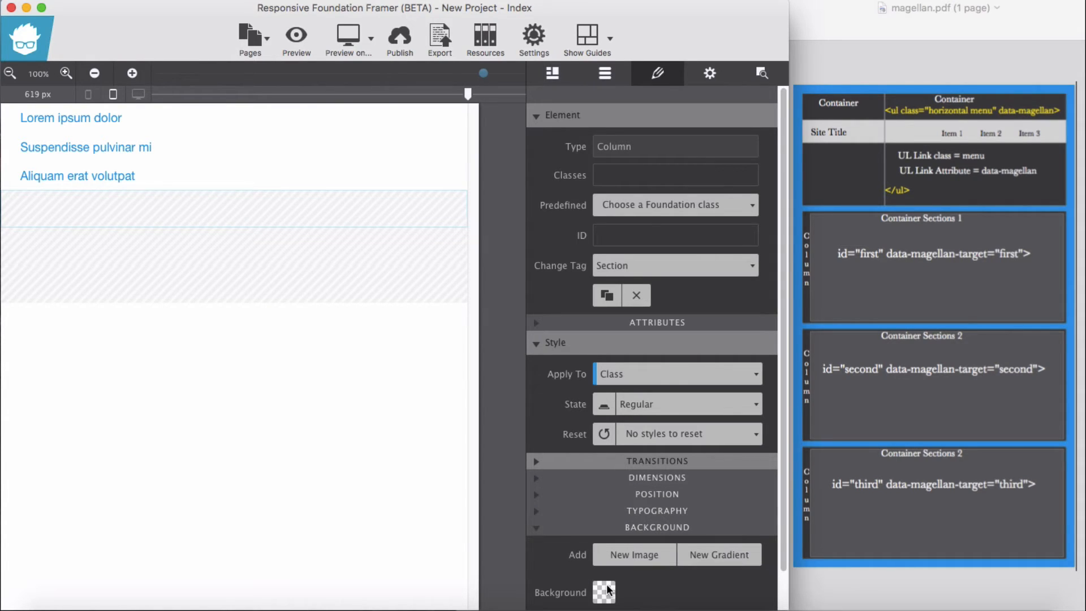
left_click(603, 592)
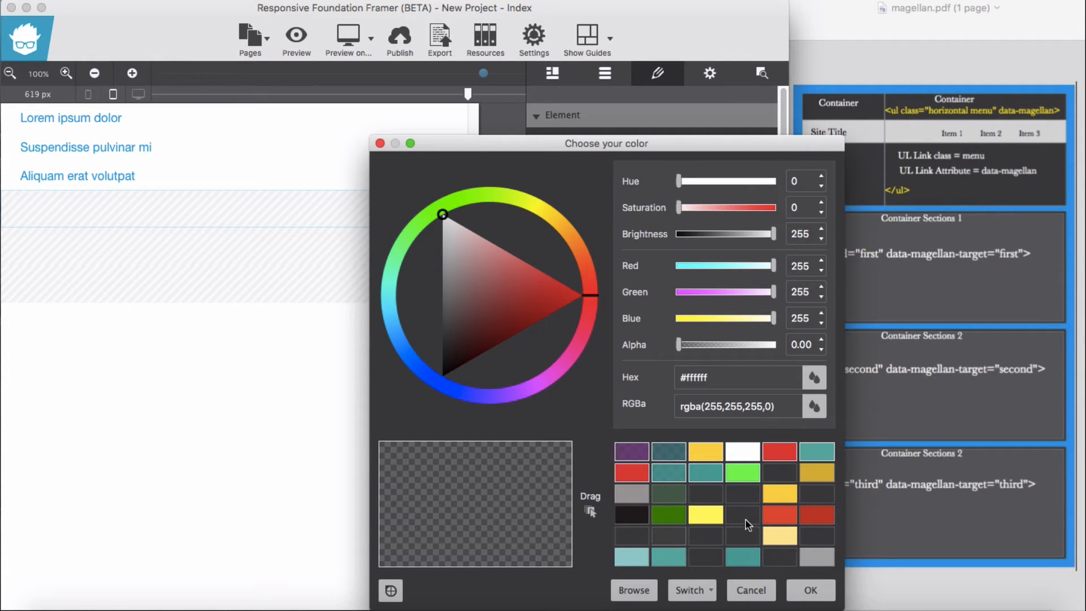
left_click(706, 451)
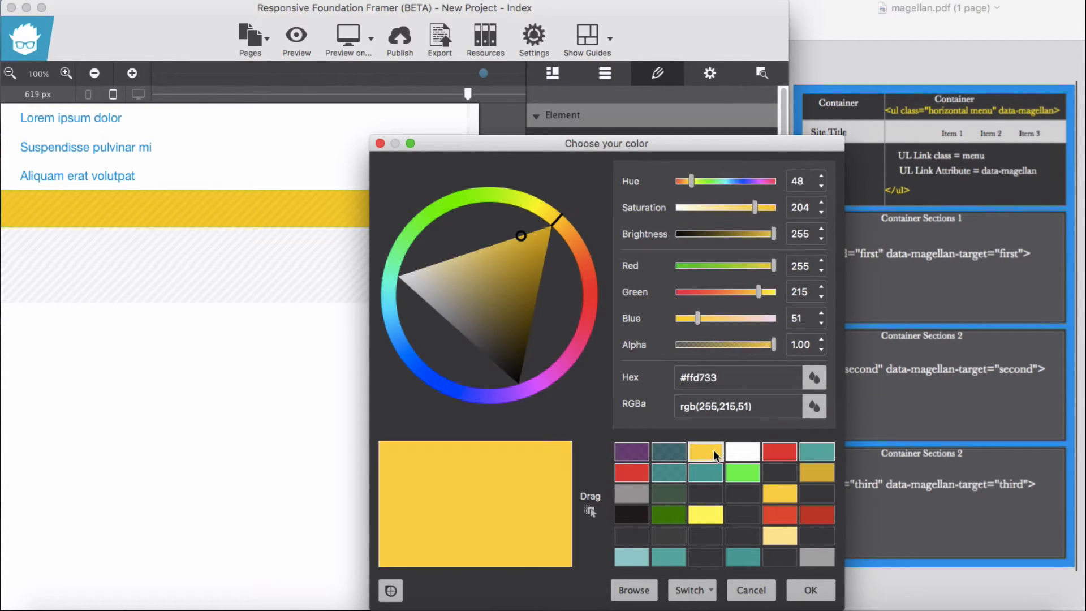
left_click(810, 590)
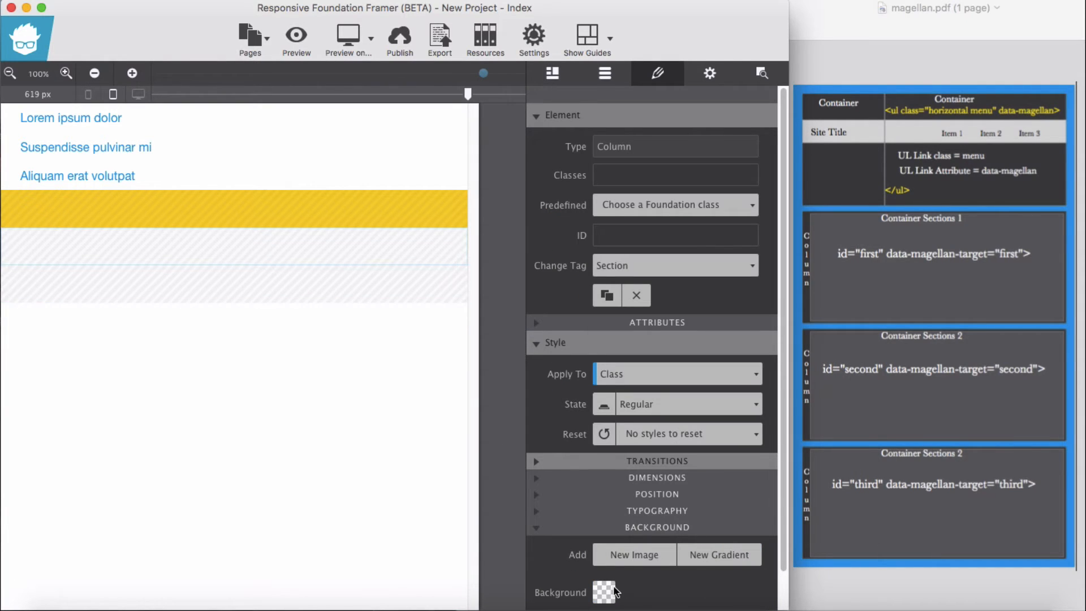
Step: Set red and teal backgrounds on the second and third sections
left_click(604, 592)
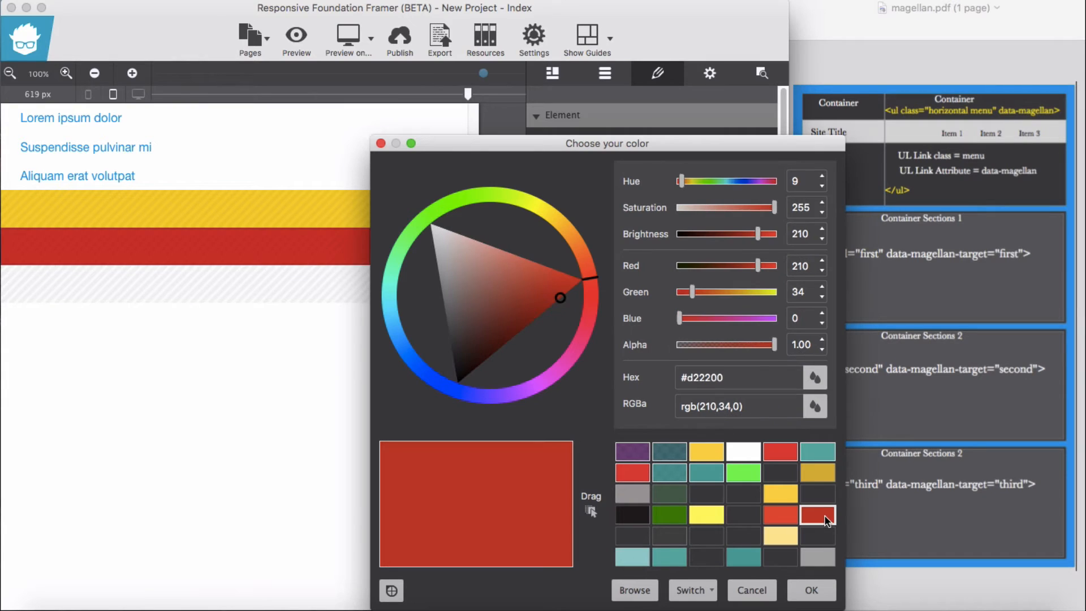
left_click(811, 589)
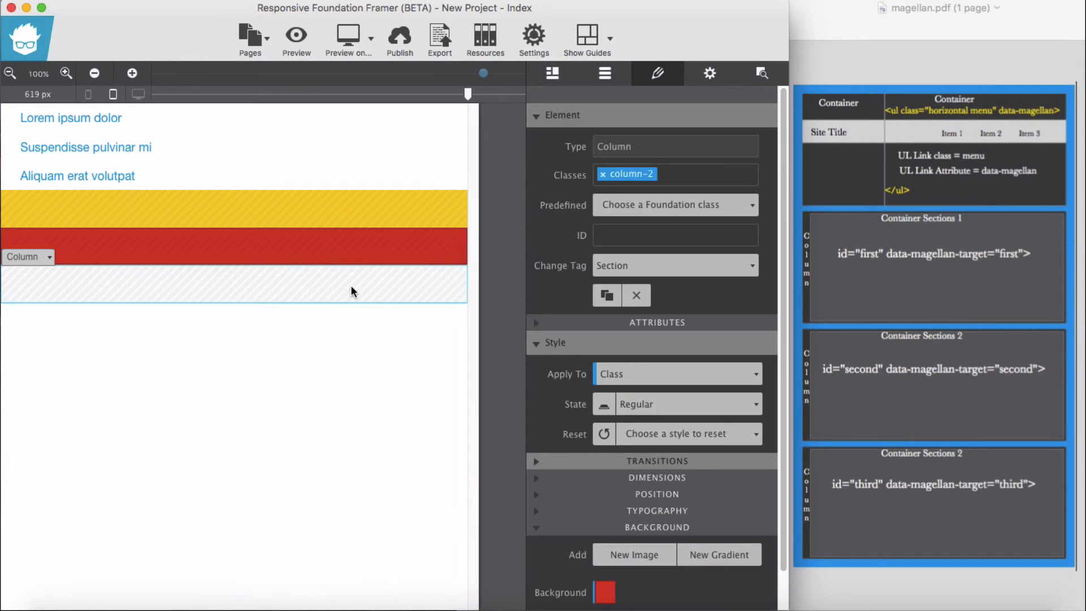
left_click(604, 592)
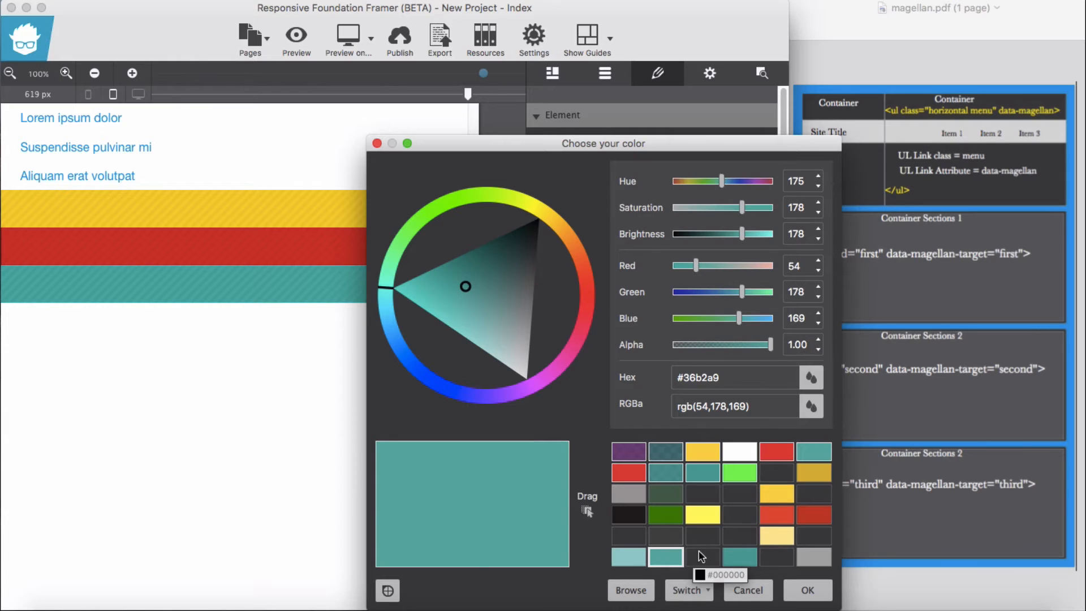
left_click(807, 590)
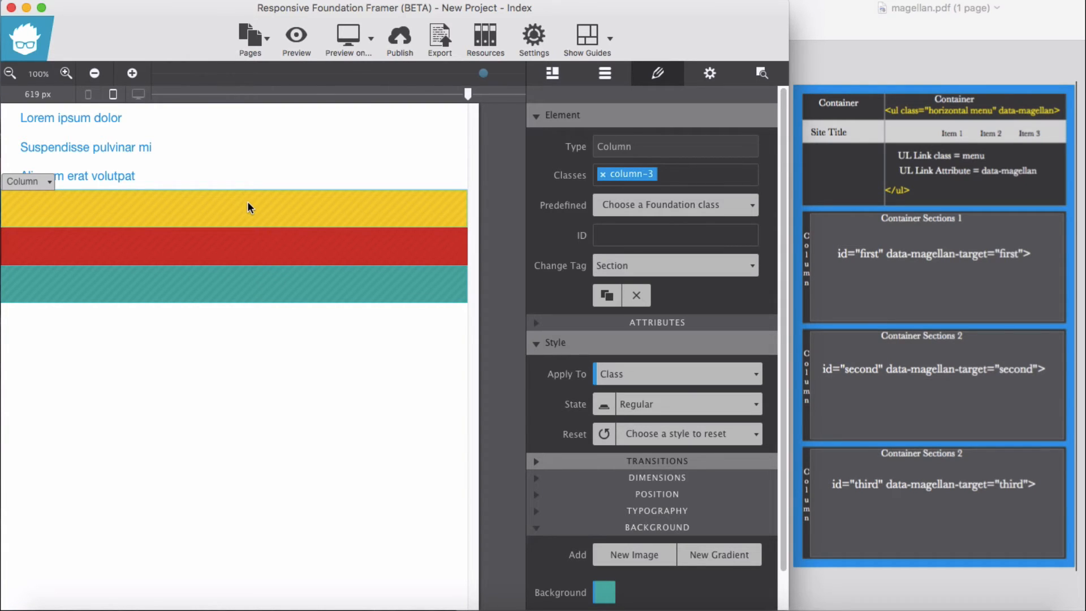
mouse_move(249, 205)
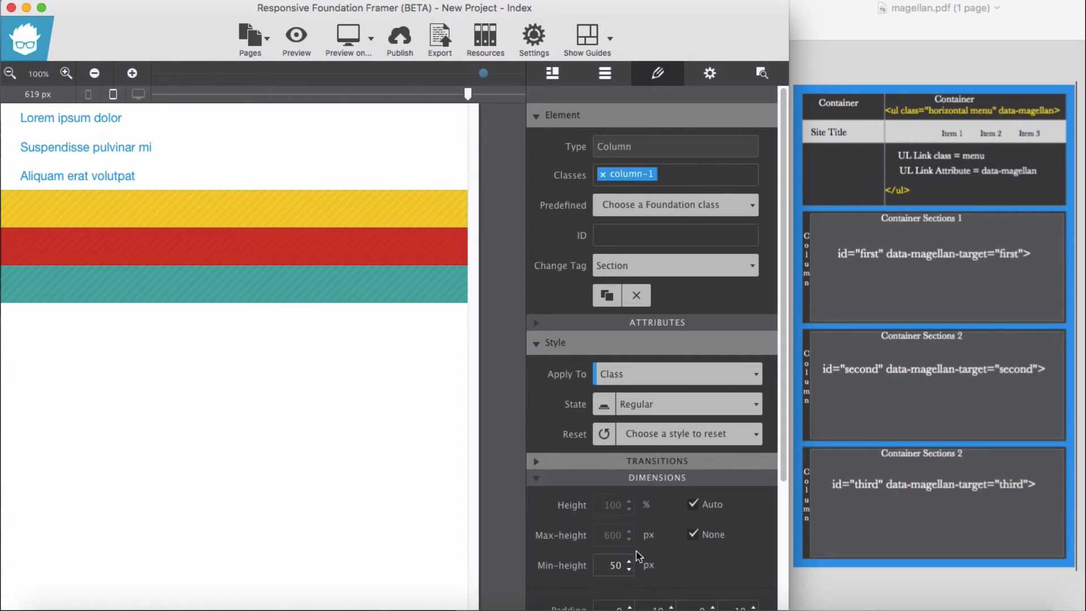
mouse_move(609, 562)
type("350")
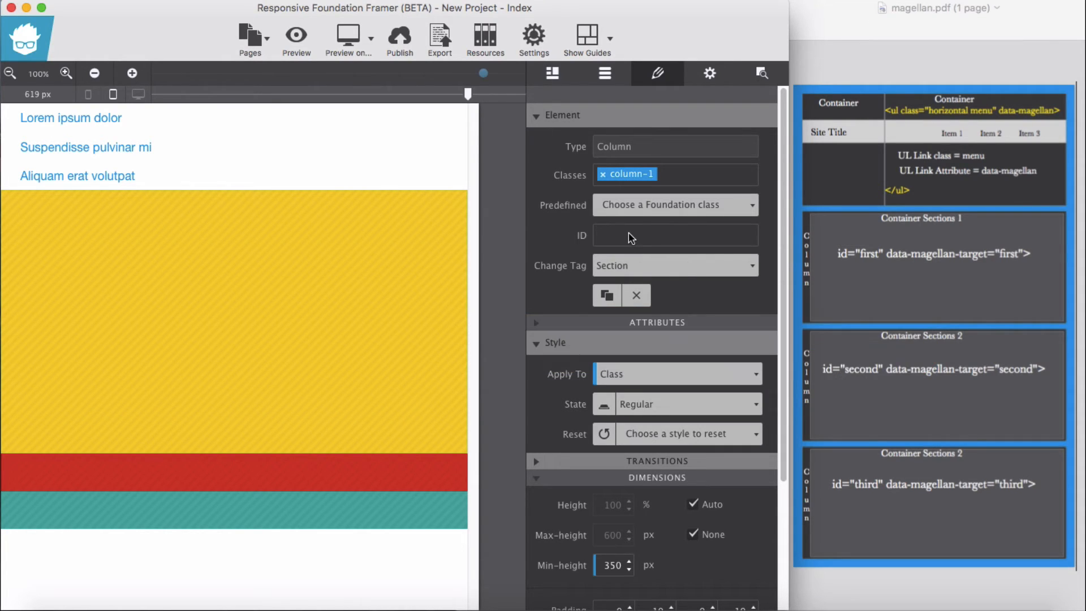
mouse_move(618, 269)
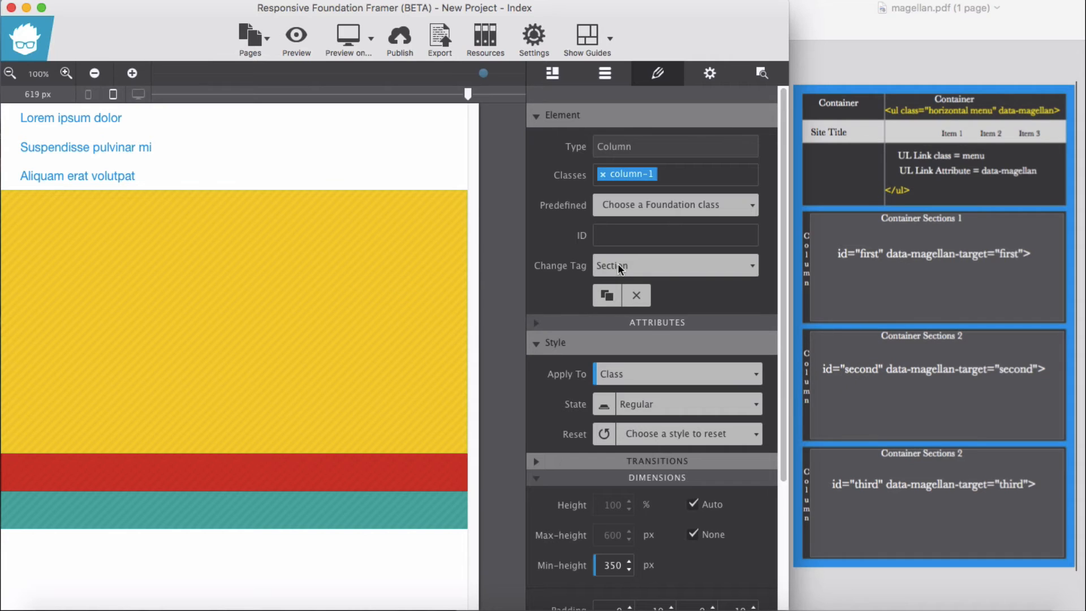
Step: Give the yellow, red and teal sections IDs first, second, third and 350 px min-height
type("fir")
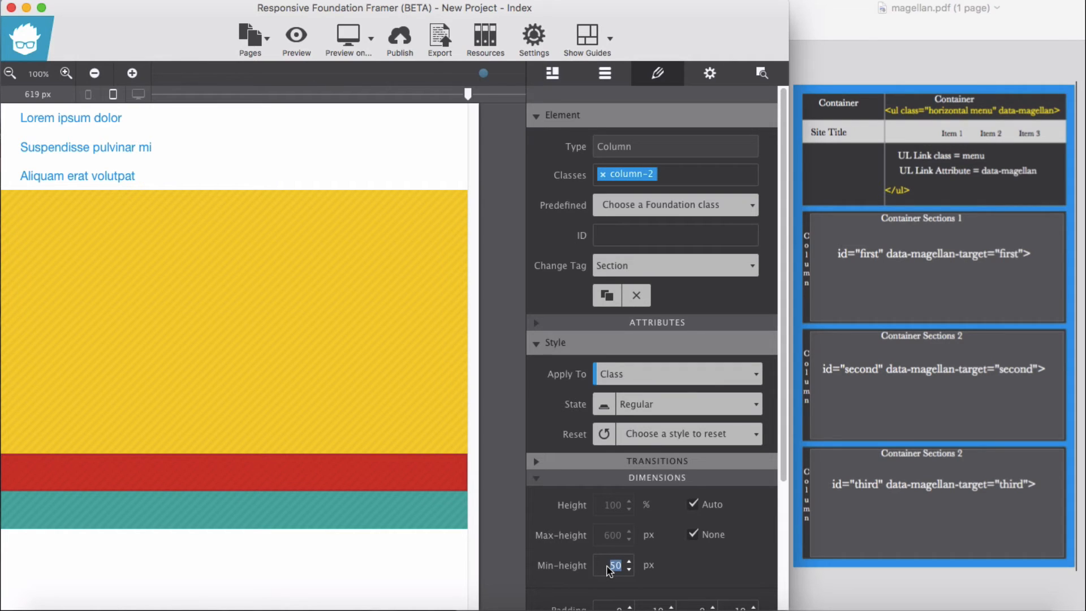
type("350")
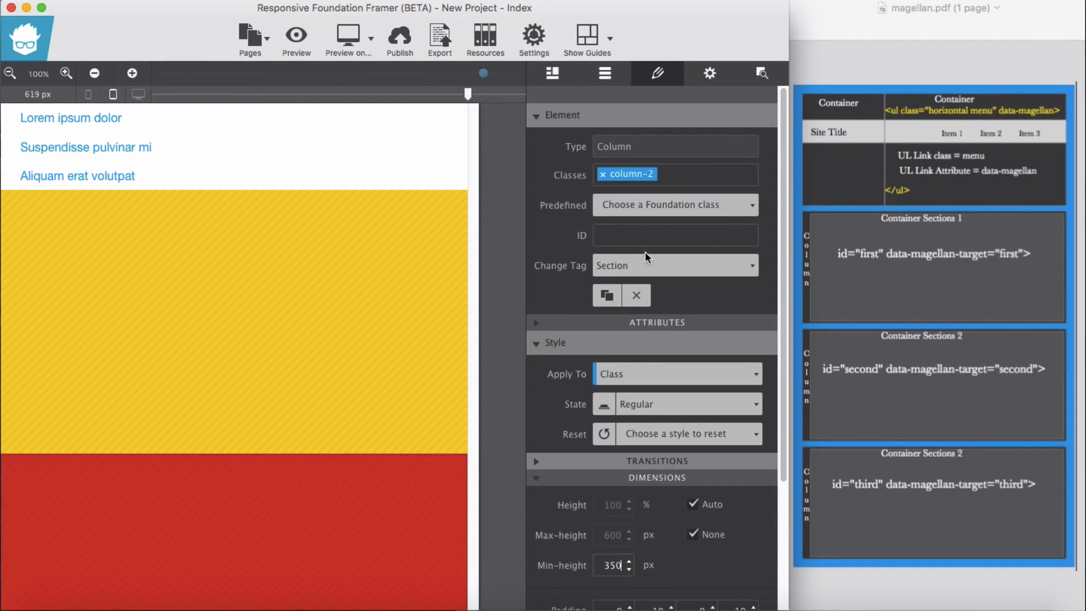
type("se")
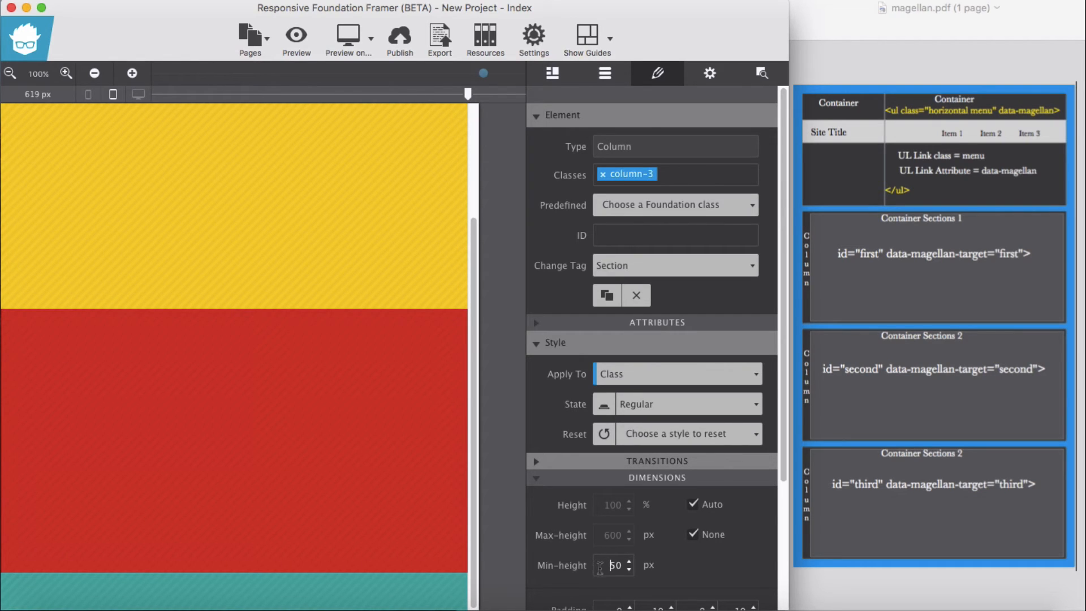
type("350")
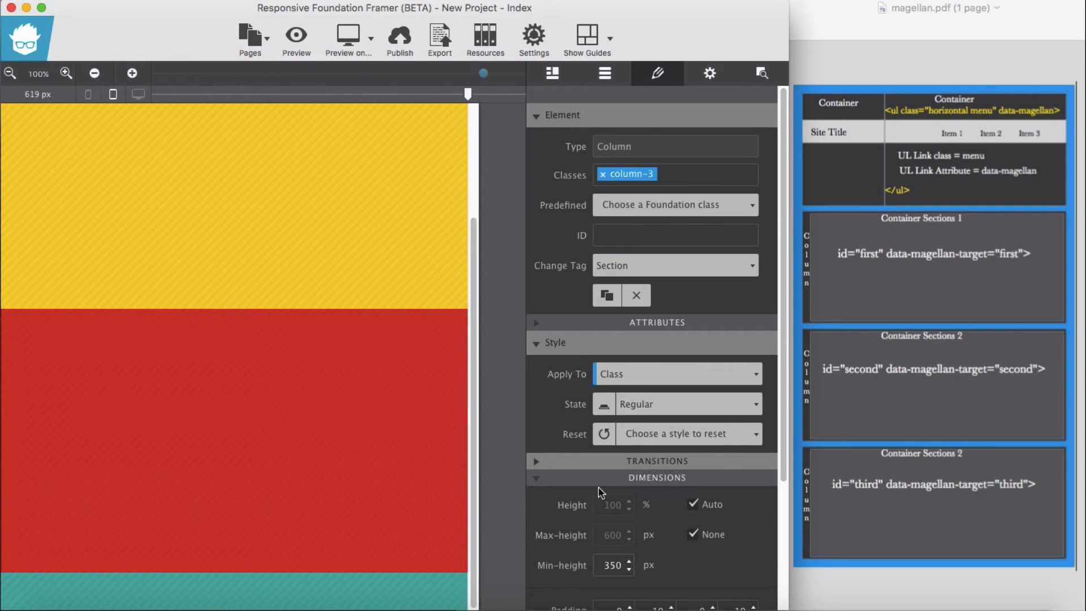
left_click(674, 236)
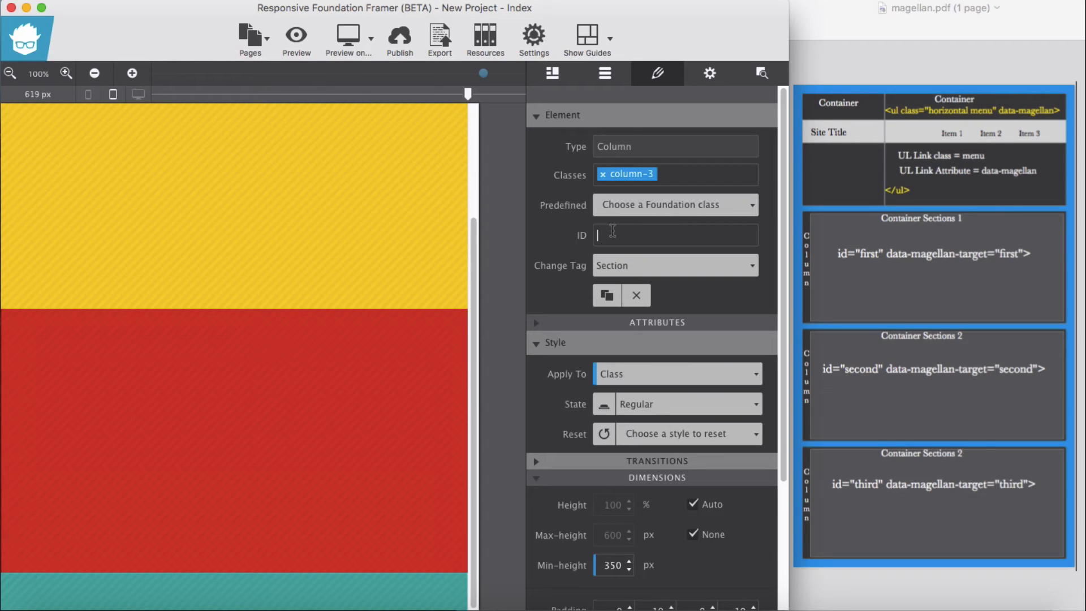
type("th")
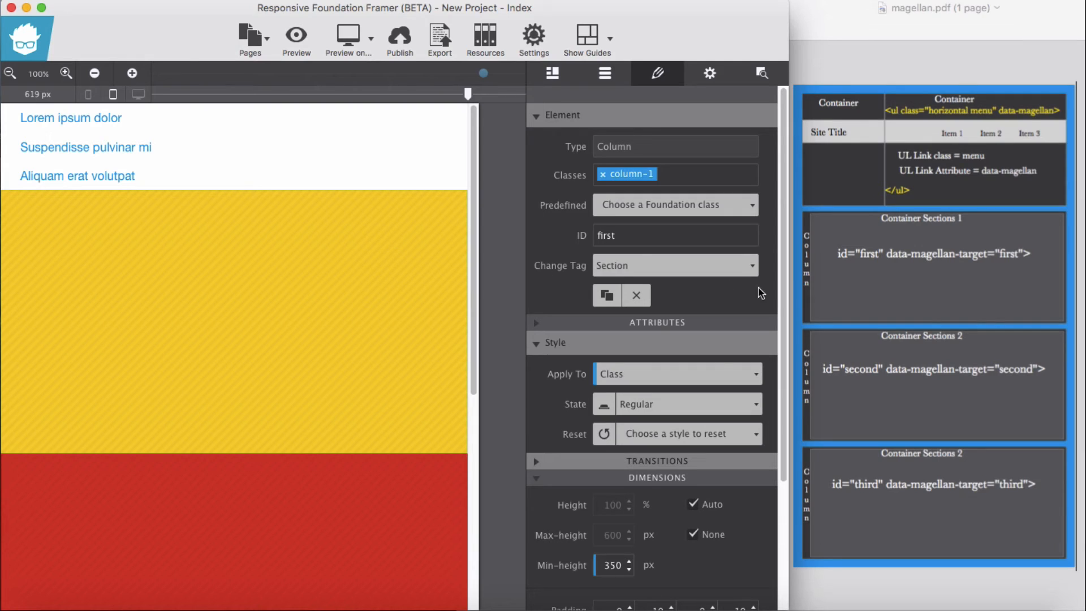
mouse_move(621, 298)
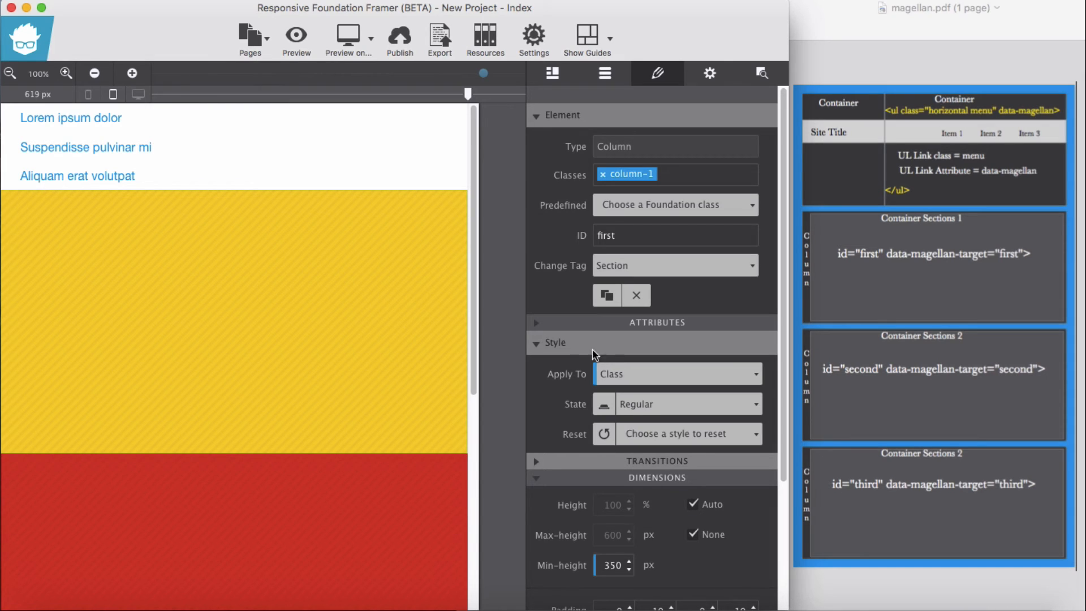
Step: Add a Data Magellan Target attribute with value 'first' to the first section
left_click(656, 322)
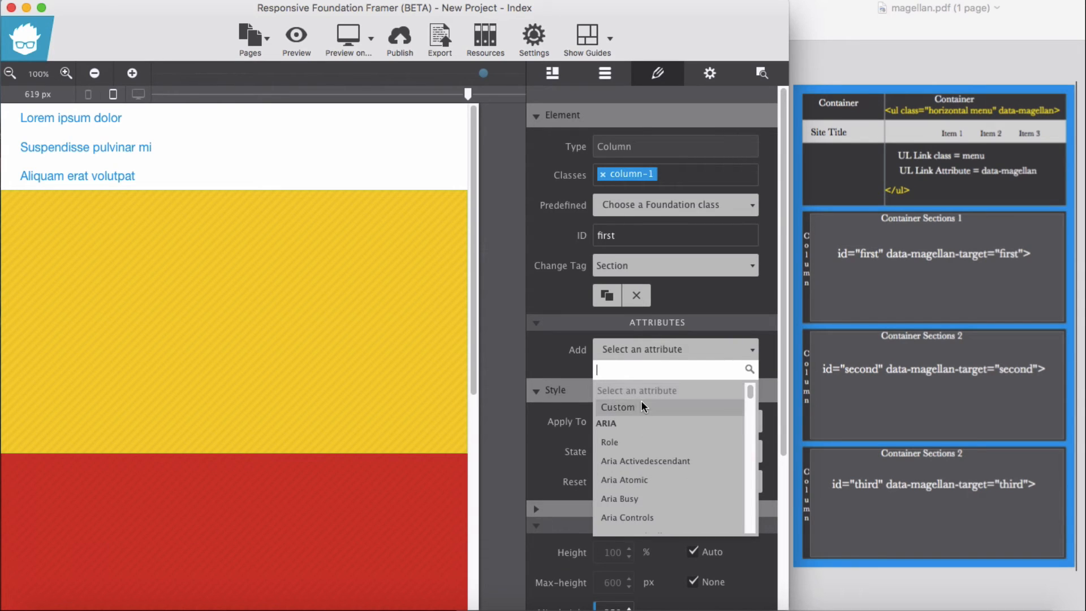
type("m")
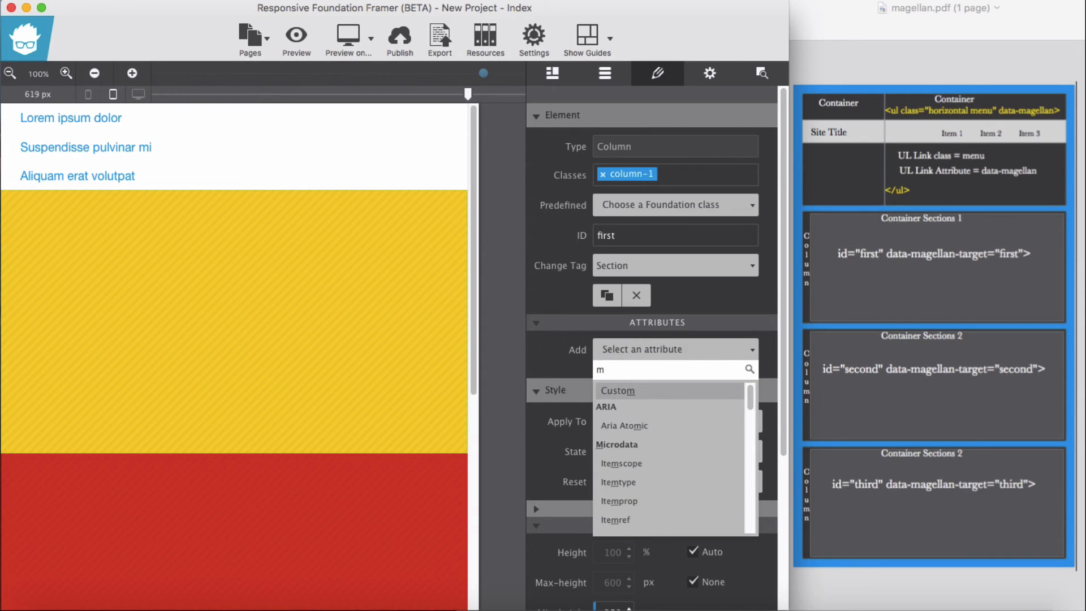
type("ag")
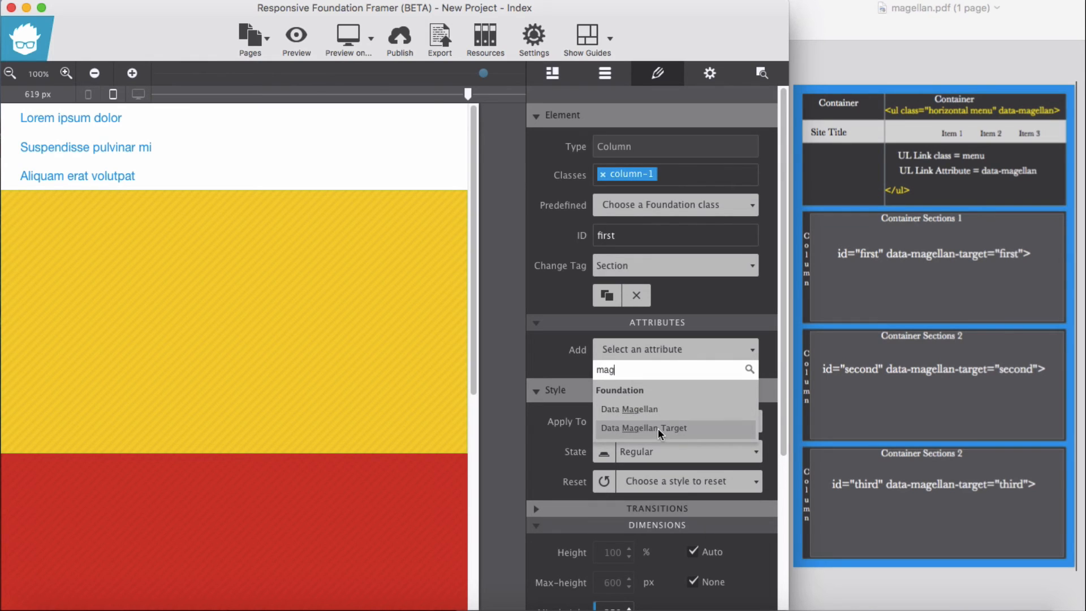
left_click(644, 427)
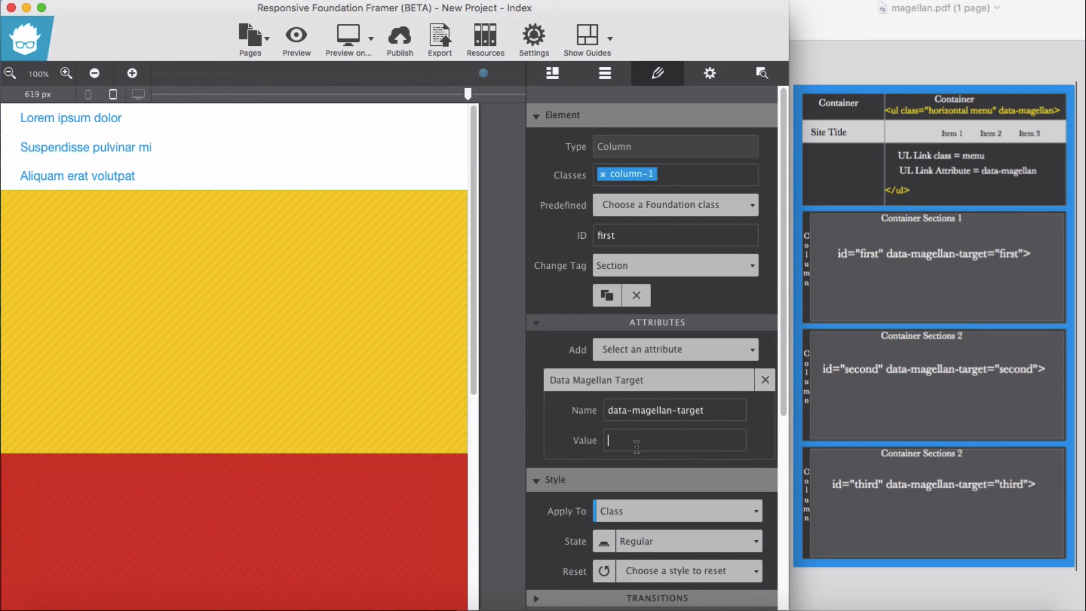
type("firs")
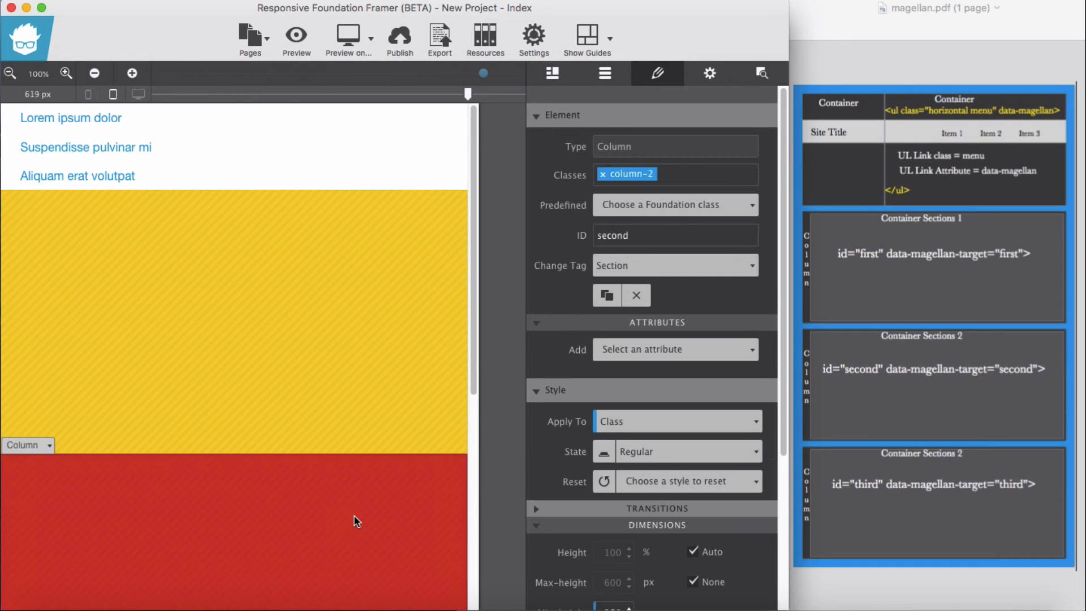
Step: Add a Data Magellan Target attribute with value 'second' to the red section
scroll("down", 3)
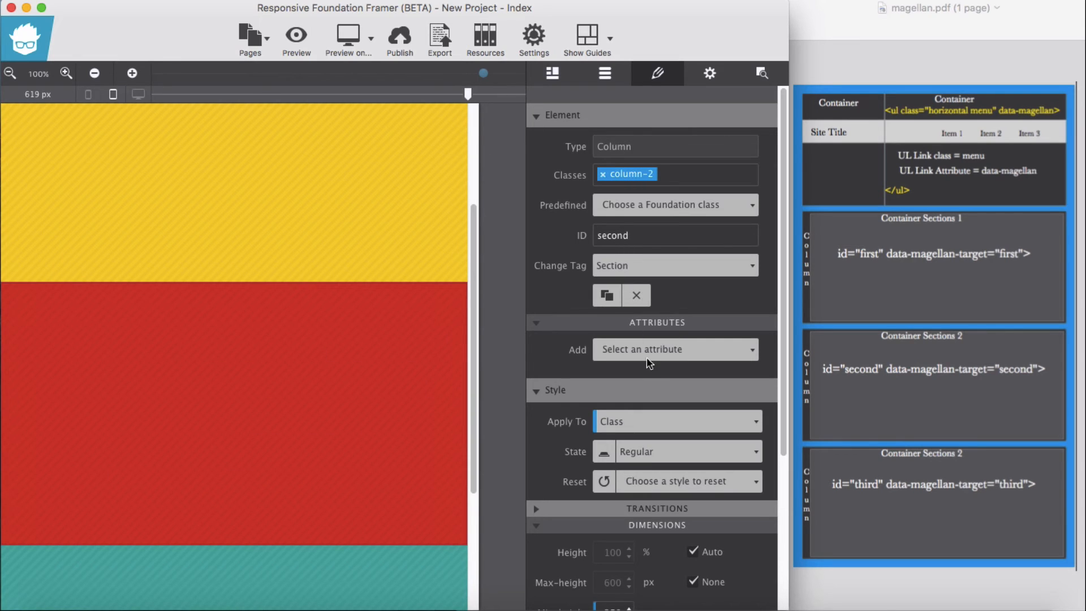
left_click(674, 348)
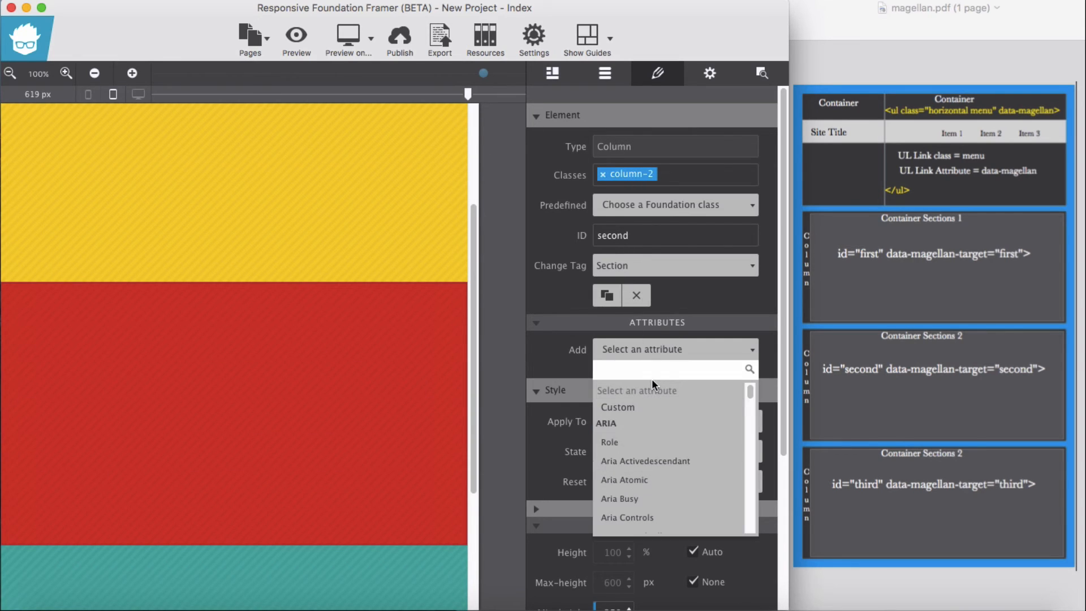
type("mag")
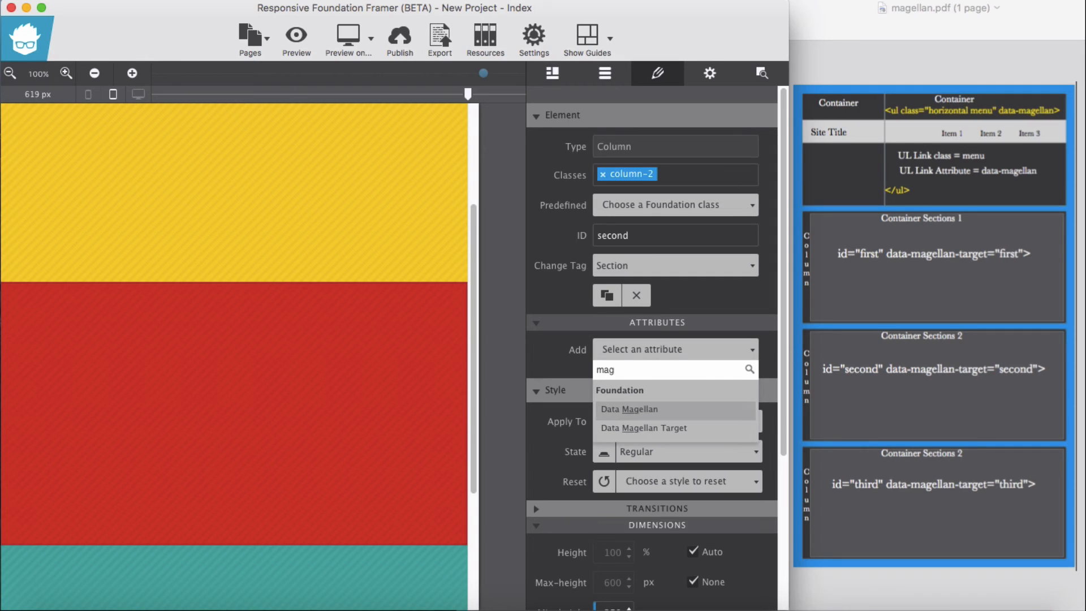
left_click(643, 428)
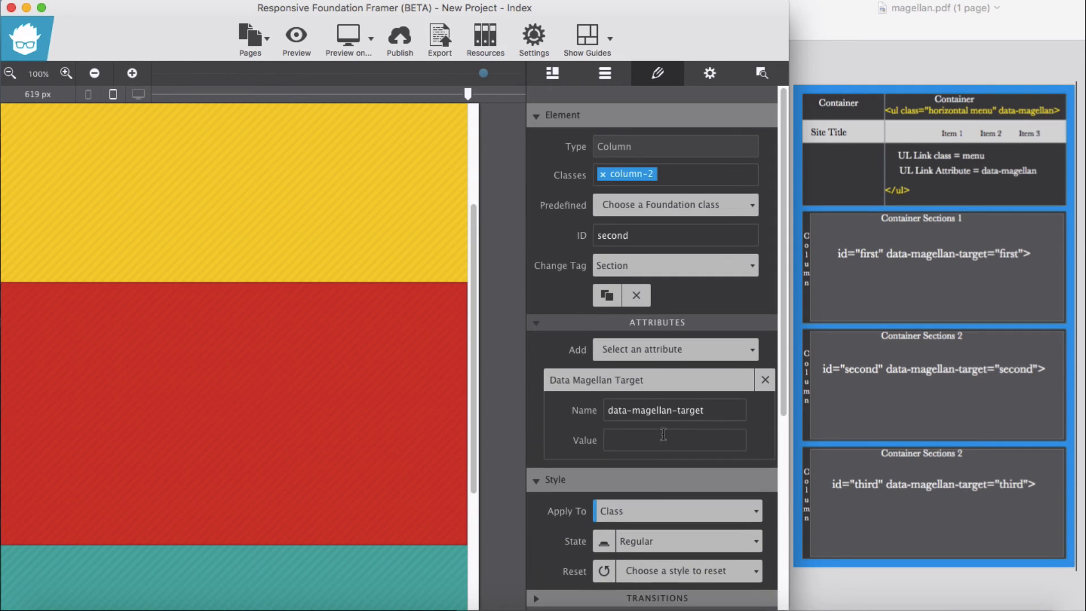
type("sec")
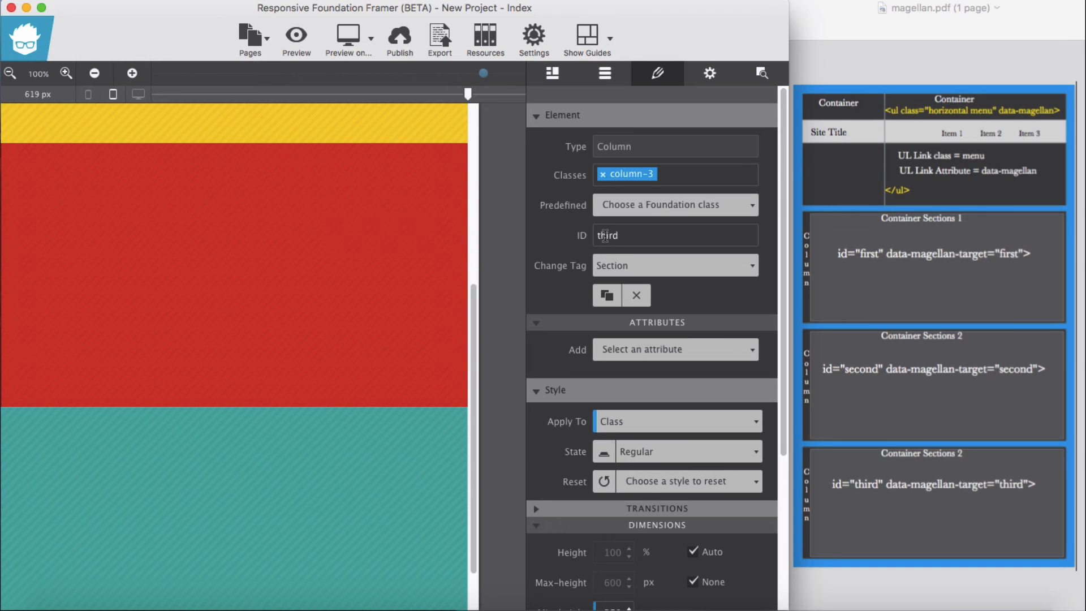
Step: Add a Data Magellan Target attribute with value 'third' to the teal section
left_click(672, 349)
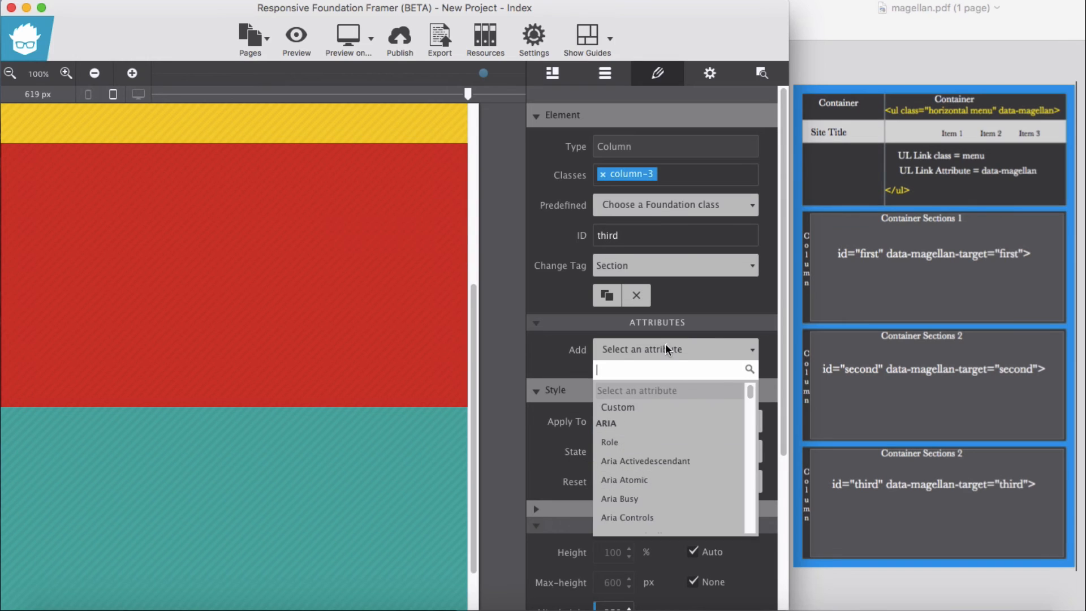
type("m")
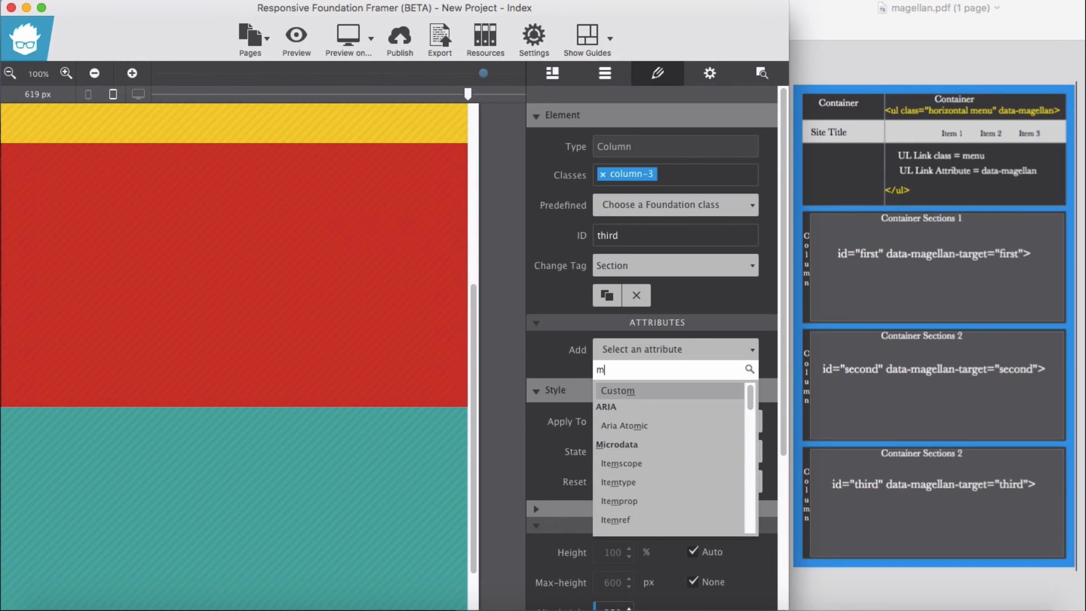
type("ag")
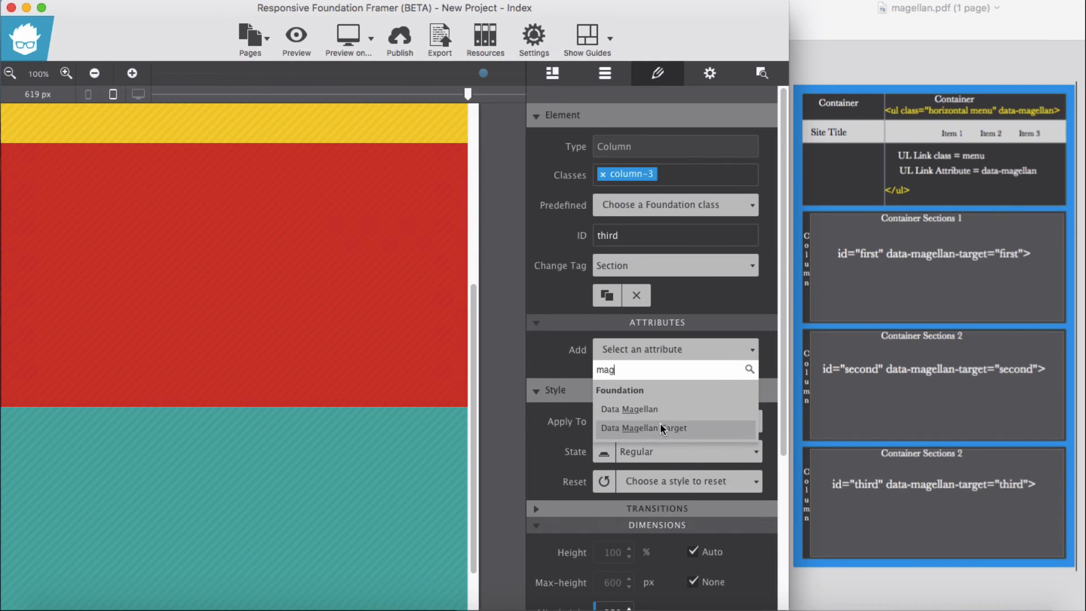
left_click(644, 428)
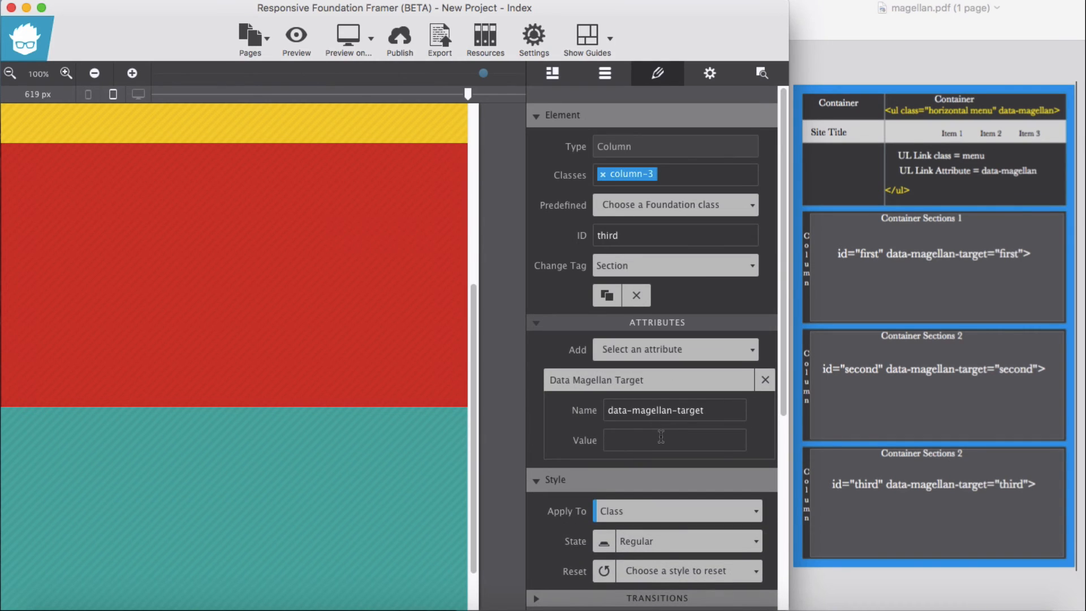
type("third")
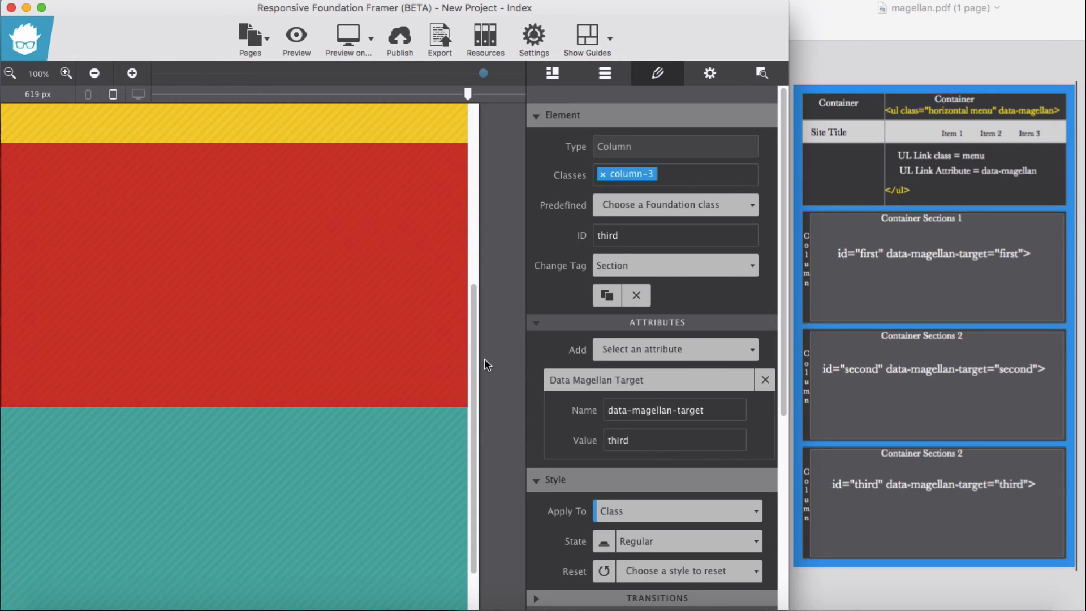
mouse_move(496, 331)
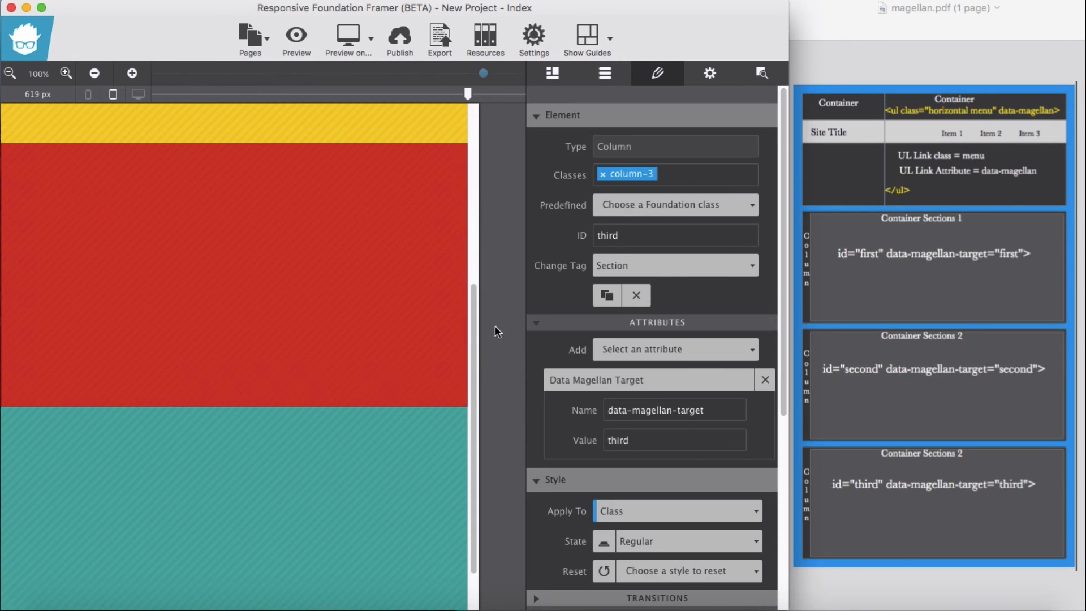
mouse_move(507, 214)
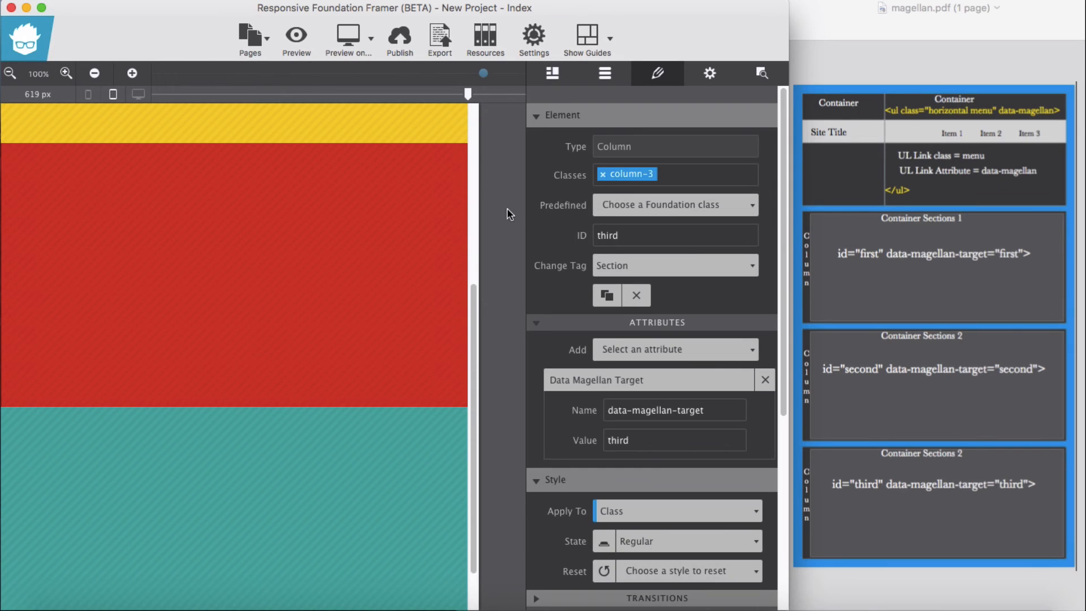
mouse_move(476, 232)
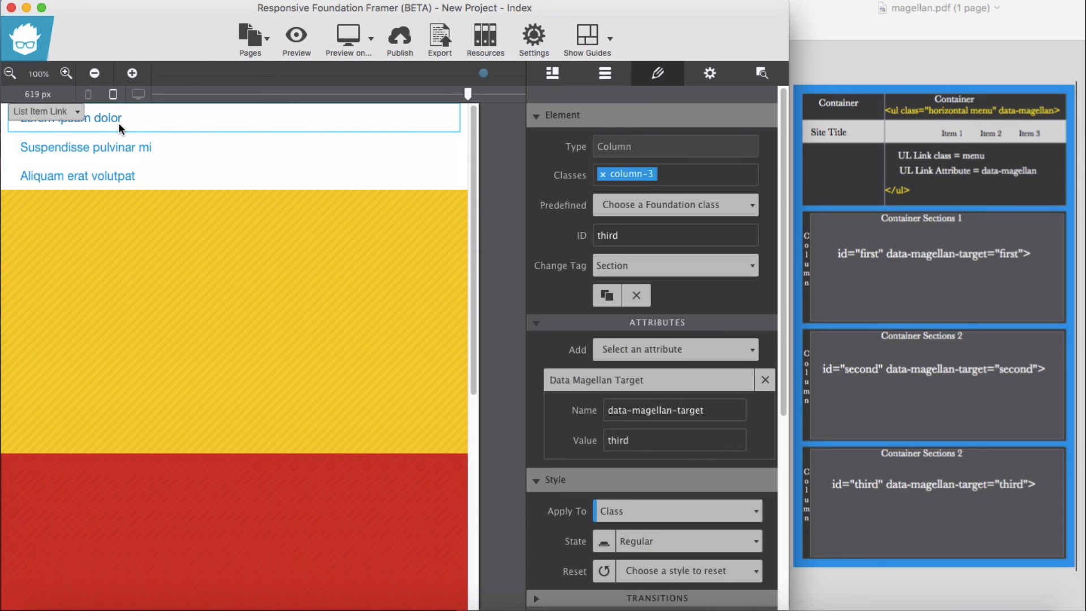
Step: Select the menu's UL Link list and add a Data Magellan attribute to it
left_click(761, 73)
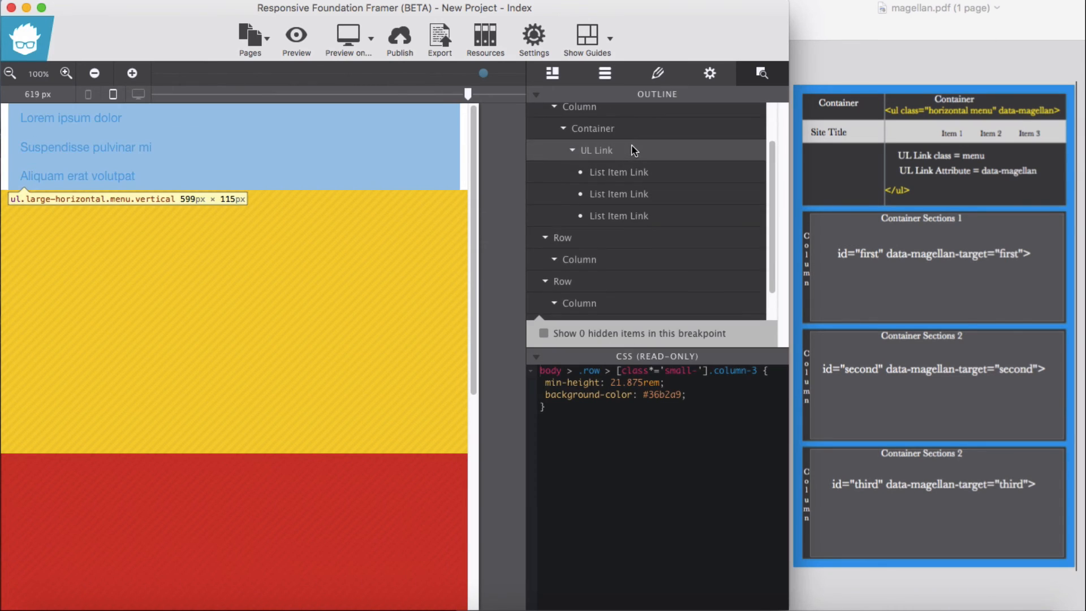
left_click(656, 72)
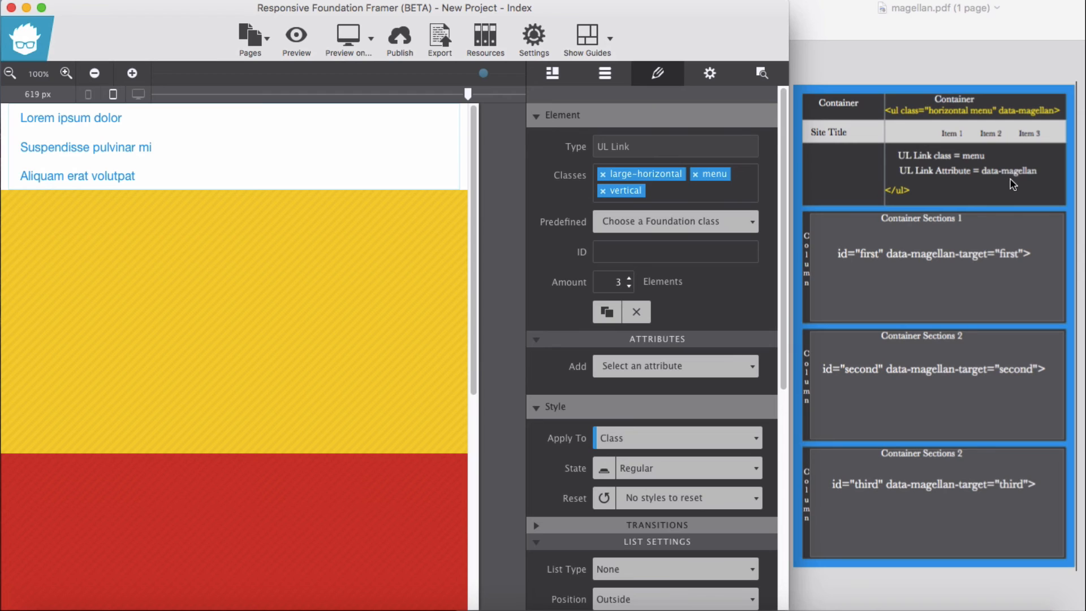
left_click(674, 366)
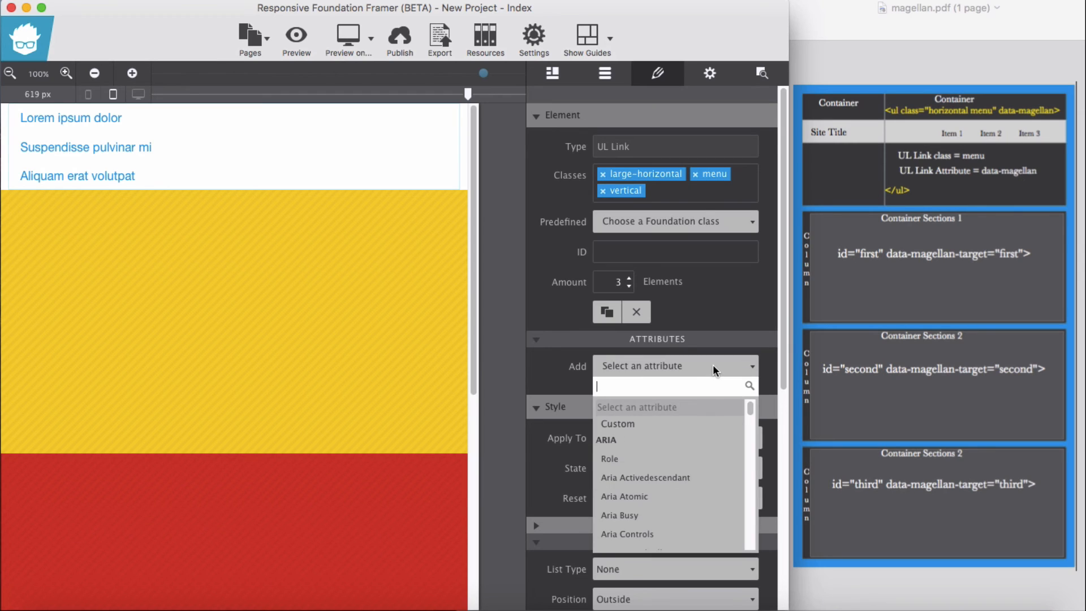
type("mag")
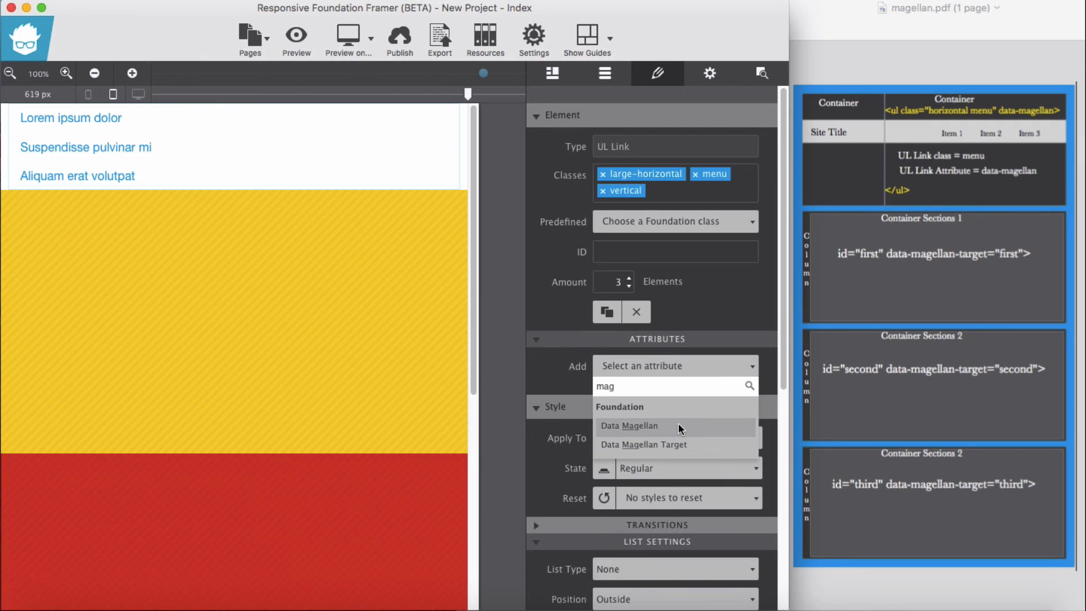
left_click(629, 426)
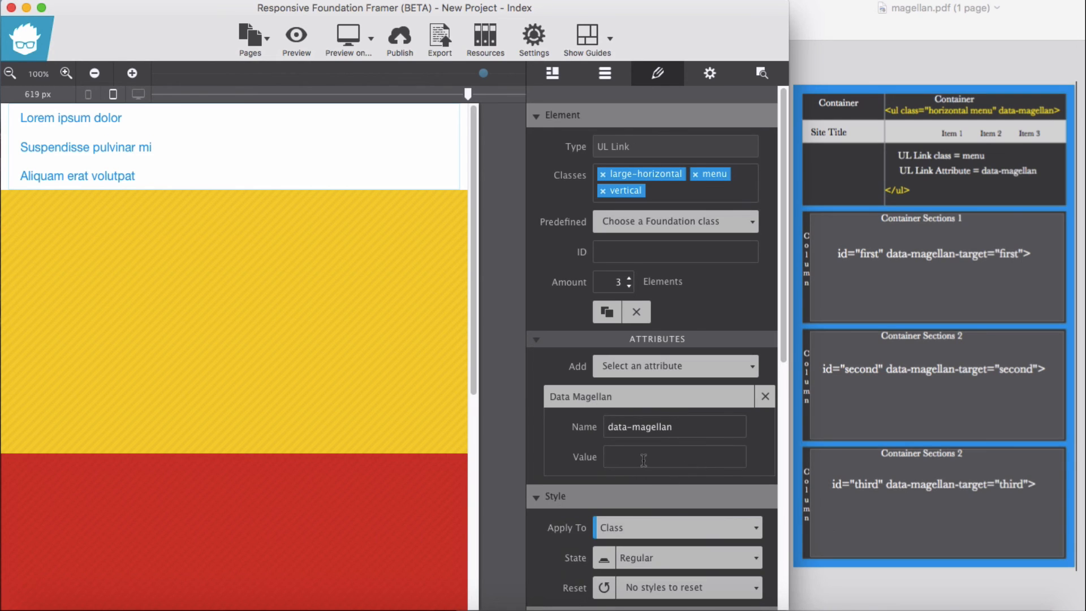
mouse_move(544, 370)
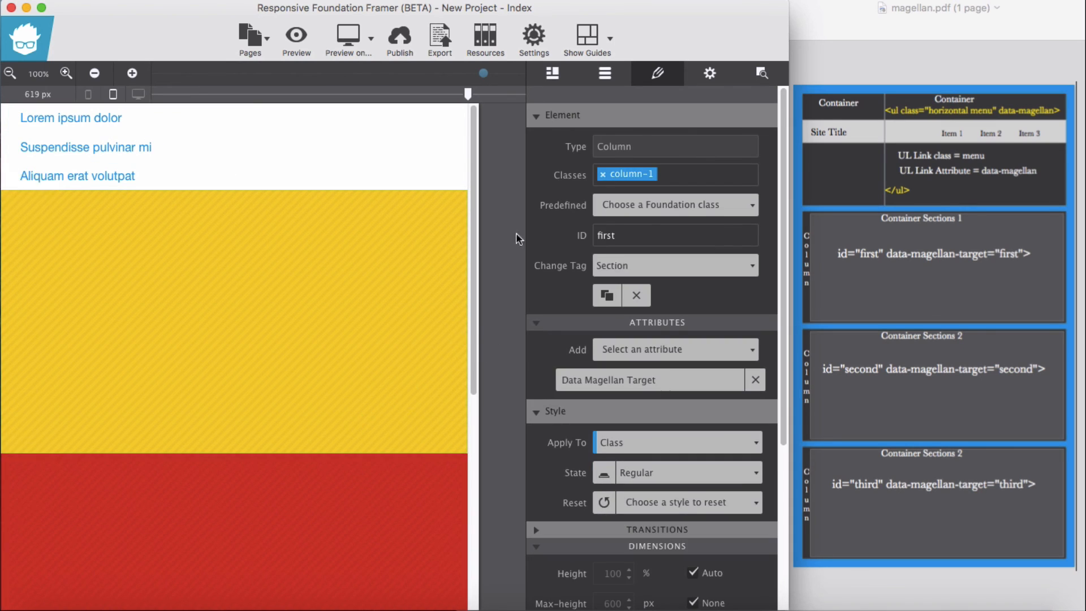
Step: Set the three menu links' Href to #first, #second and #third
left_click(70, 117)
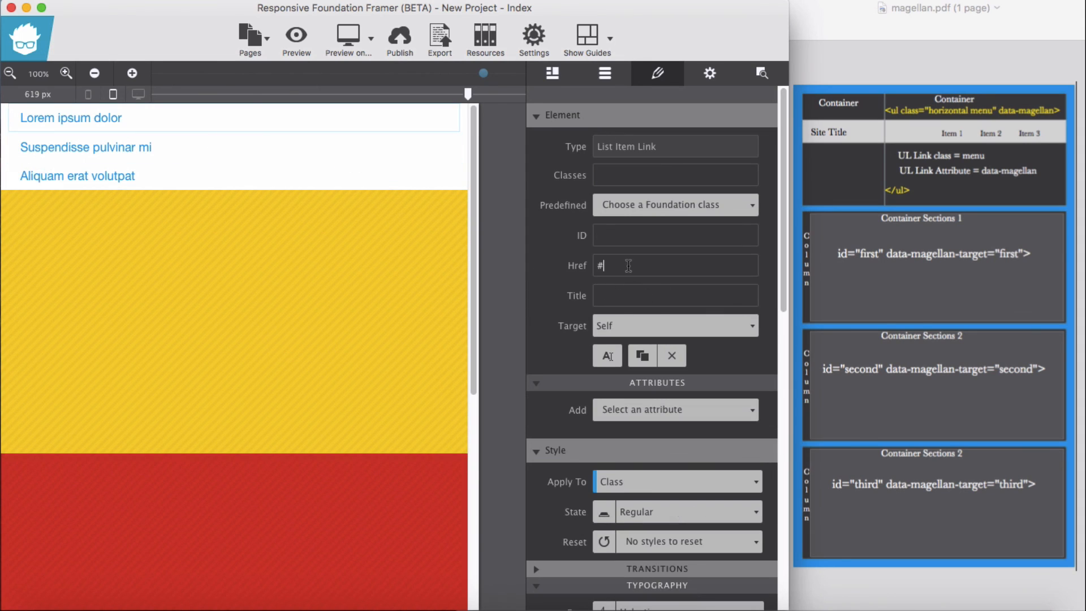
type("f")
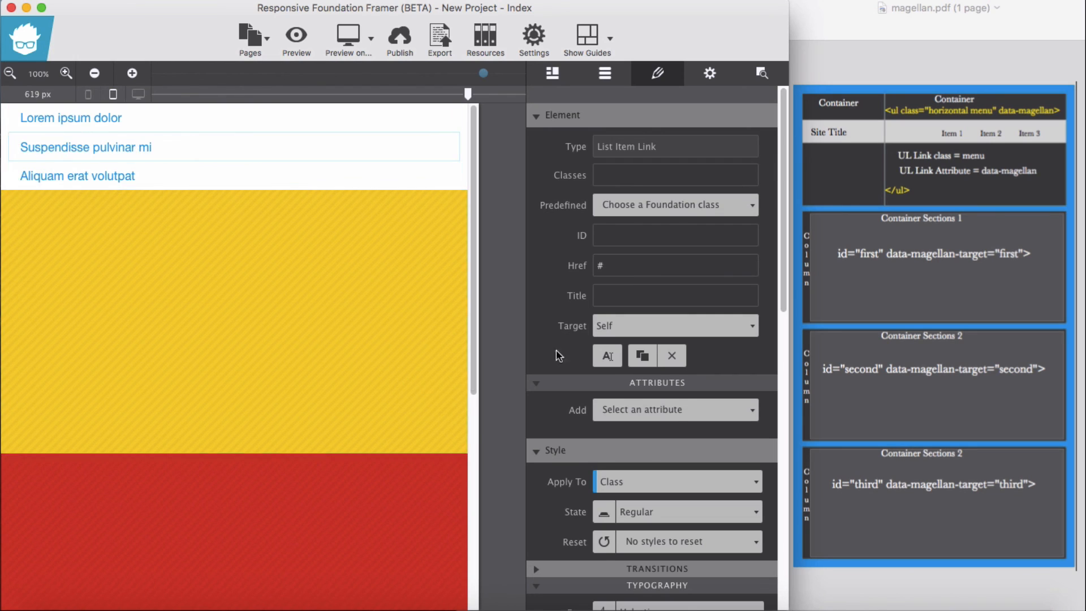
type("second")
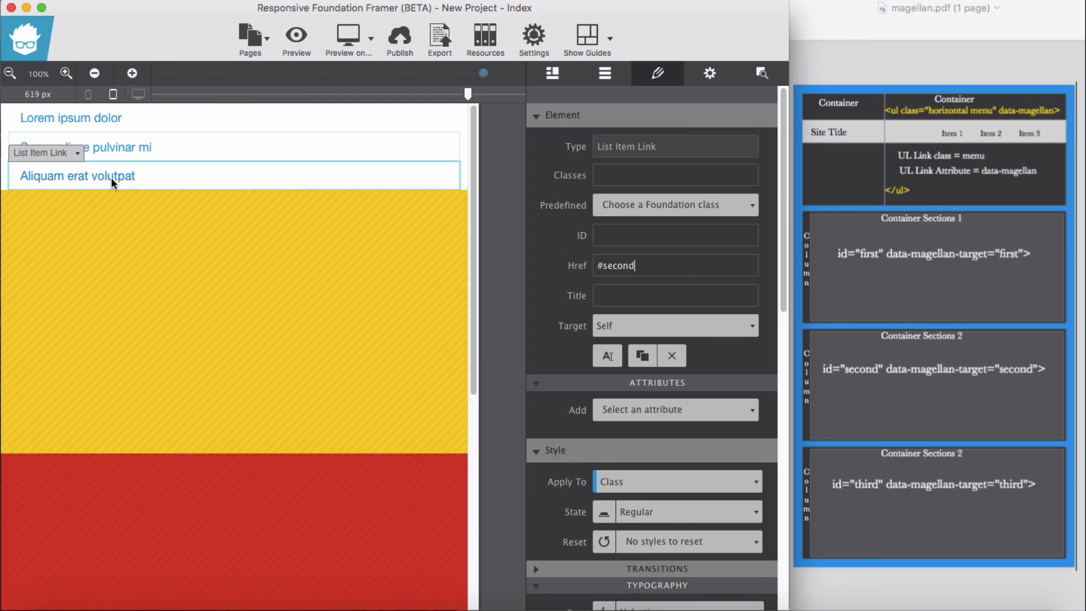
key("Backspace")
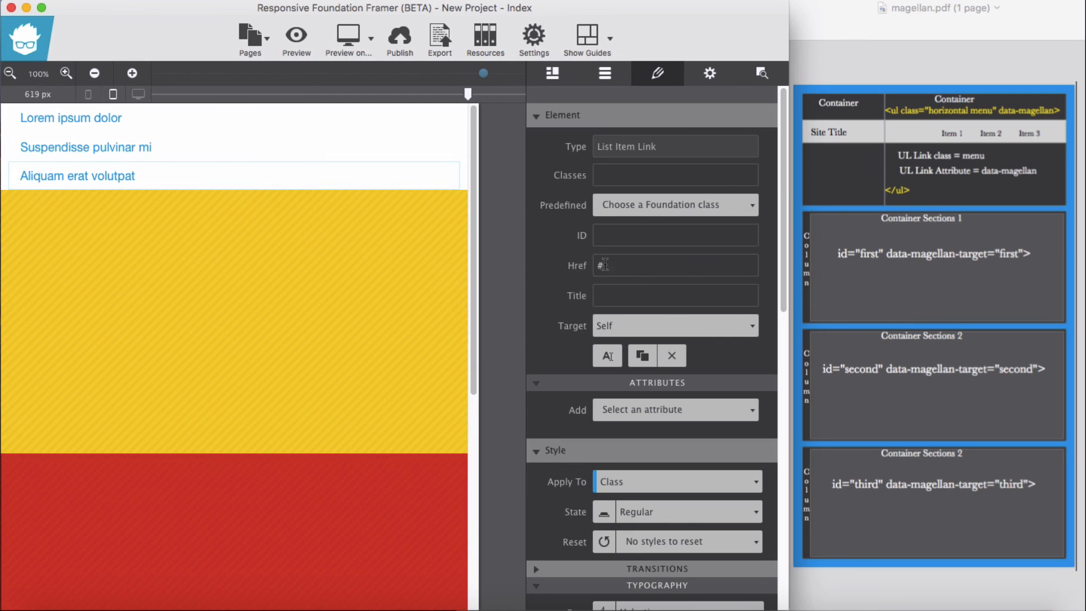
type("third")
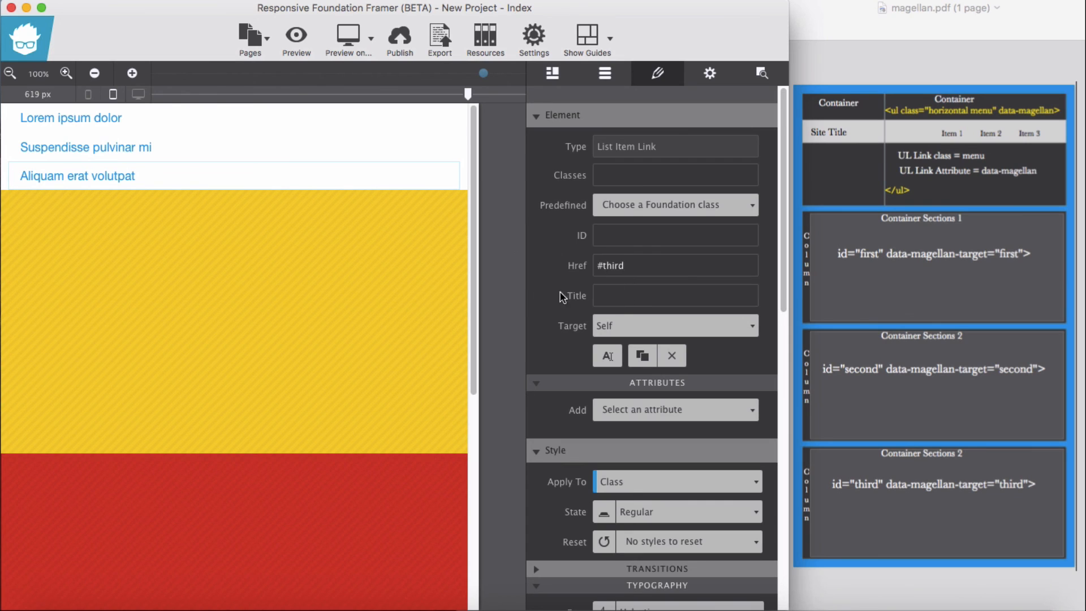
mouse_move(342, 73)
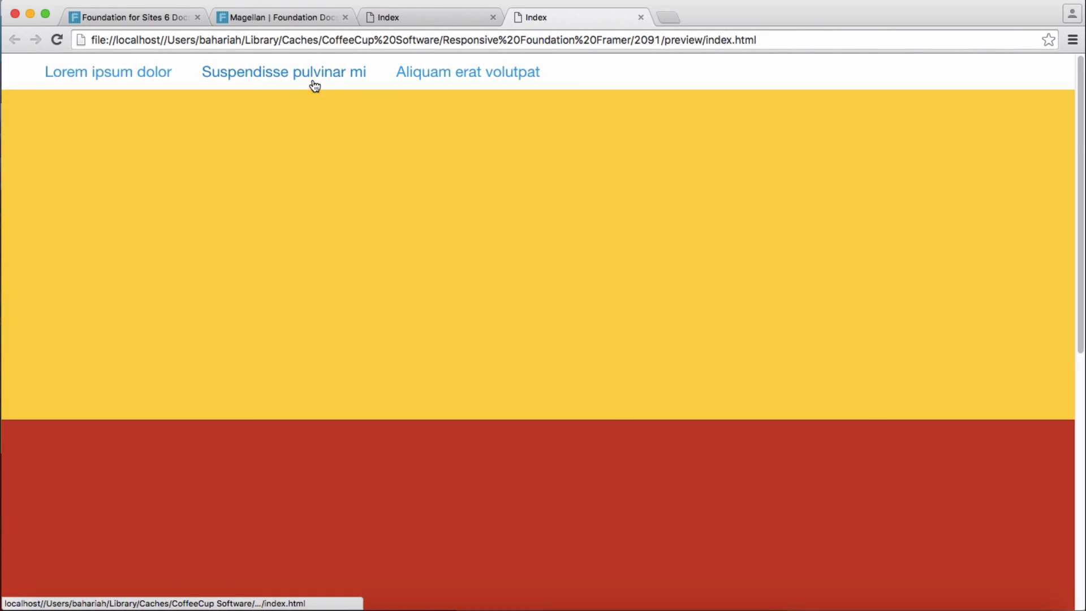
Step: Scroll the Chrome preview and test that the first menu link jumps to its section
scroll("down", 3)
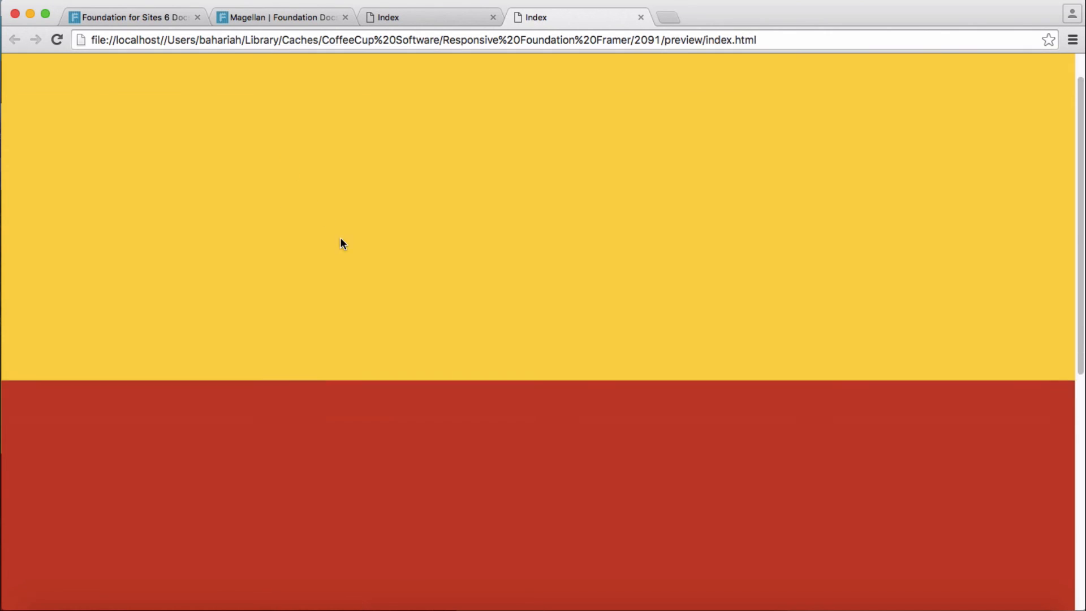
scroll("down", 3)
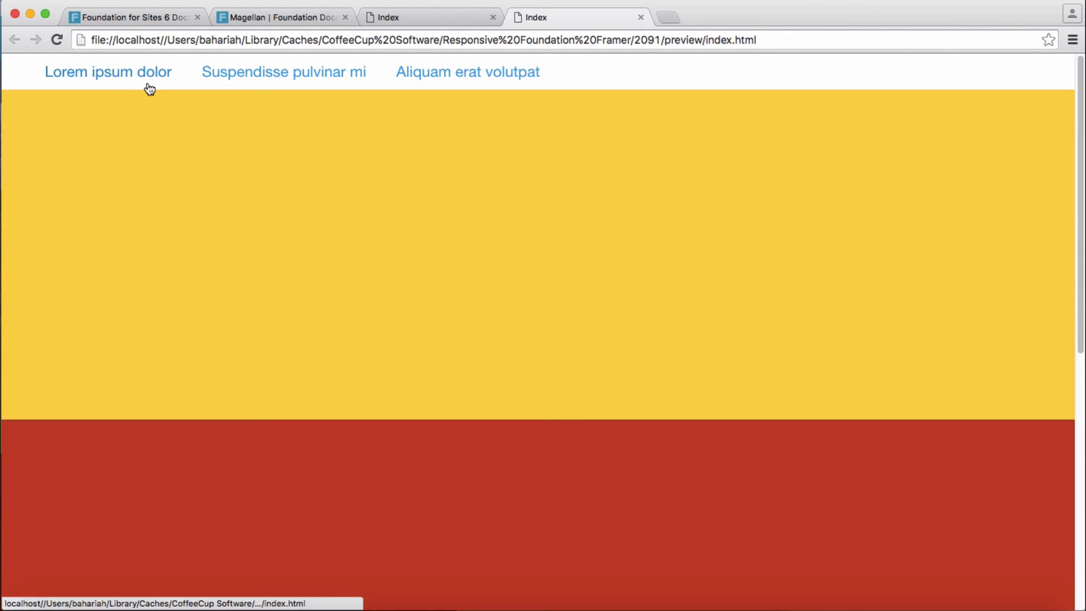
left_click(108, 71)
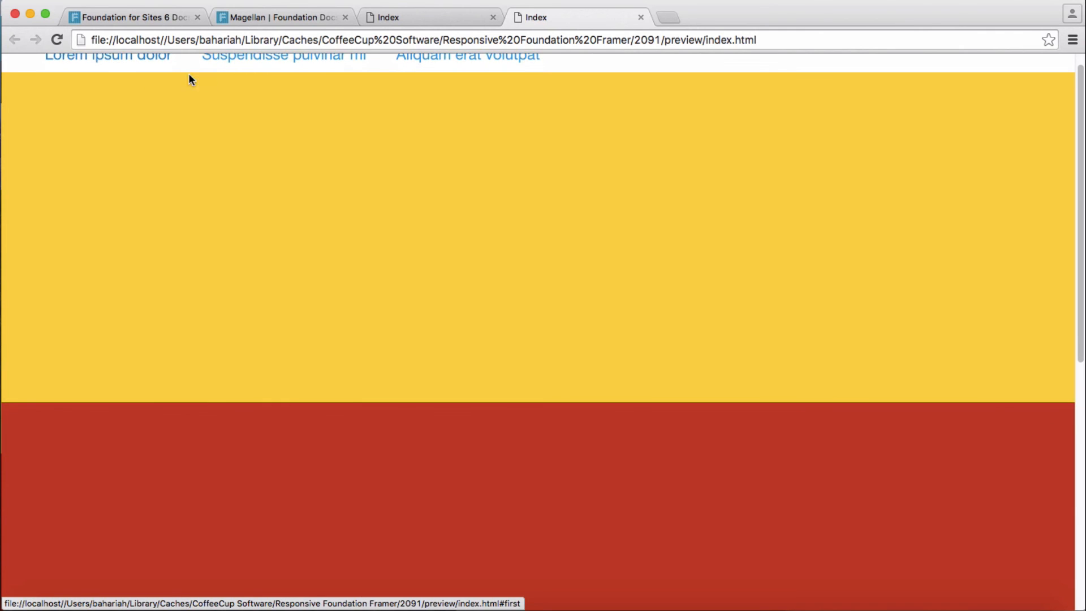
scroll("down", 3)
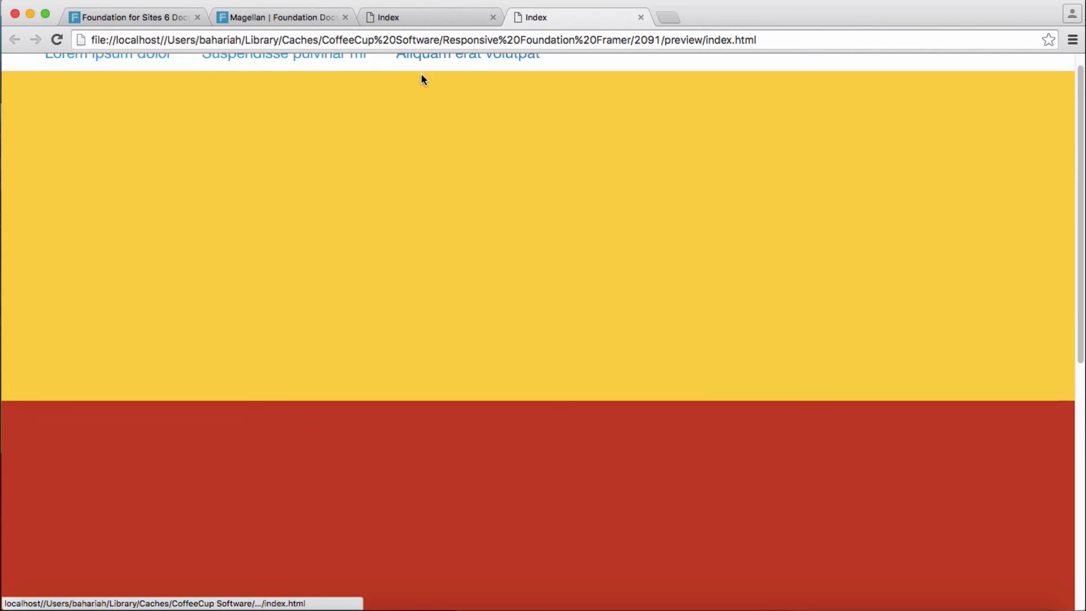
scroll("down", 3)
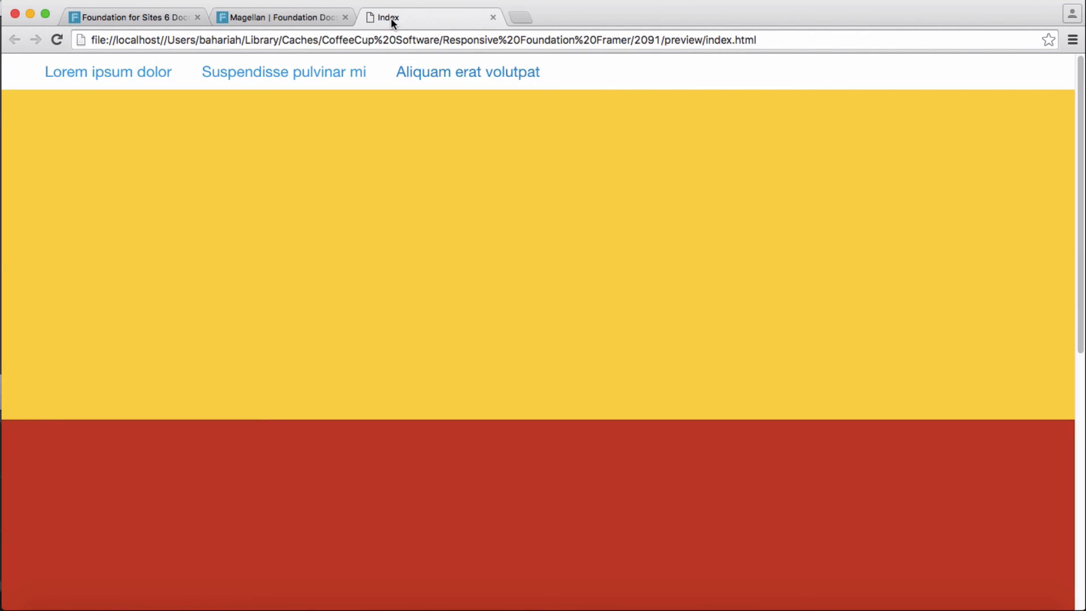
Step: Switch to the Magellan Foundation Docs tab showing the Arrival and Destination examples
left_click(280, 17)
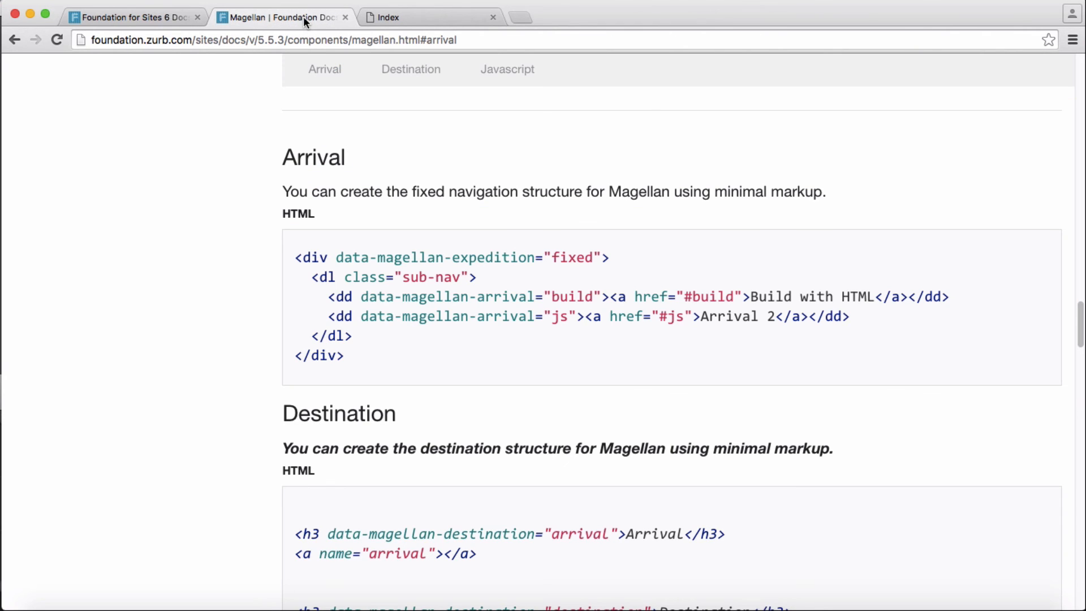
mouse_move(451, 86)
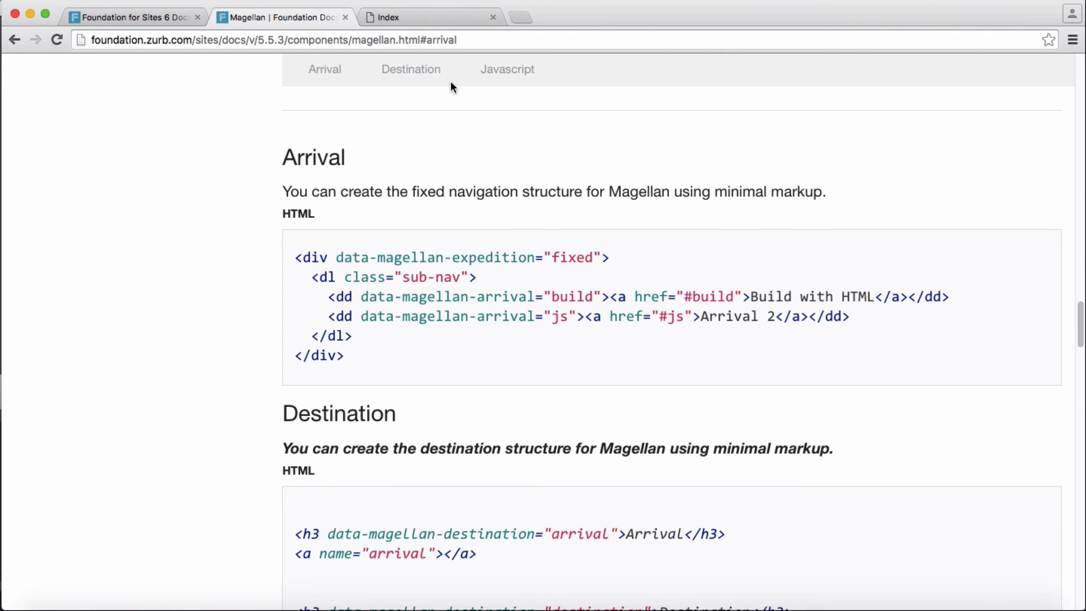
mouse_move(476, 408)
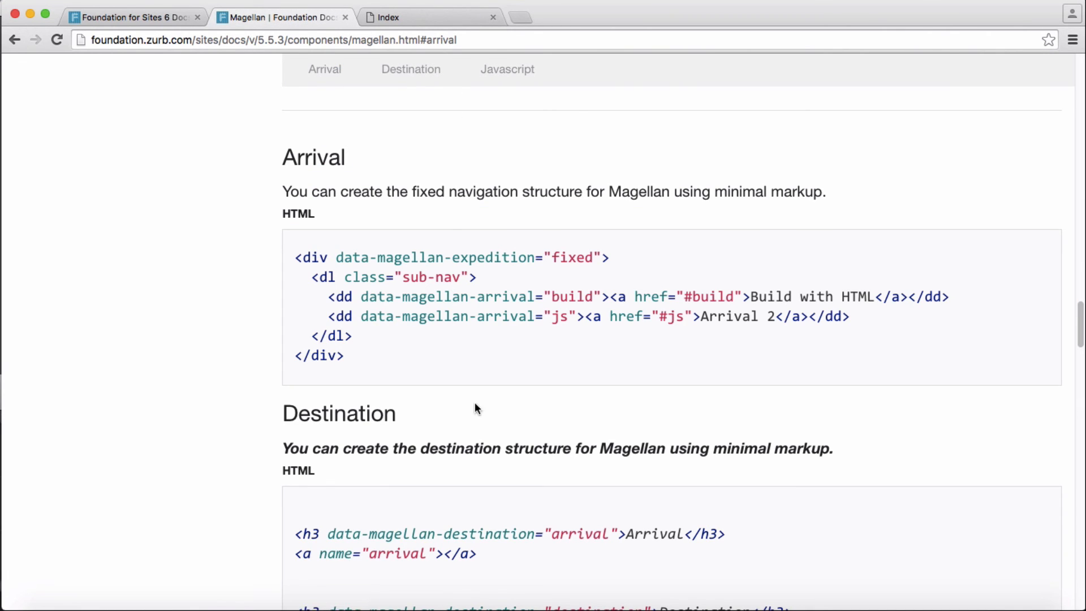
mouse_move(460, 282)
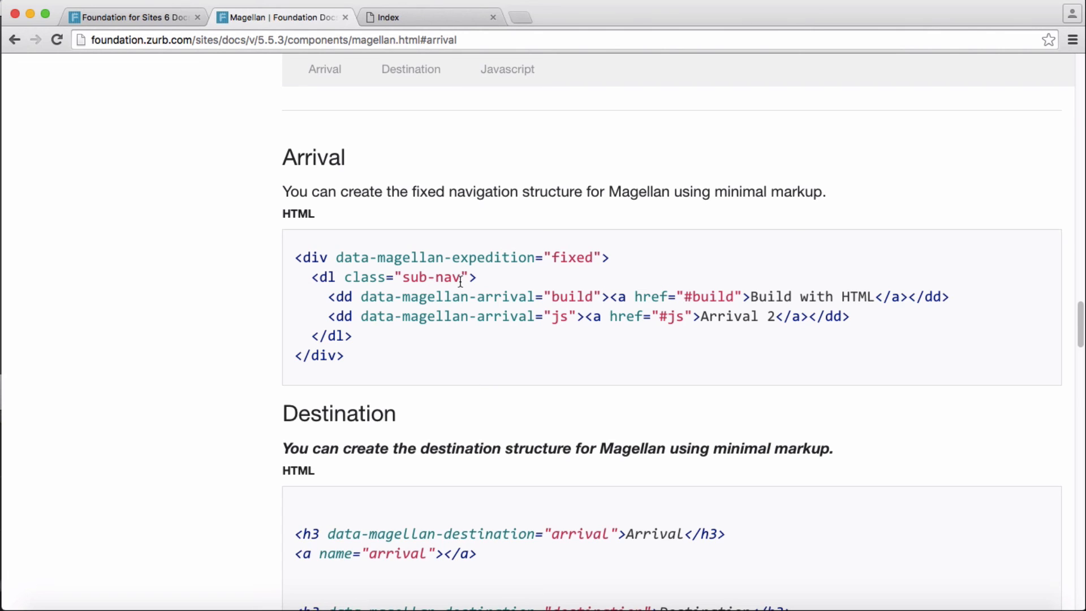
mouse_move(414, 204)
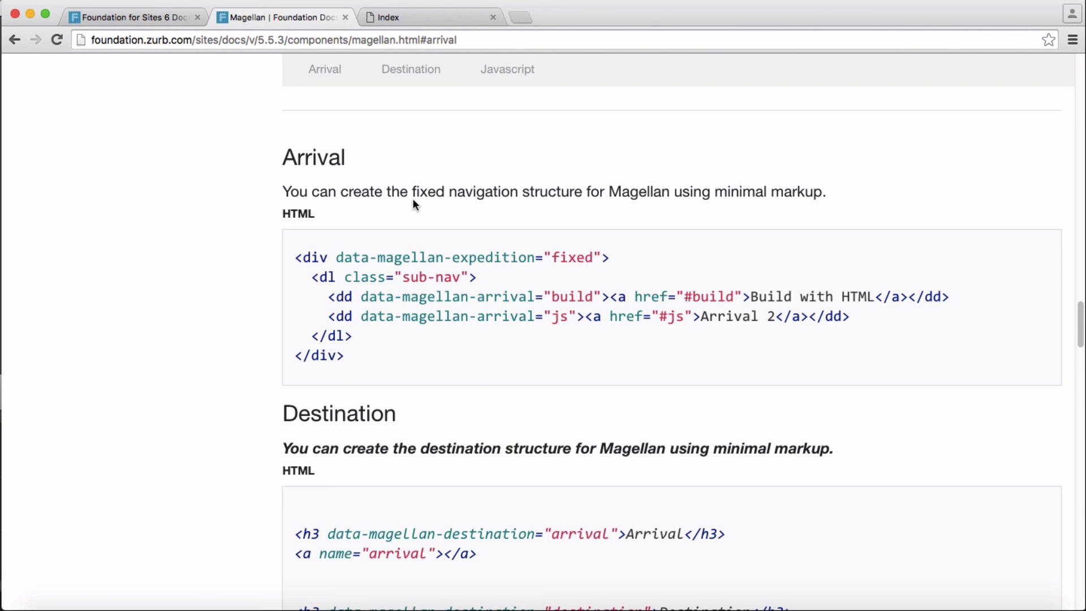